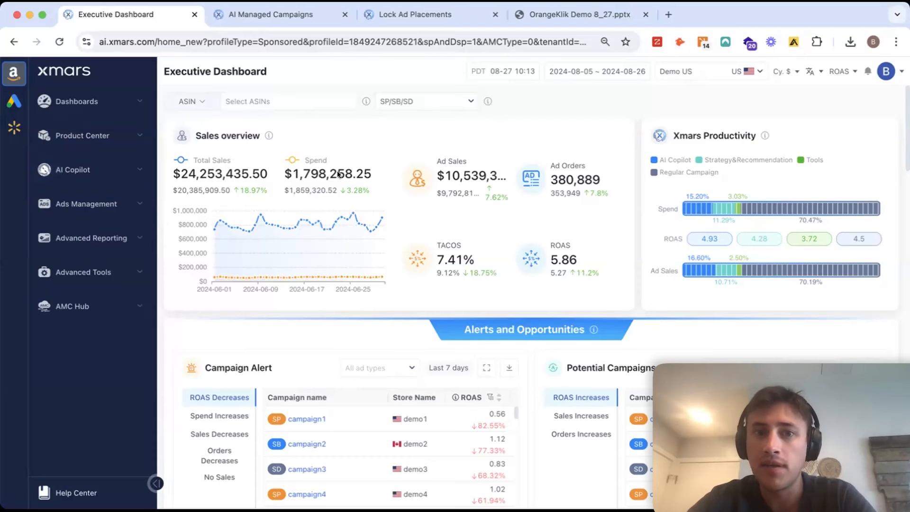
mouse_move(464, 260)
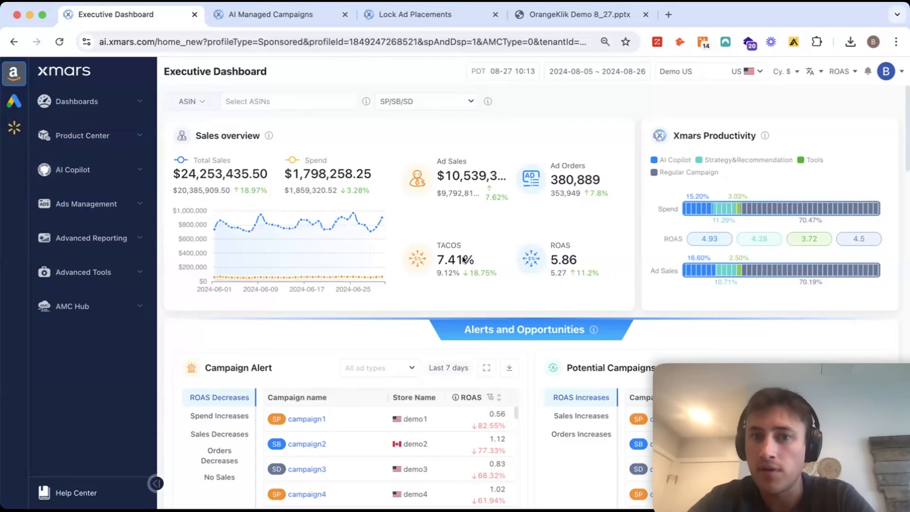
Scroll down through the current dashboard page to review its contents
scroll(down, 3)
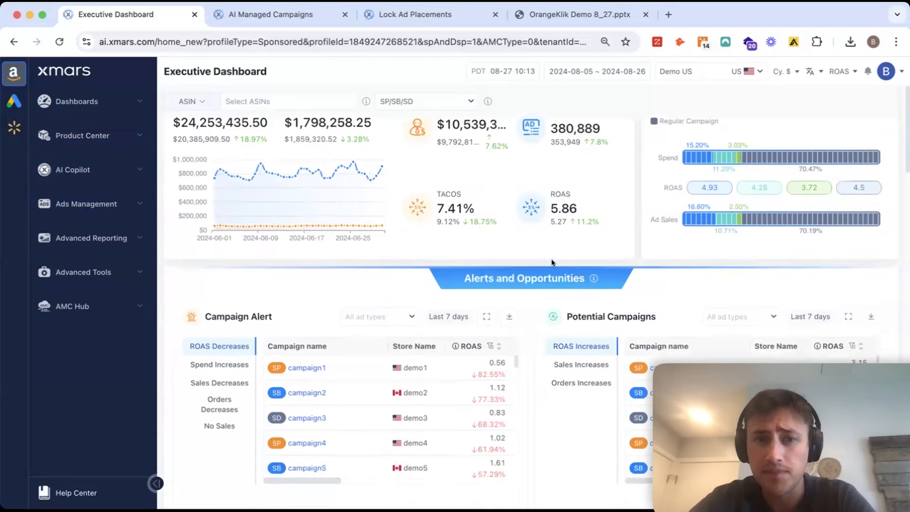
scroll(down, 3)
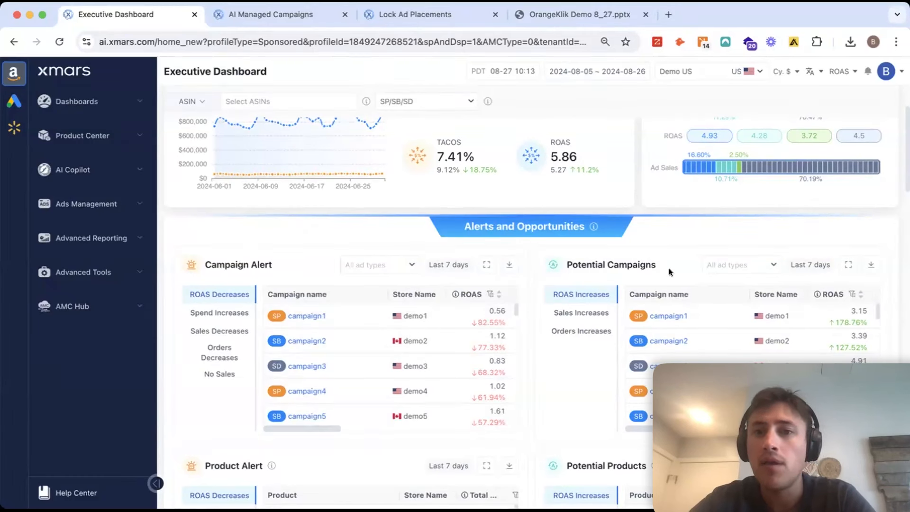
mouse_move(513, 351)
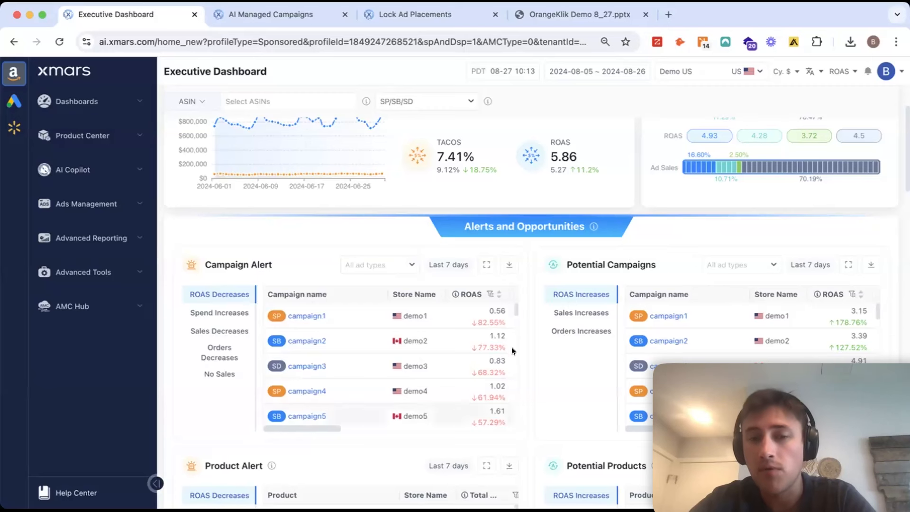
mouse_move(408, 442)
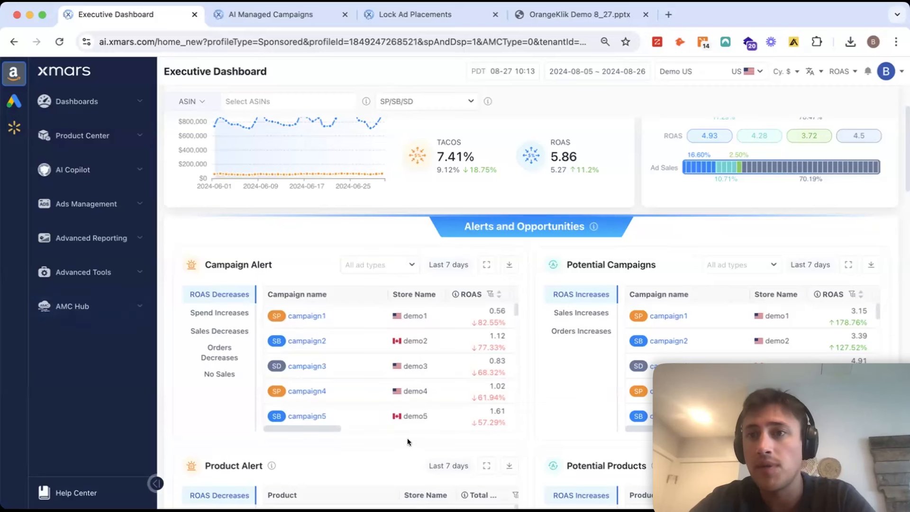
mouse_move(443, 441)
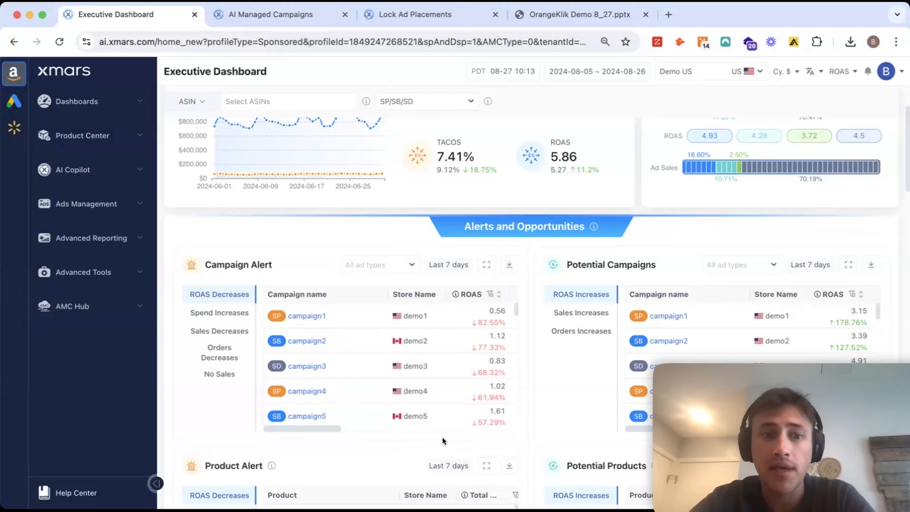
scroll(down, 3)
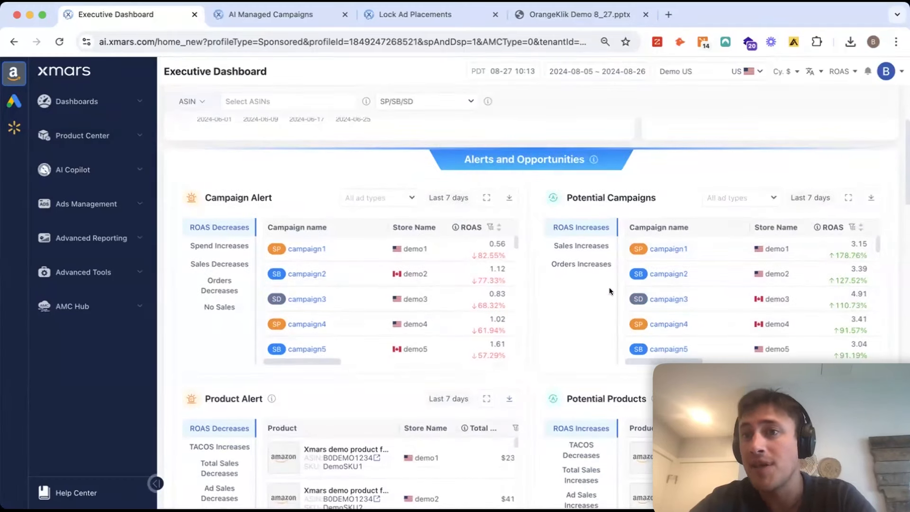
scroll(down, 3)
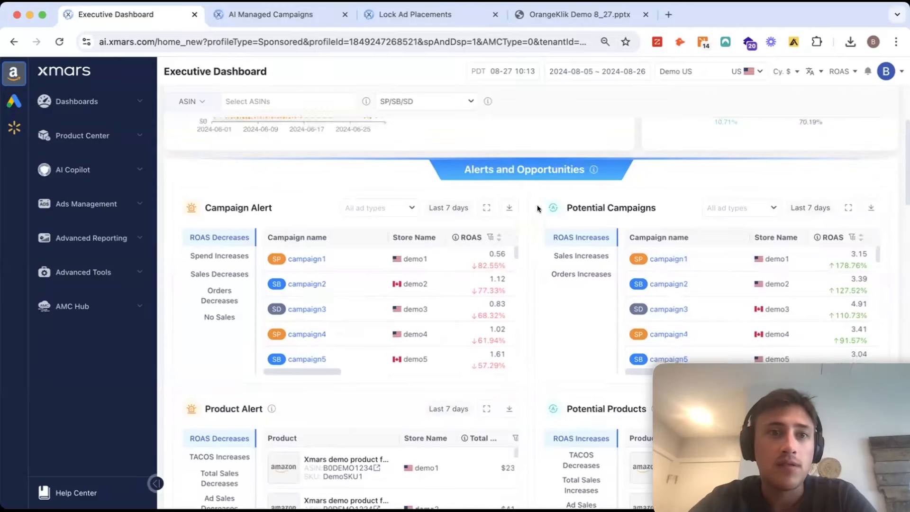
scroll(down, 3)
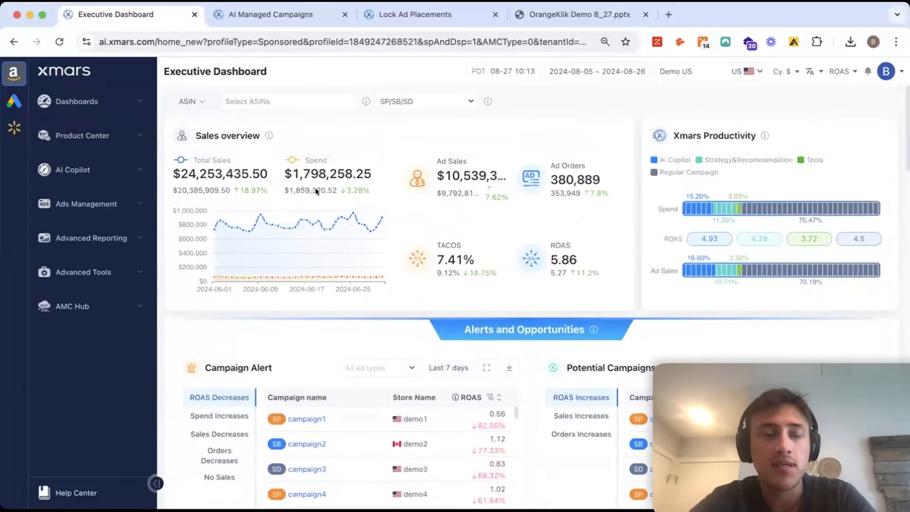
mouse_move(76, 102)
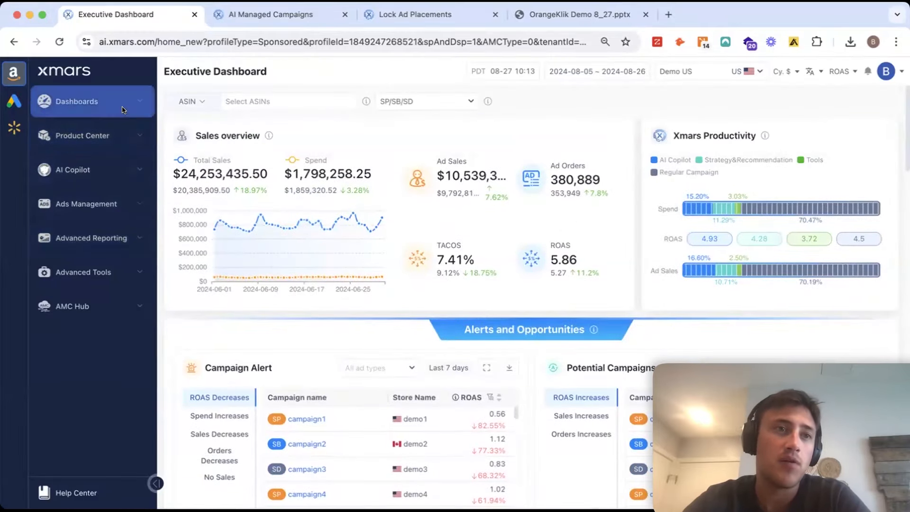
Browse the sidebar sections: Dashboard, AI Copilot, Ads Management, Advanced Reporting and Advanced Tools
click(76, 102)
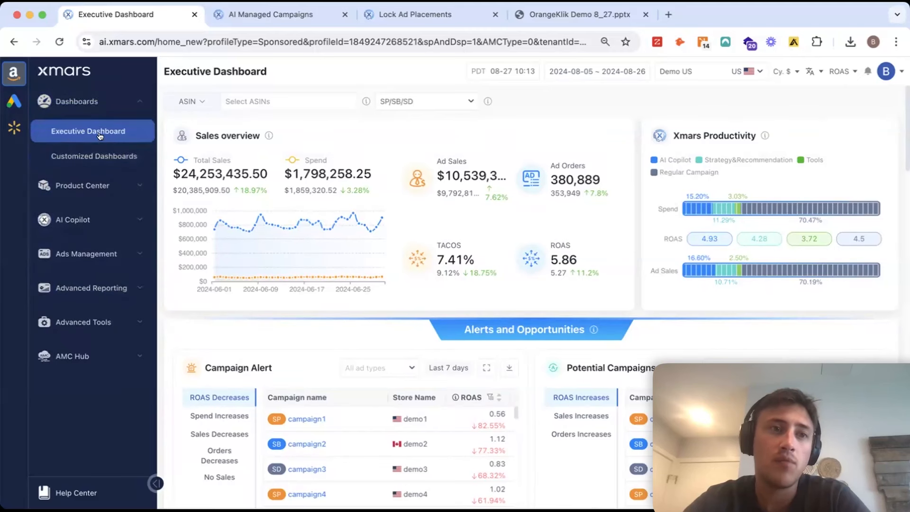
mouse_move(94, 156)
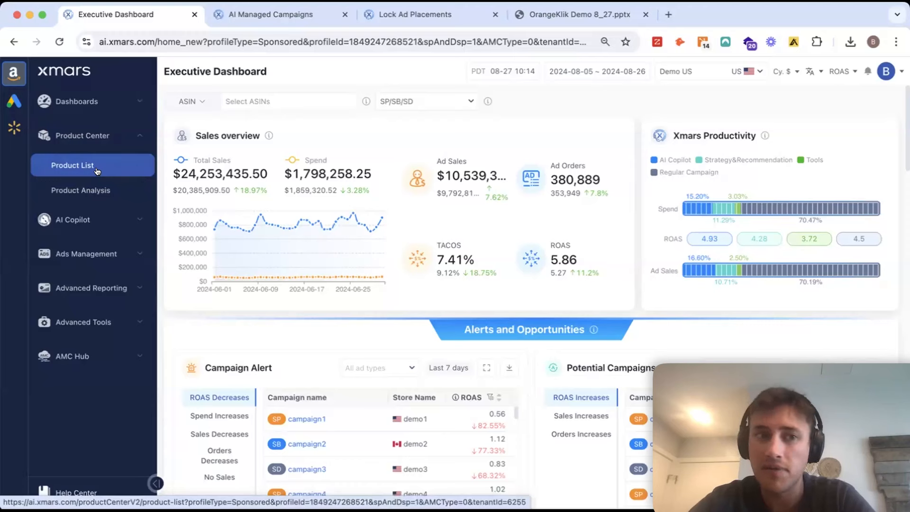
click(72, 209)
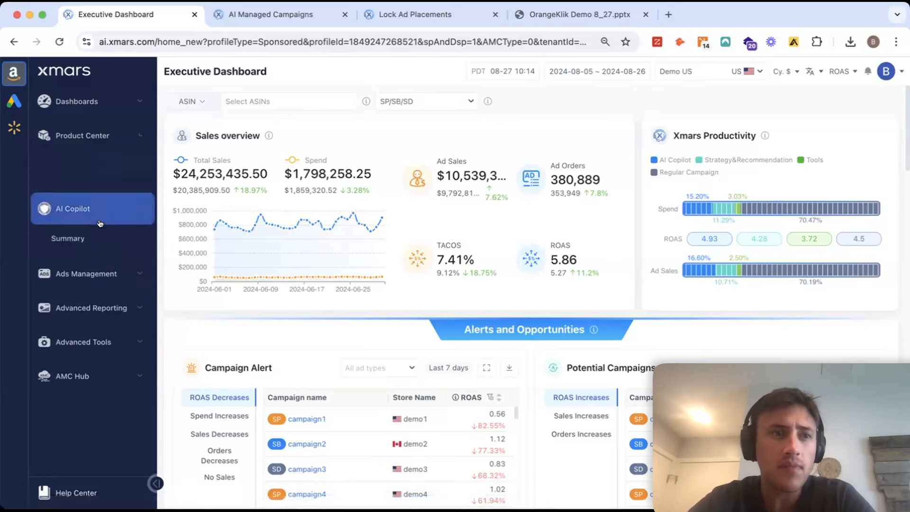
click(73, 209)
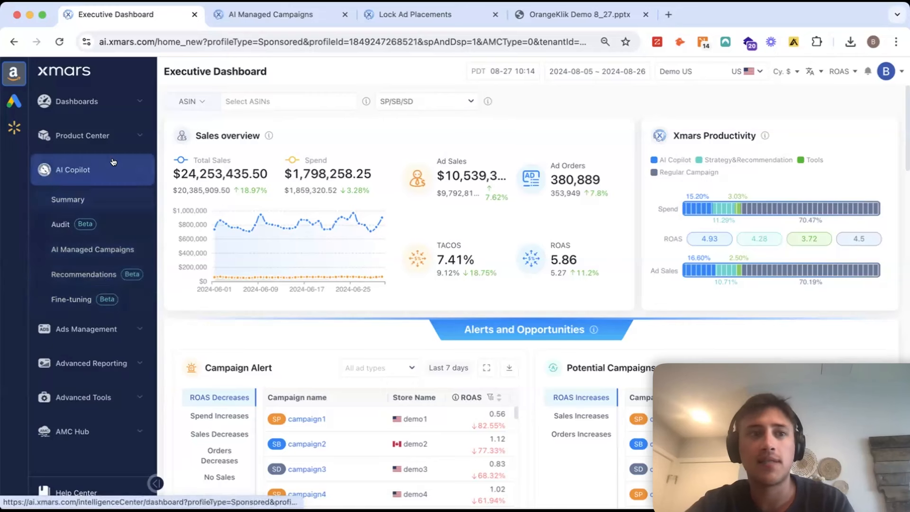
click(86, 203)
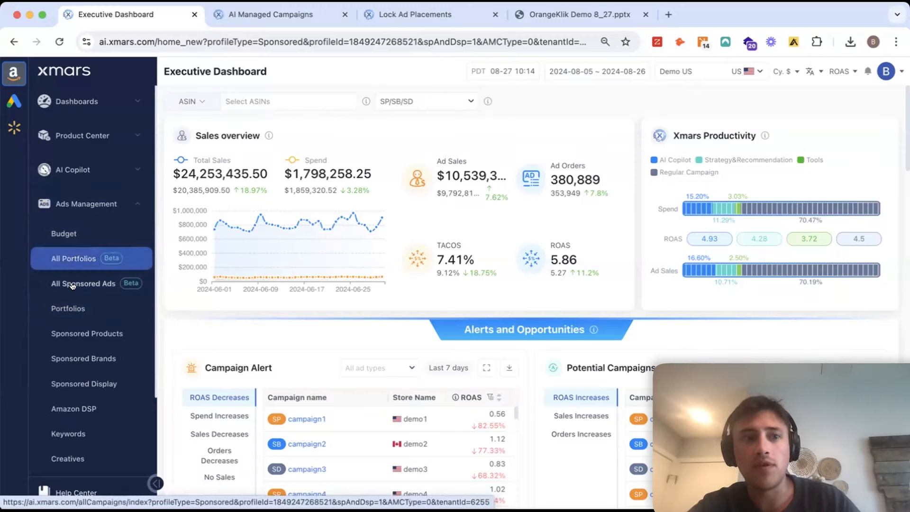
click(87, 333)
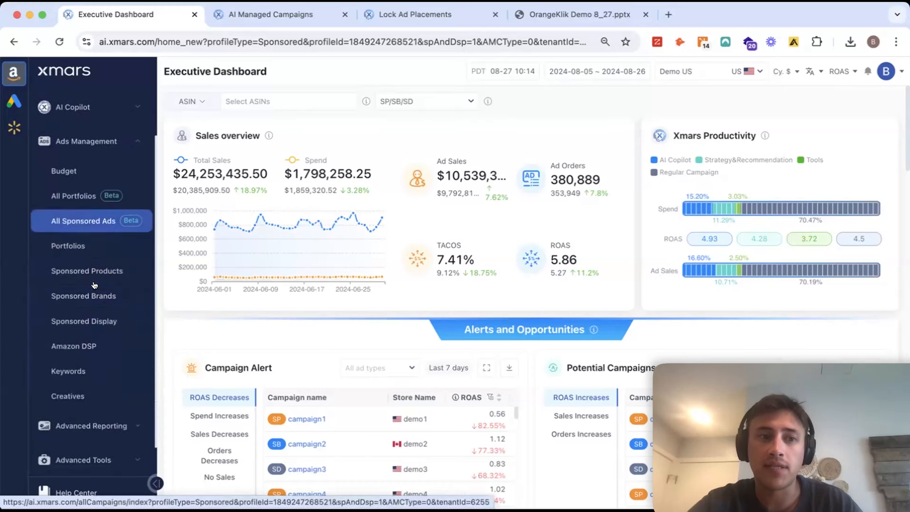
click(74, 346)
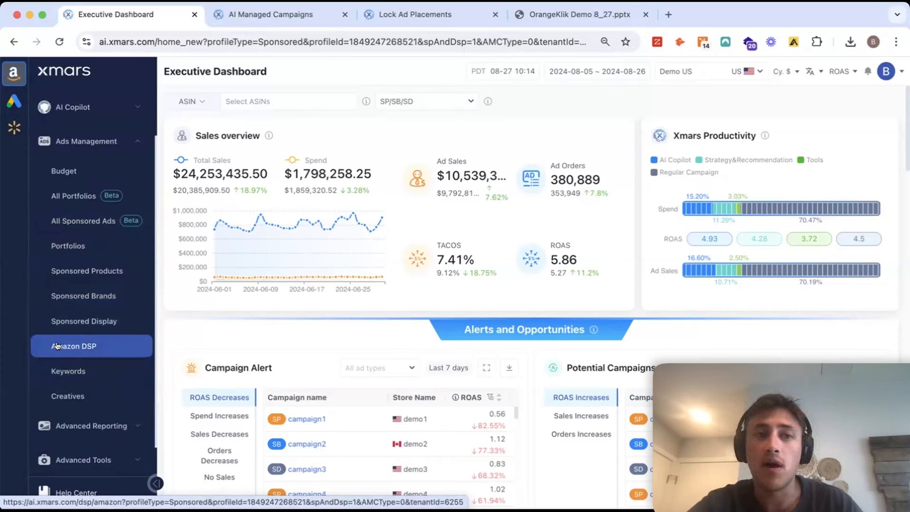
click(87, 141)
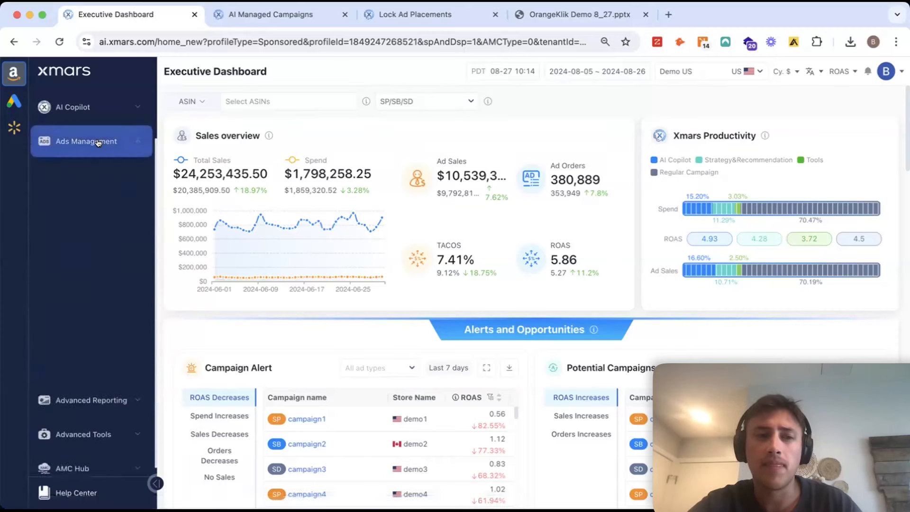
click(91, 237)
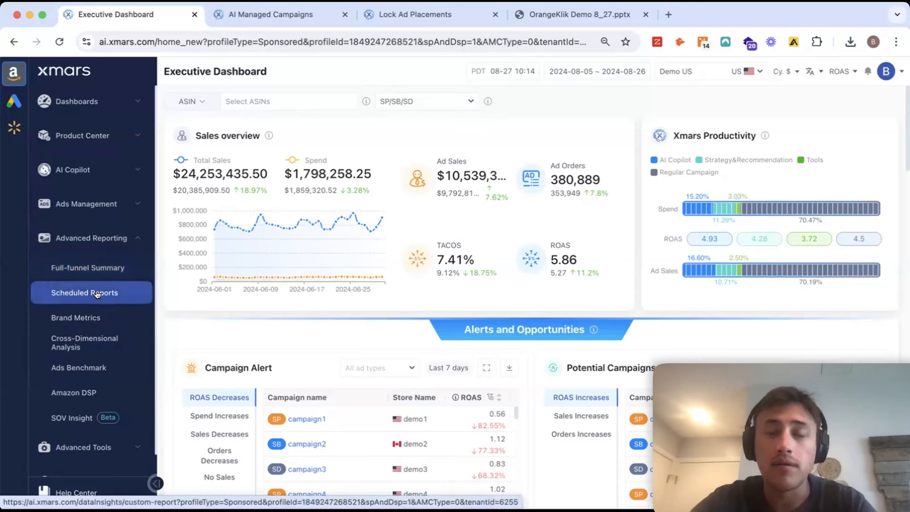
click(91, 343)
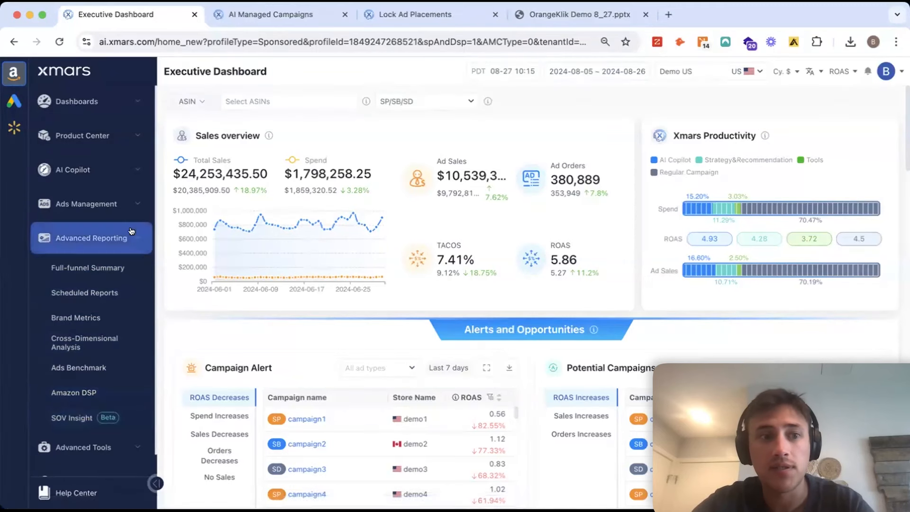
click(83, 272)
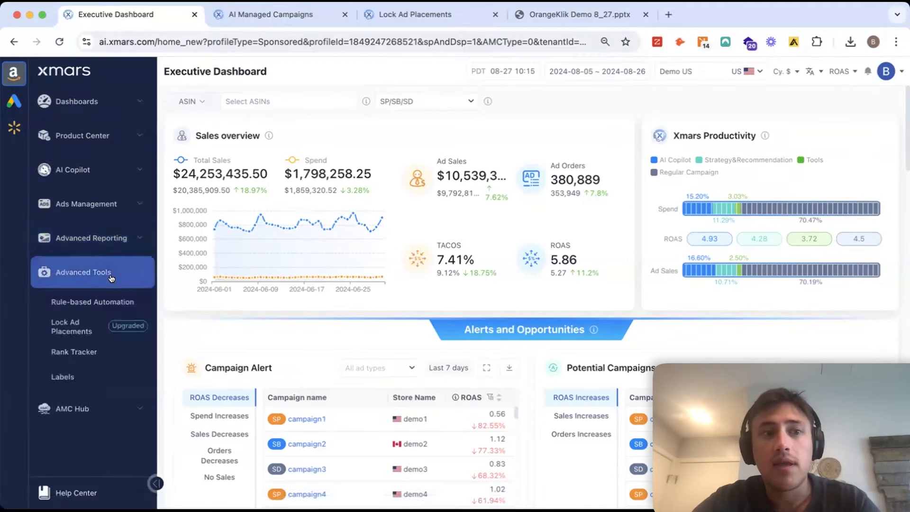
mouse_move(110, 298)
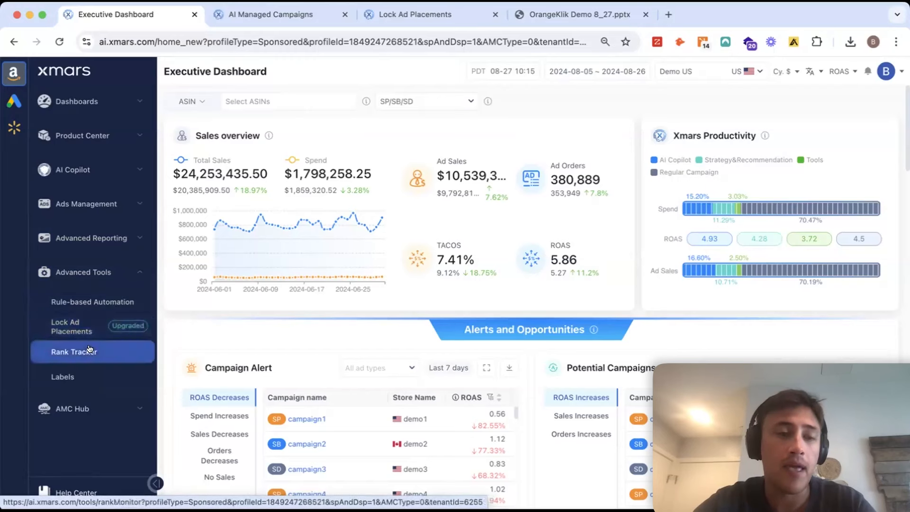
Go to AI Copilot's AI Managed Campaigns list and start a Smart creation campaign
click(62, 377)
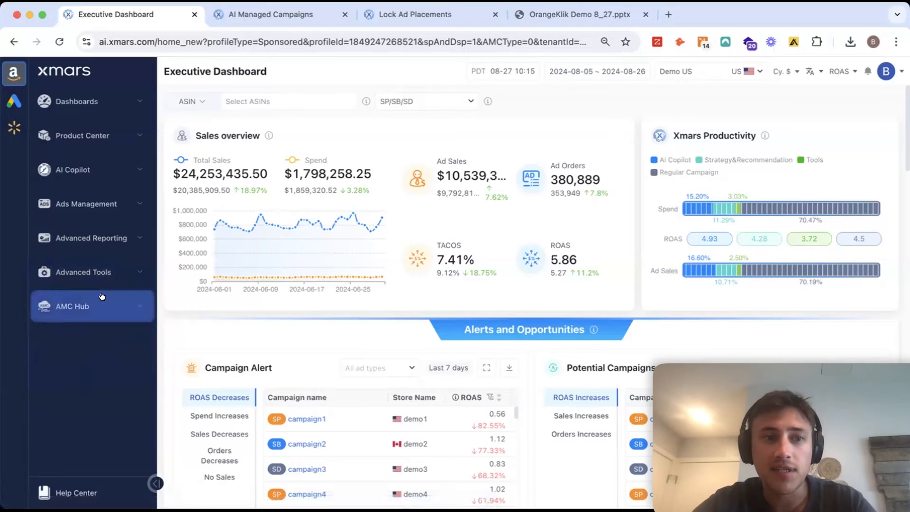
click(73, 306)
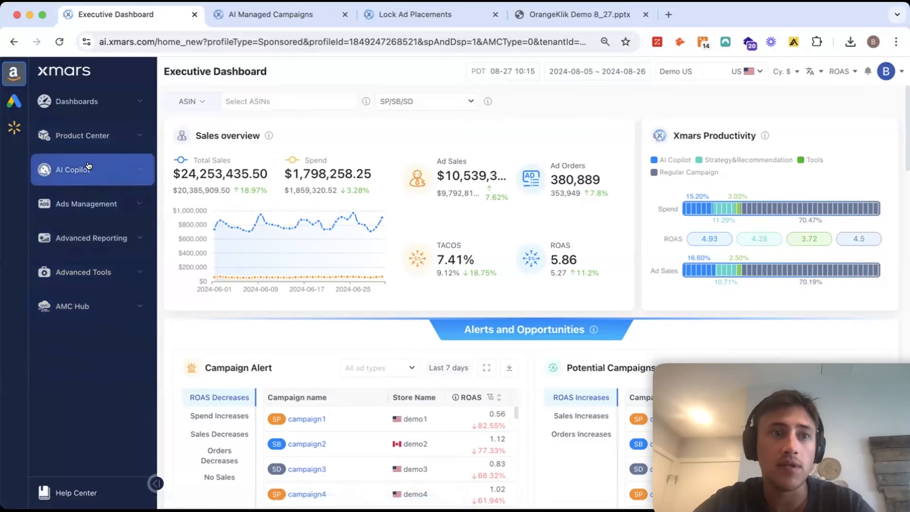
click(87, 169)
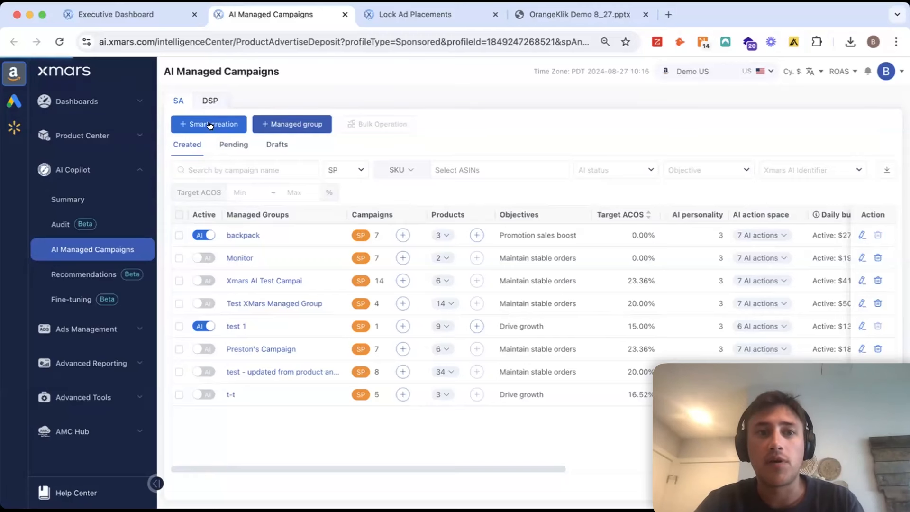
click(209, 124)
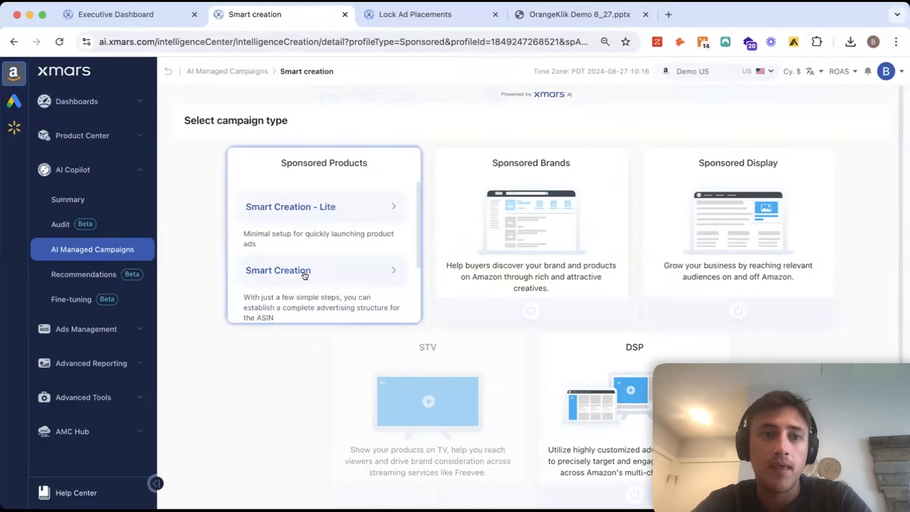
Start a Sponsored Products smart creation with parent ASIN B00NJ2M43M and its three SKUs, then continue
click(277, 270)
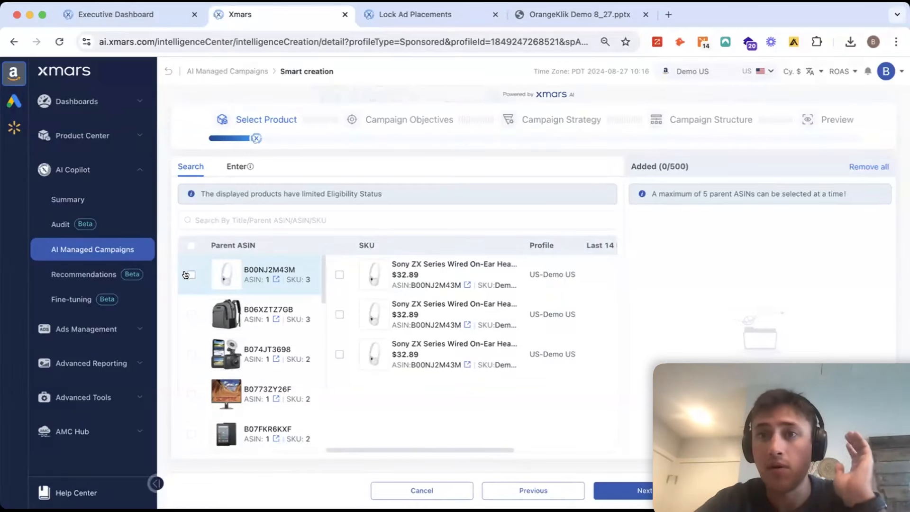
click(188, 275)
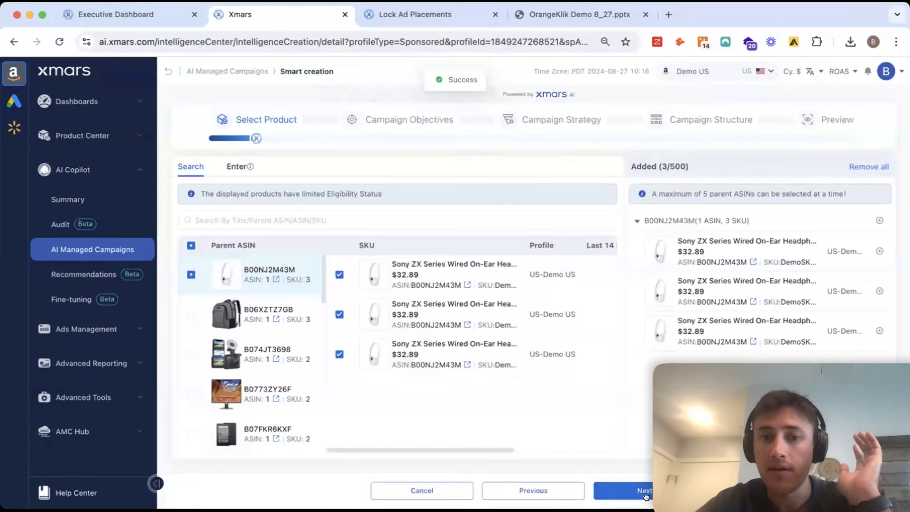
click(635, 490)
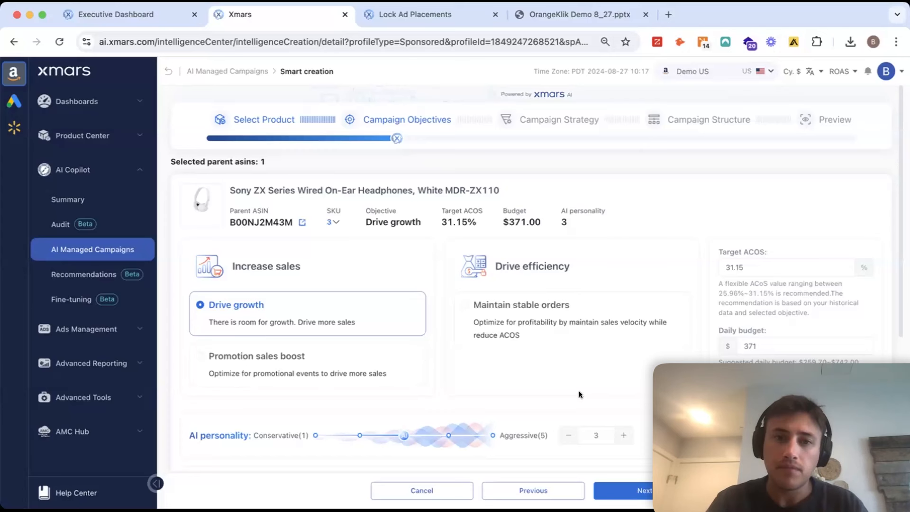
Try the Drive growth objective, then settle back on Maintain stable orders
click(520, 304)
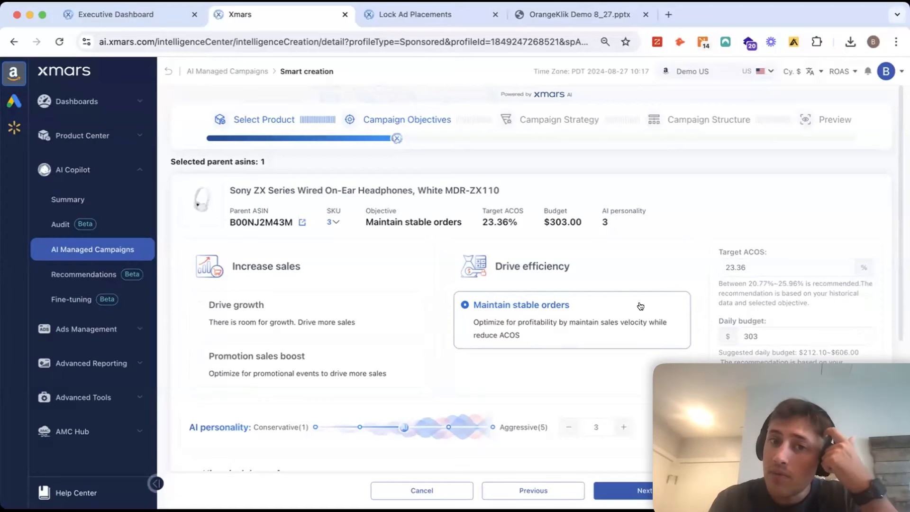
click(236, 304)
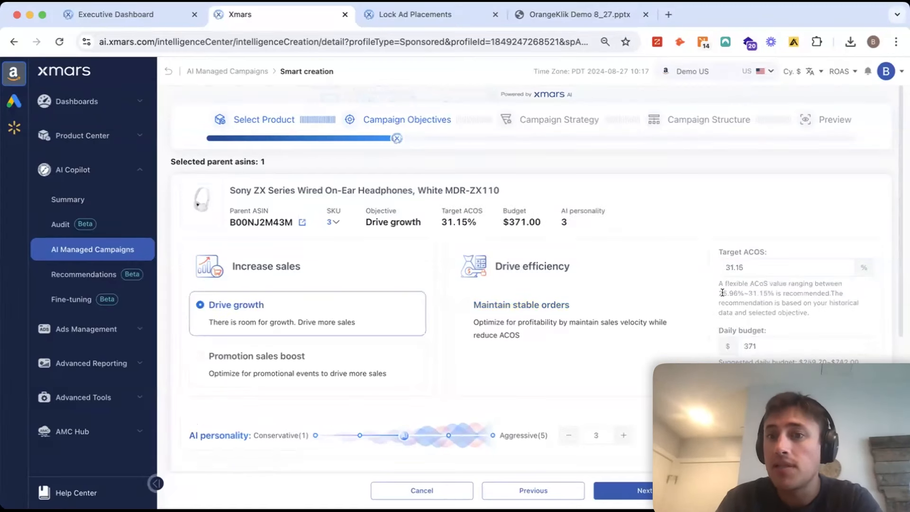
scroll(down, 3)
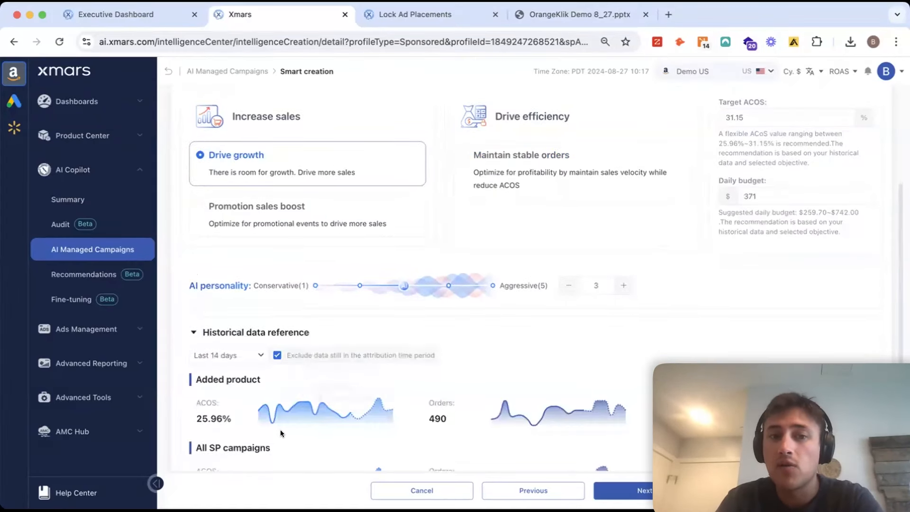
scroll(down, 3)
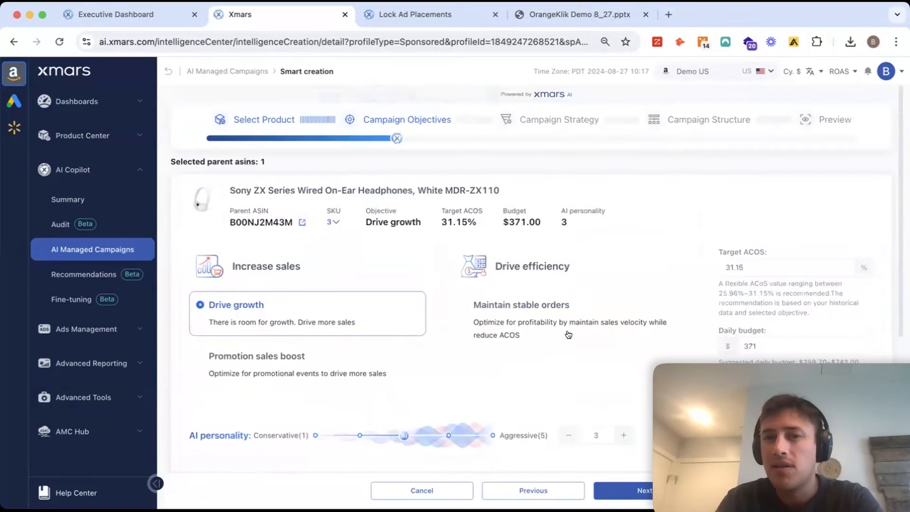
click(520, 304)
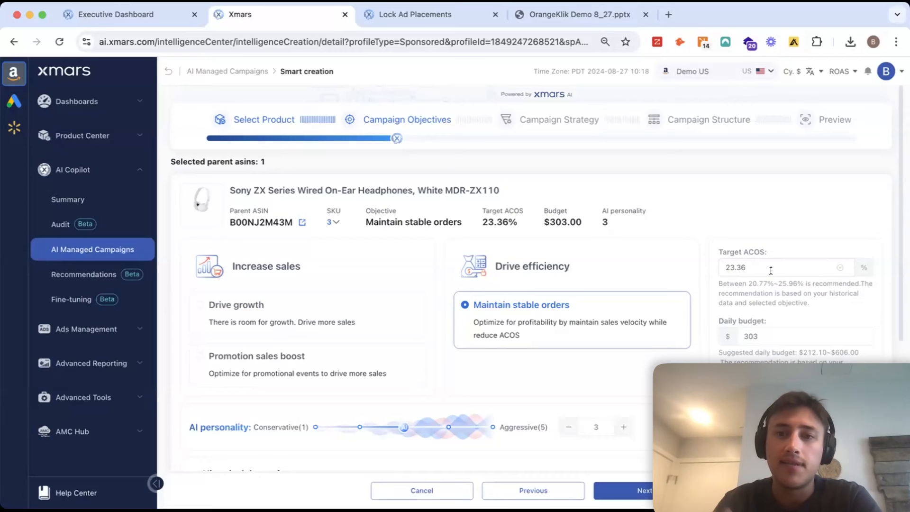
Review the 23.36% target ACOS and $303 budget, and set AI personality back to 3
click(784, 268)
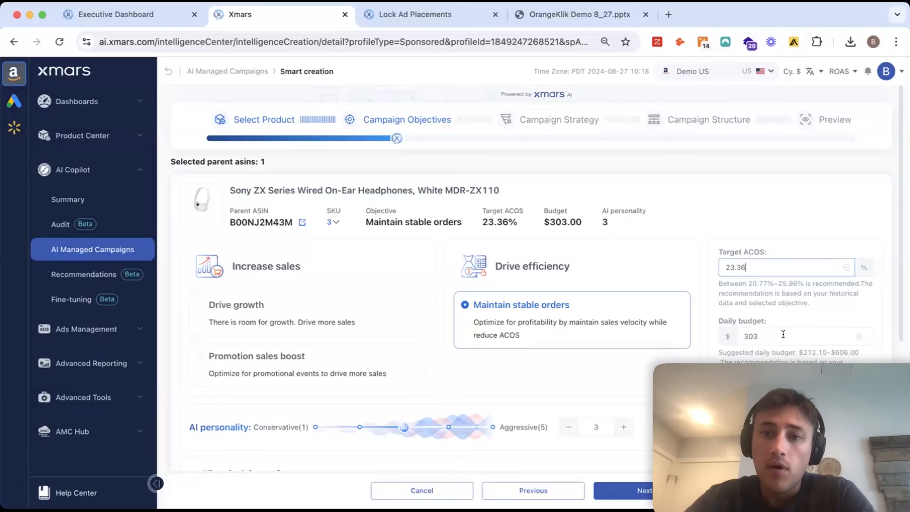
scroll(down, 3)
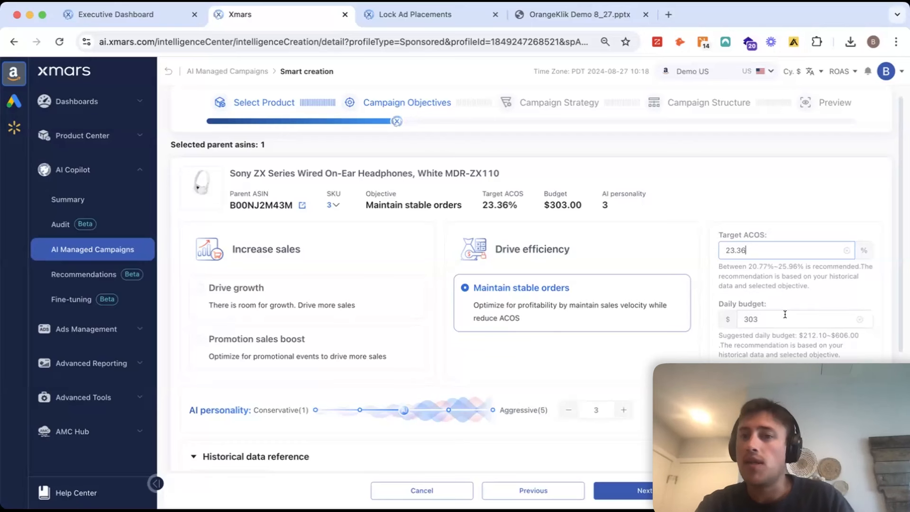
scroll(down, 3)
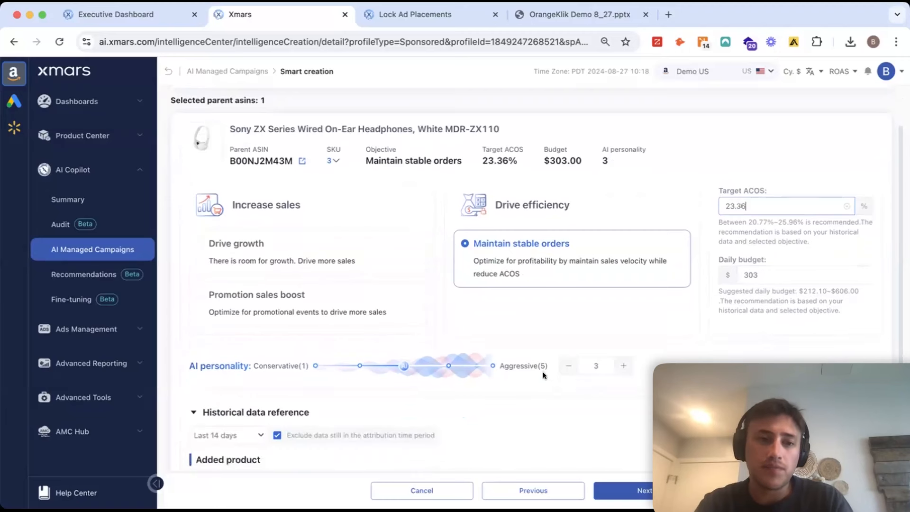
scroll(down, 3)
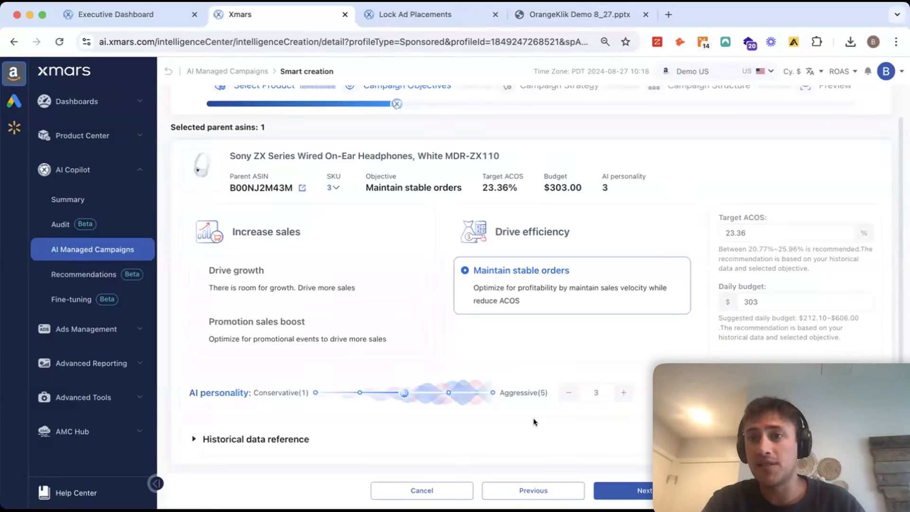
click(568, 392)
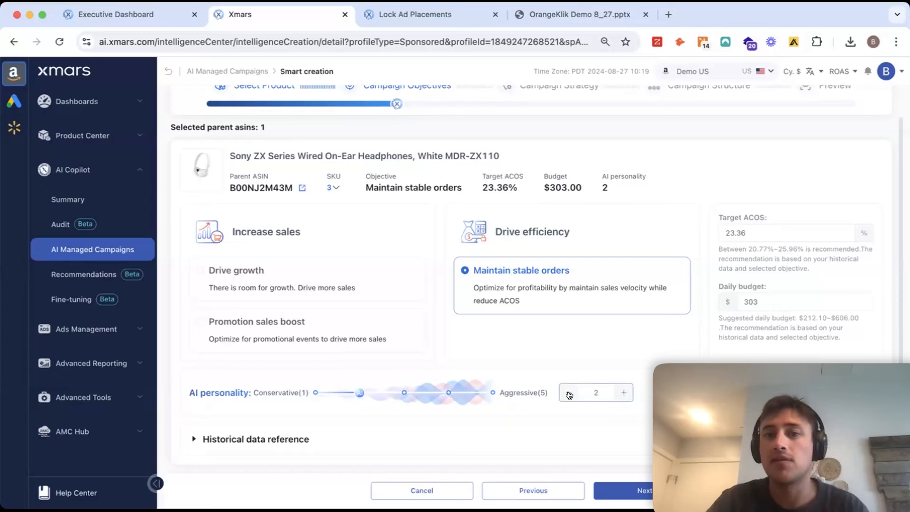
click(624, 393)
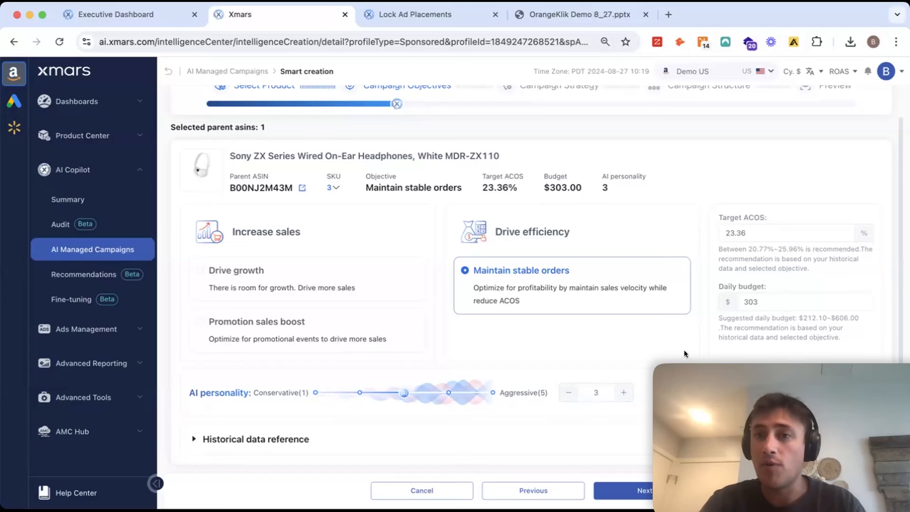
mouse_move(637, 479)
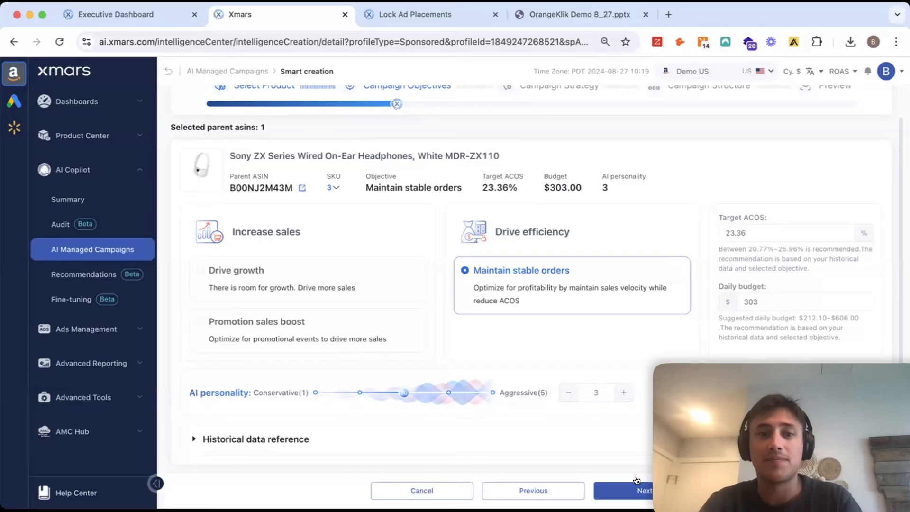
Keep the campaign strategy's targeting checkboxes, including competitor core keywords, and continue to Campaign Structure
click(643, 490)
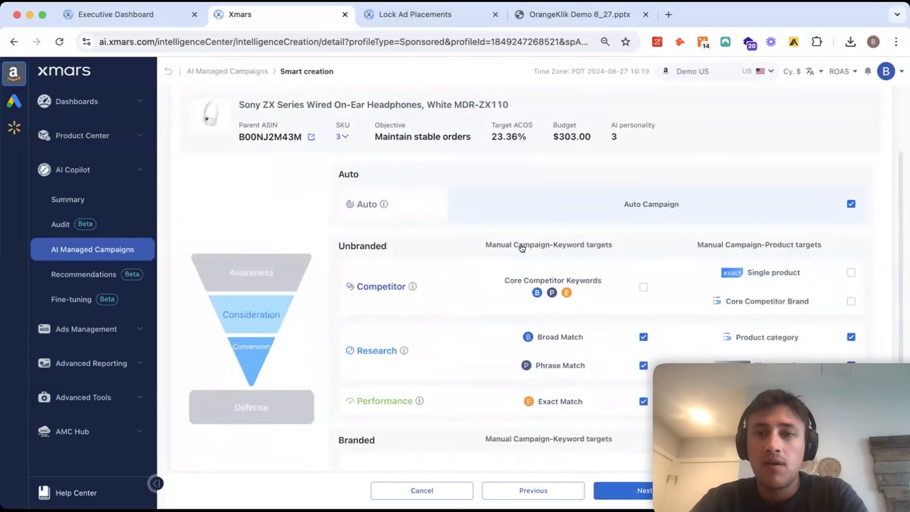
scroll(down, 3)
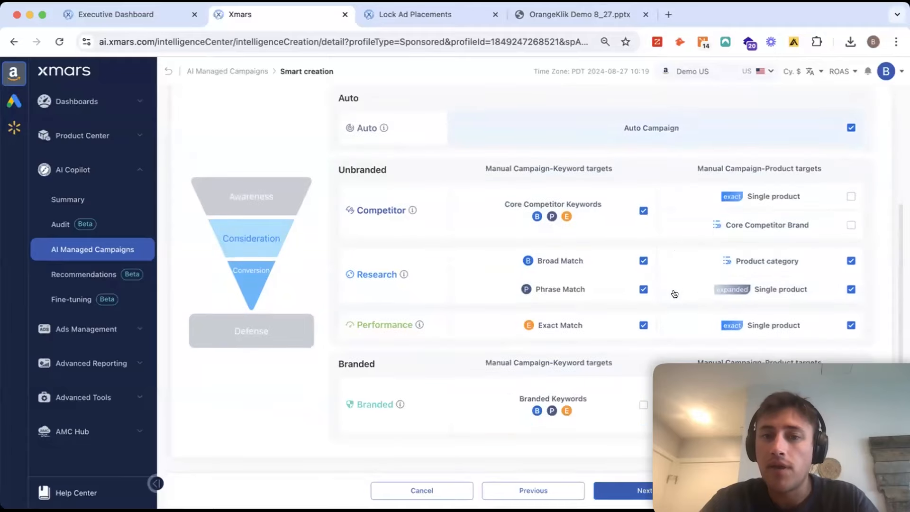
click(643, 405)
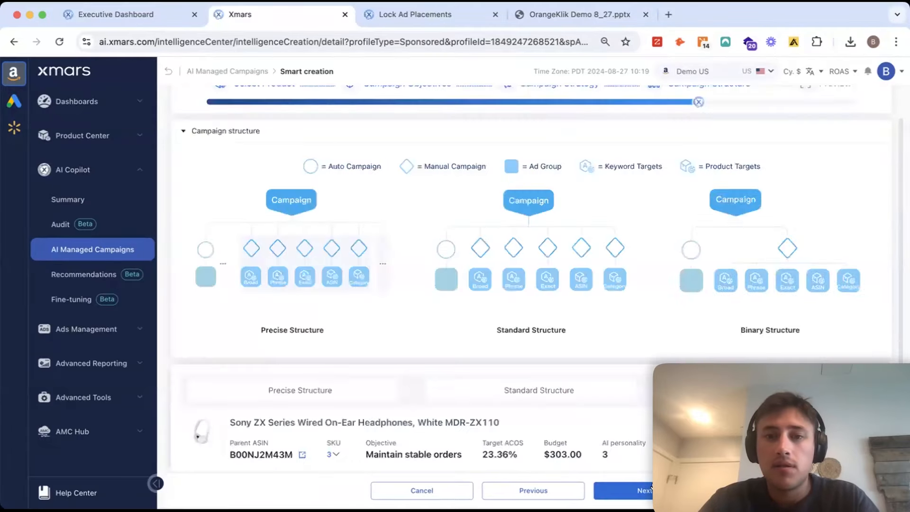
Compare Precise and Standard structures and settle on Standard Structure
click(530, 390)
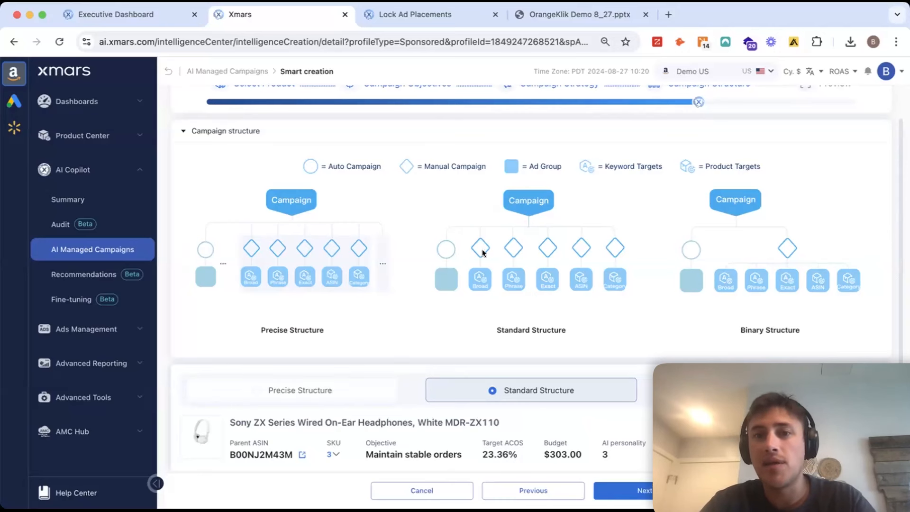
mouse_move(501, 302)
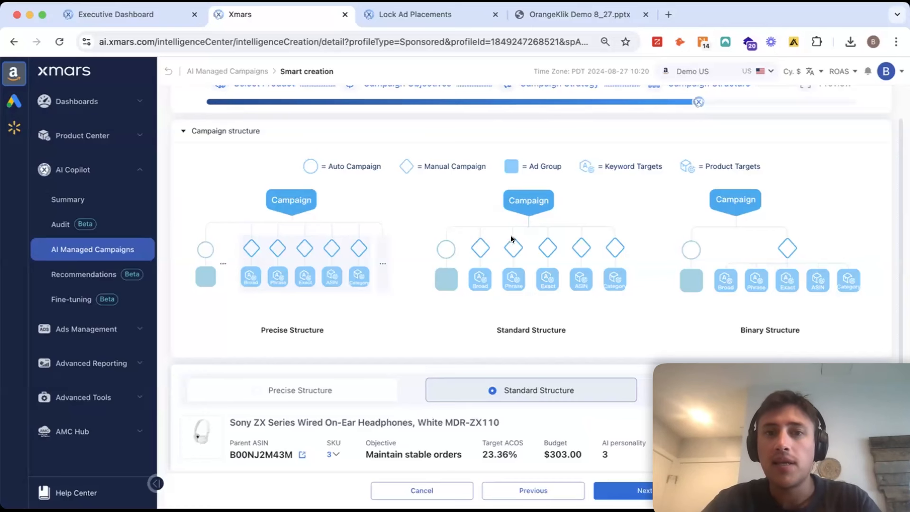
mouse_move(529, 261)
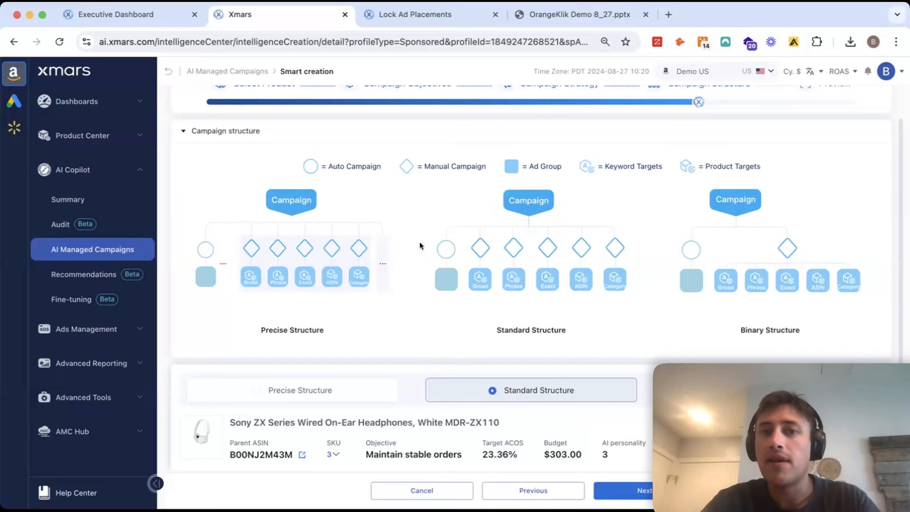
mouse_move(437, 292)
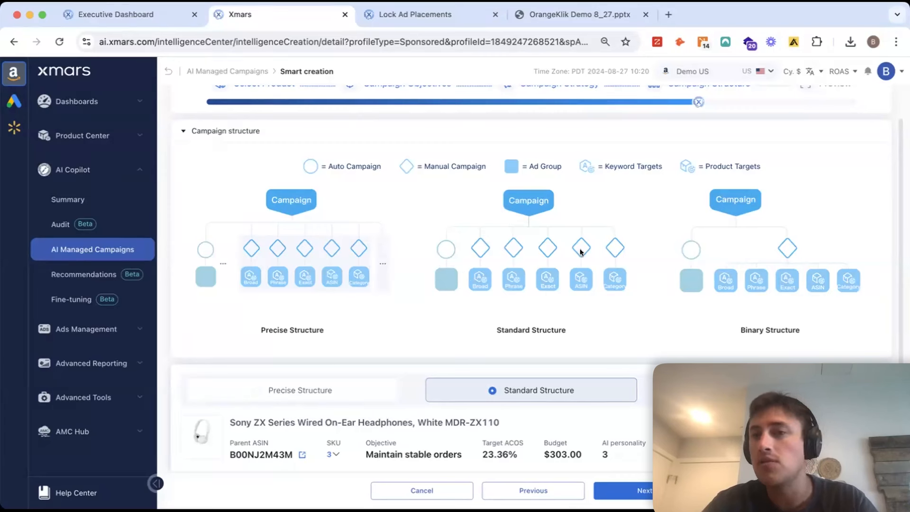
mouse_move(592, 324)
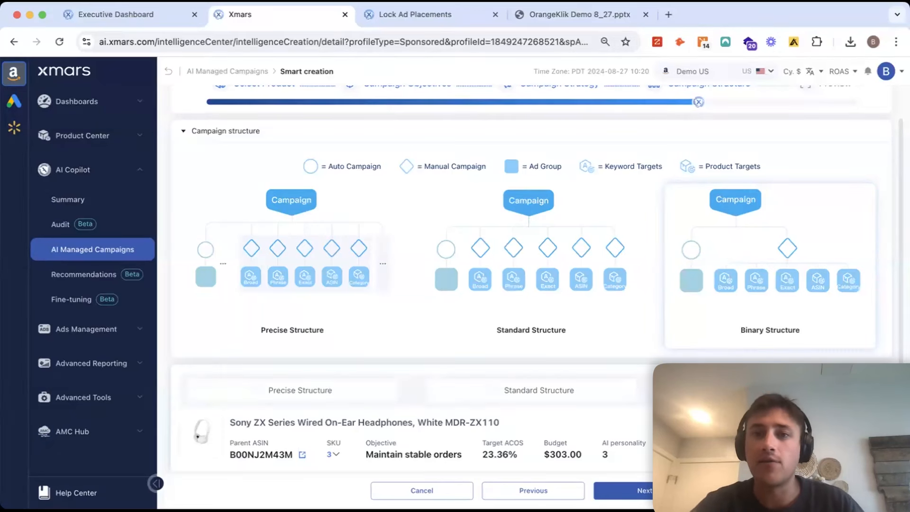
click(292, 389)
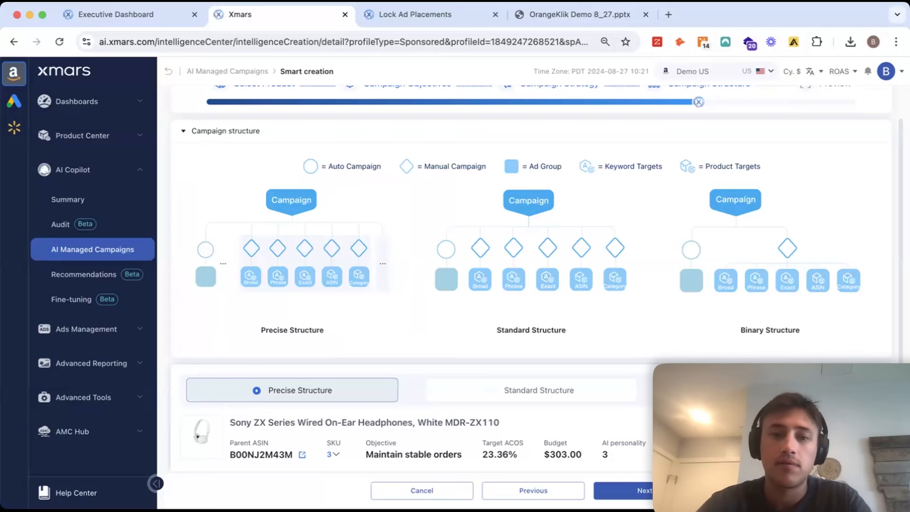
click(530, 389)
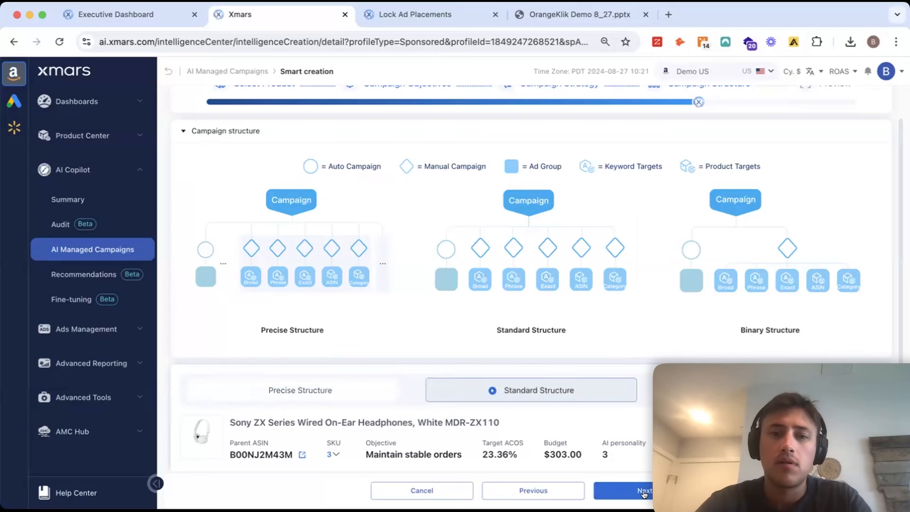
Continue to the campaign preview of 9 campaigns, 13 ad groups and 79 targets
click(642, 490)
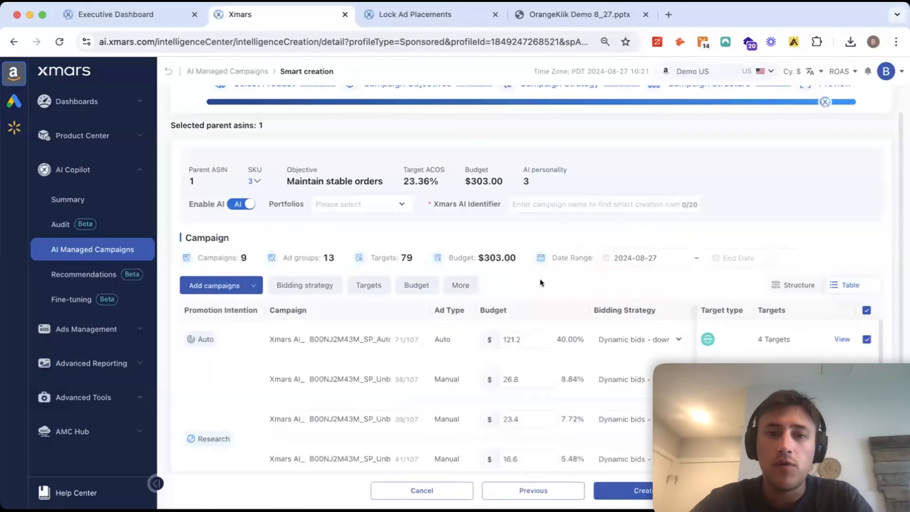
scroll(down, 3)
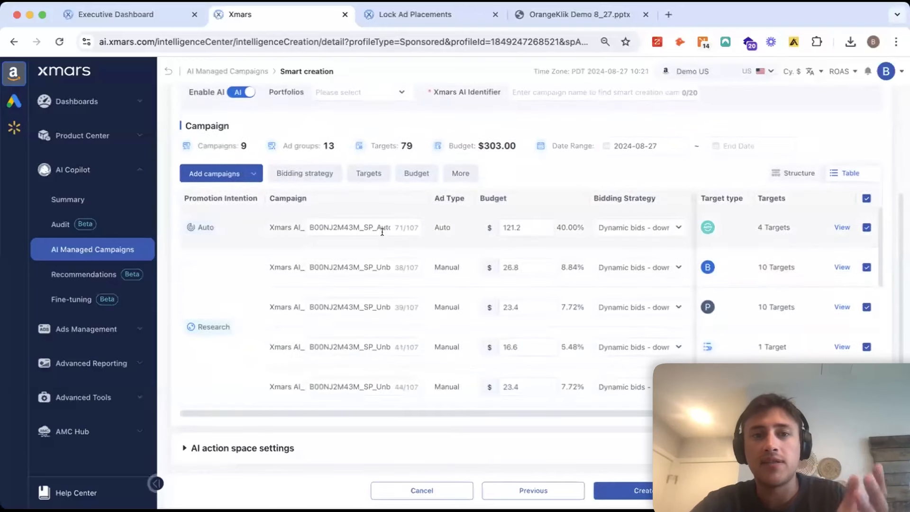
scroll(down, 3)
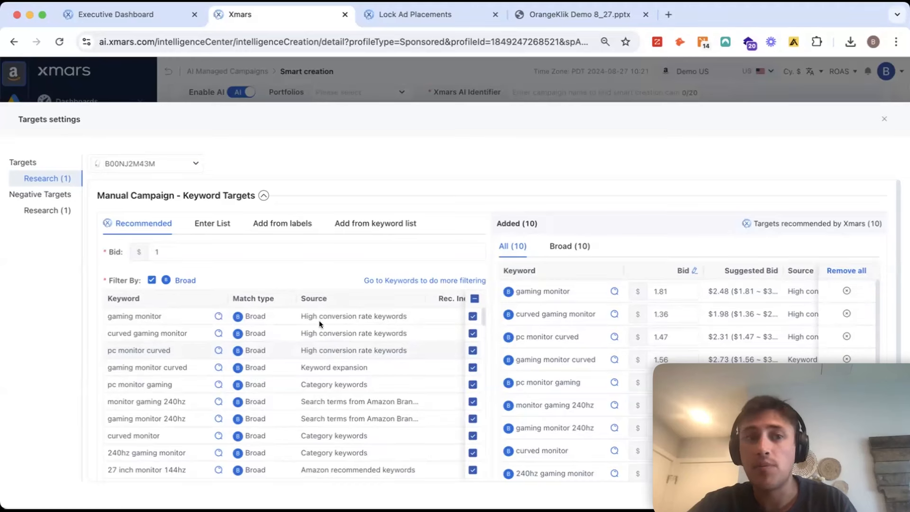
View the Enter List keyword option, then close the Research campaign's target settings
click(213, 223)
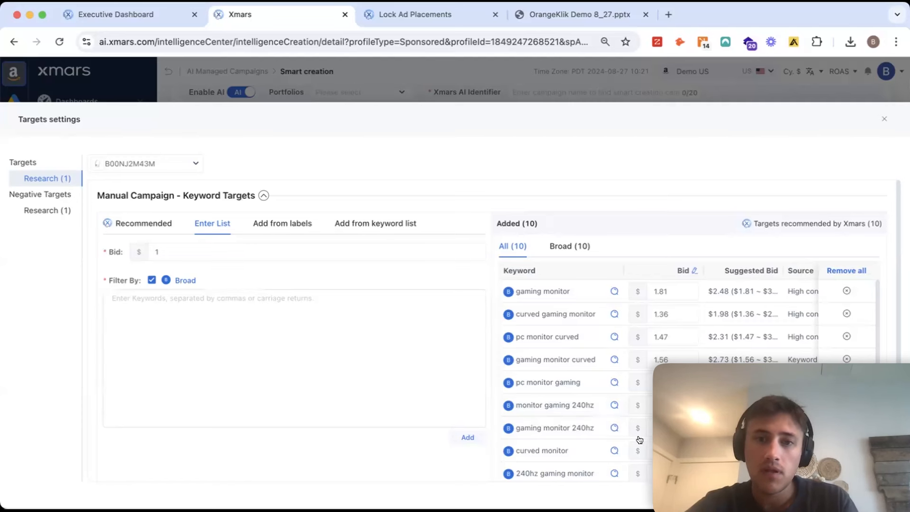
click(884, 120)
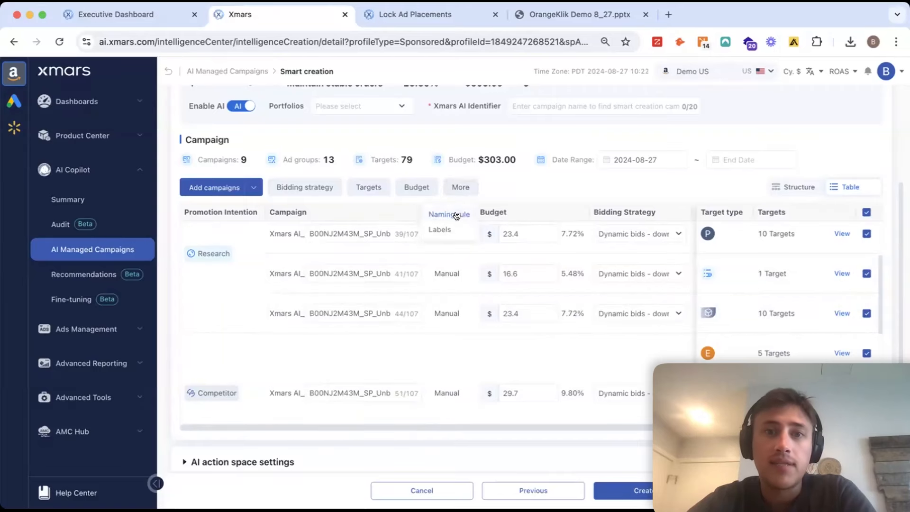
Review the campaign naming rule under More and close it
click(448, 215)
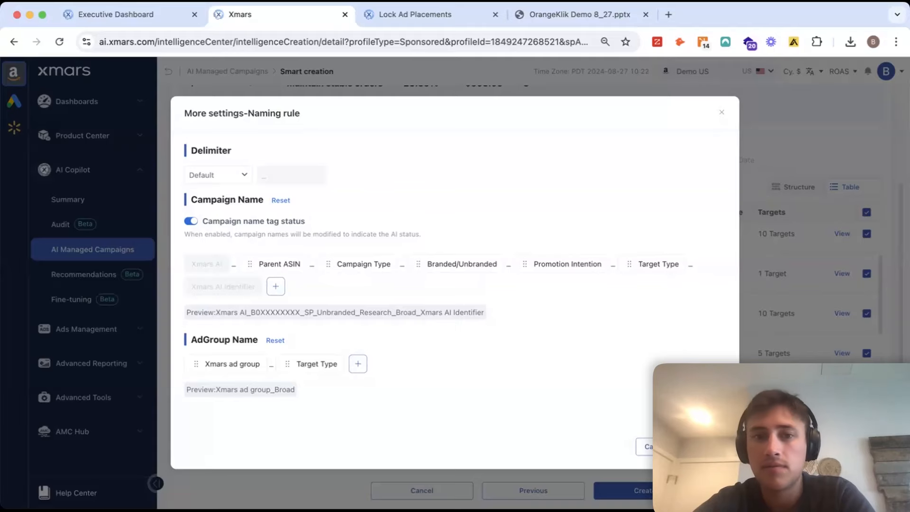
click(722, 111)
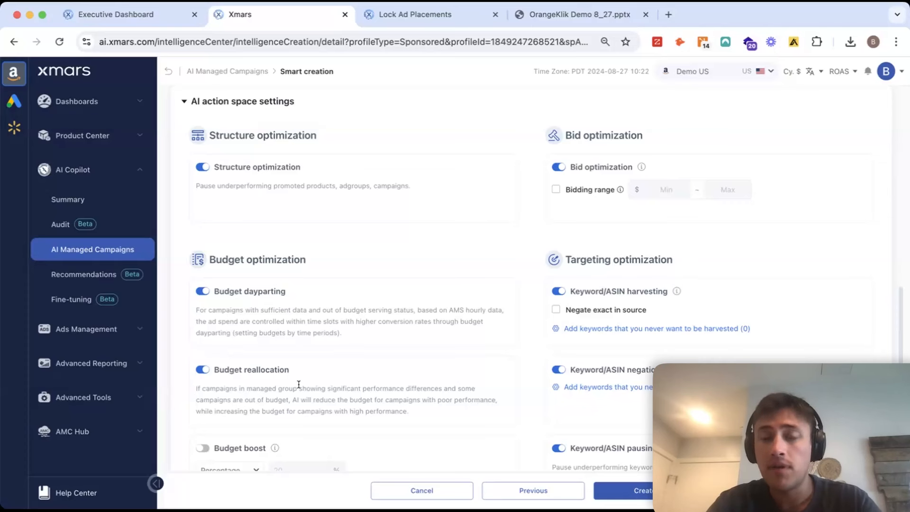
mouse_move(521, 319)
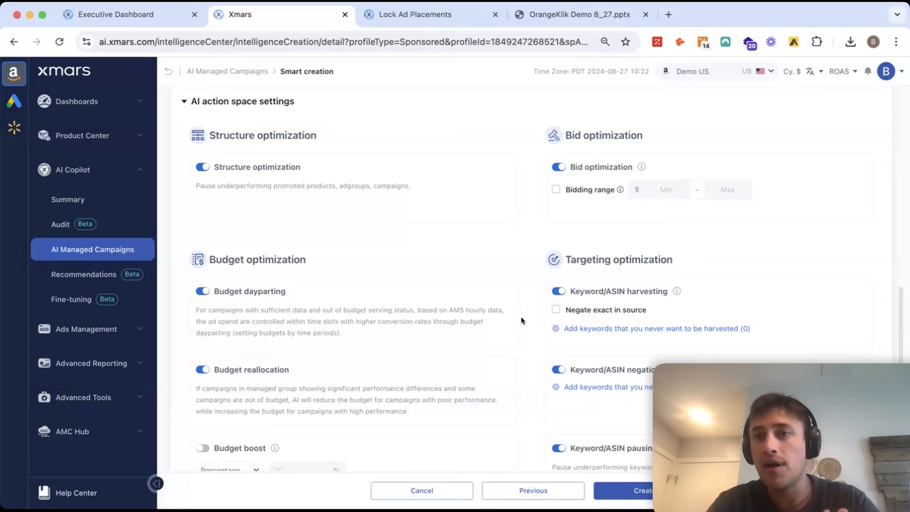
mouse_move(560, 259)
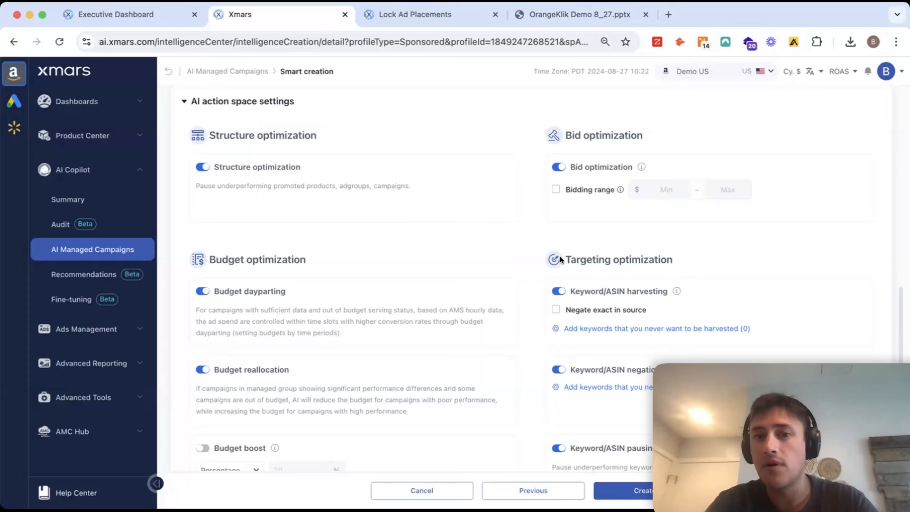
Toggle Keyword/ASIN harvesting off and on, then go back to trigger the leave-page prompt
click(558, 291)
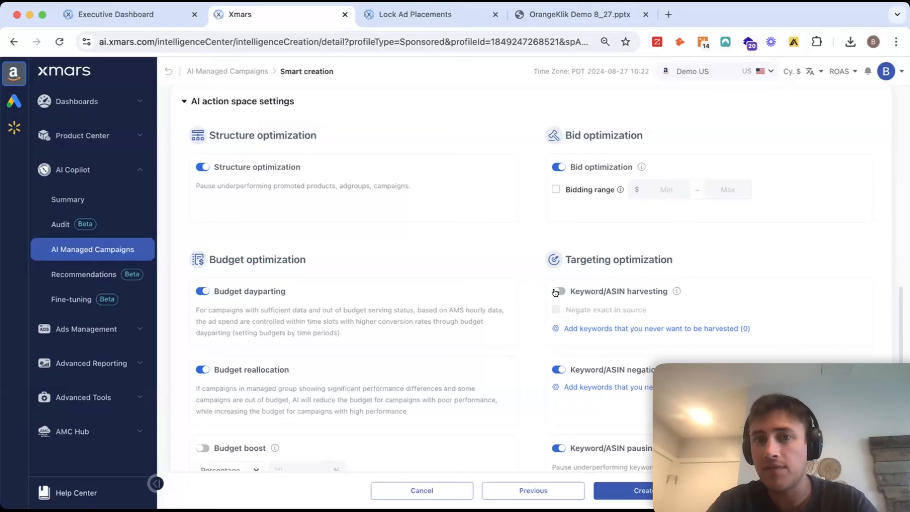
click(557, 291)
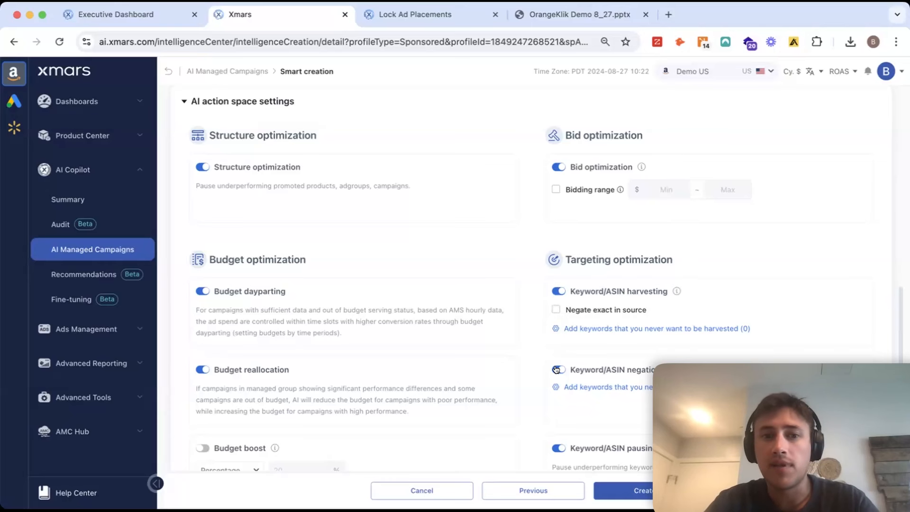
scroll(down, 3)
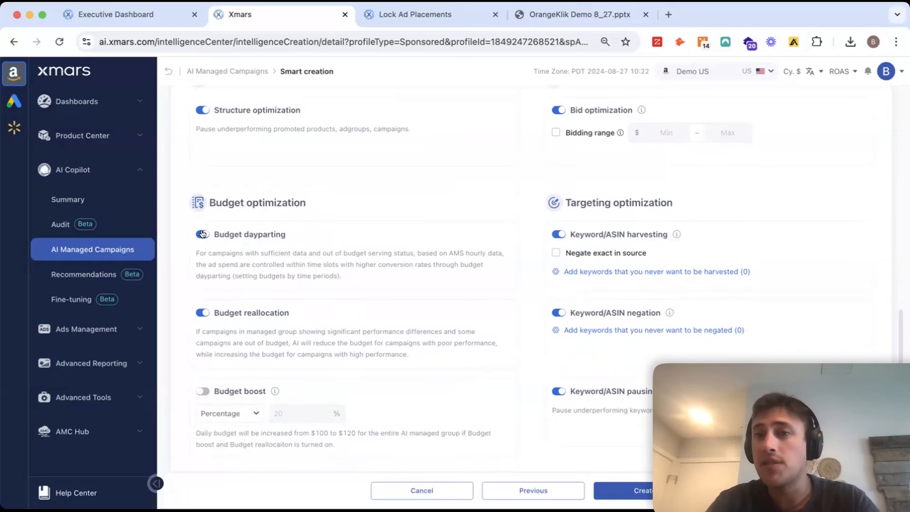
click(202, 234)
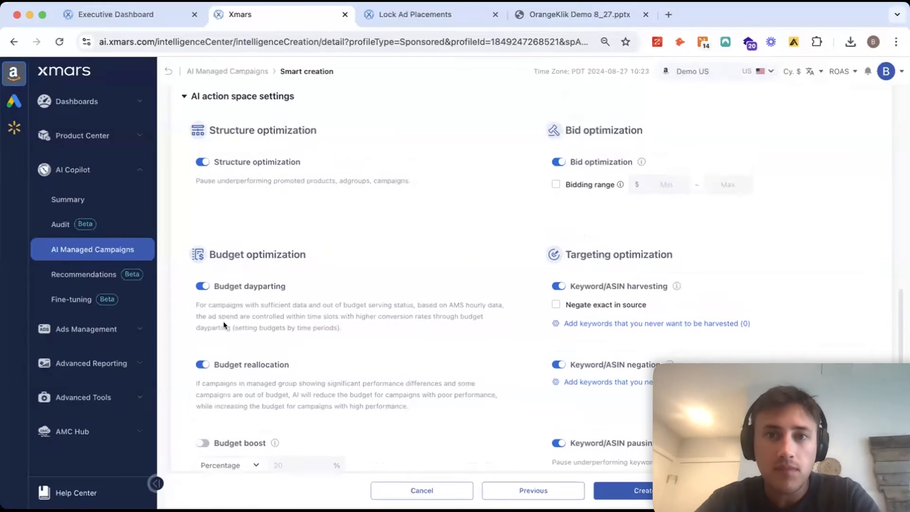
click(556, 185)
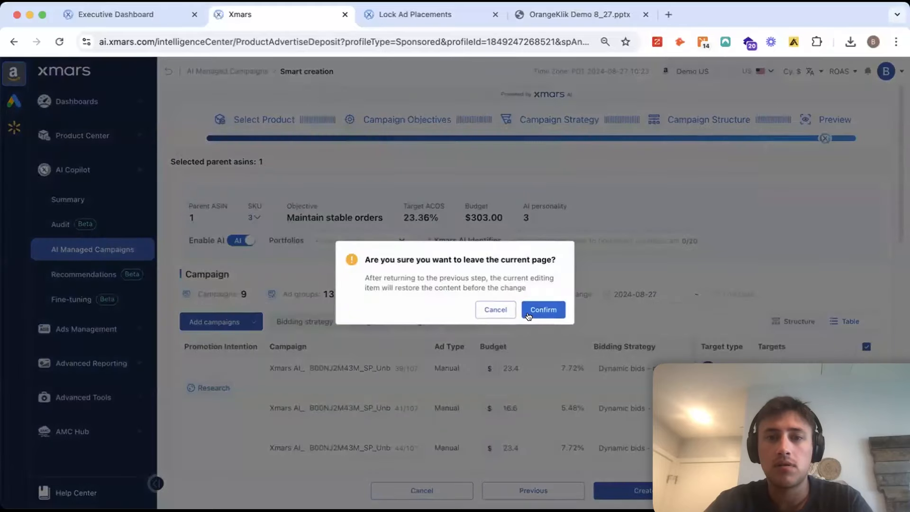
Confirm leaving smart creation and return to the AI Managed Campaigns list
click(542, 309)
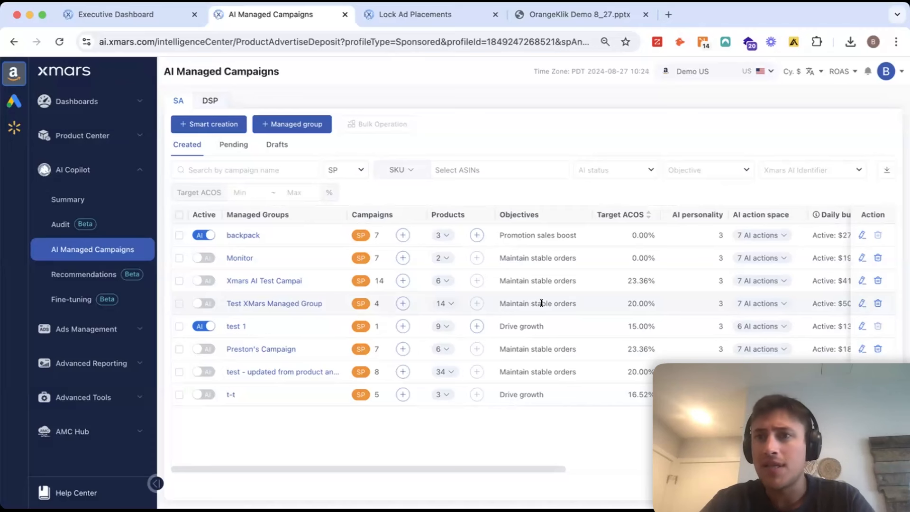
click(292, 123)
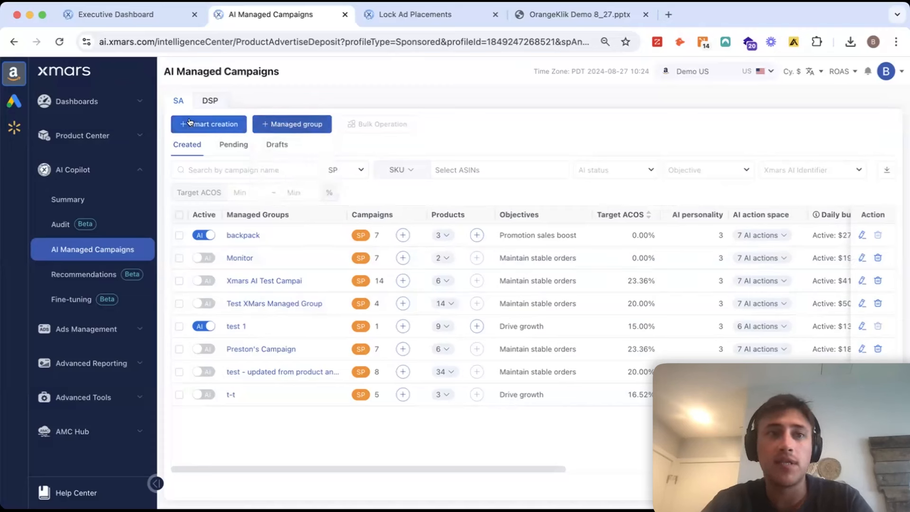
Create an SP managed group from two selected Demo-SP campaigns and confirm the selection
click(292, 123)
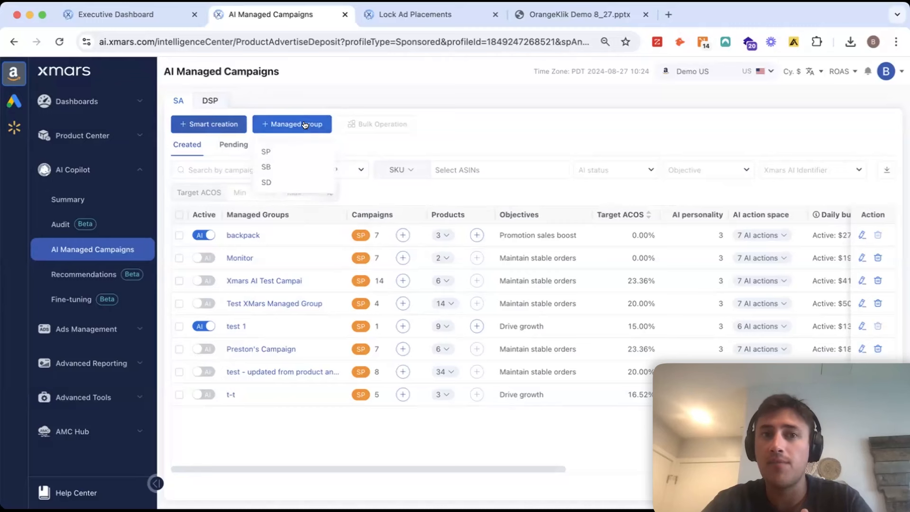
click(265, 152)
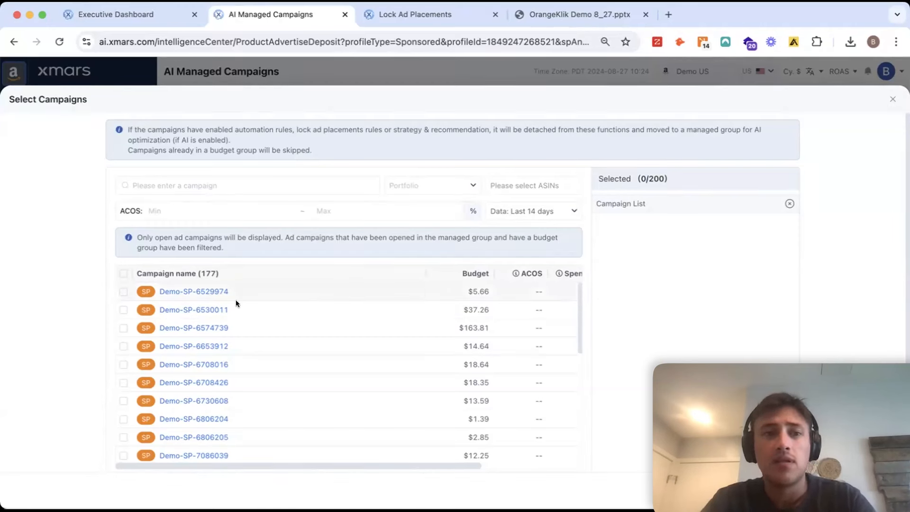
click(123, 327)
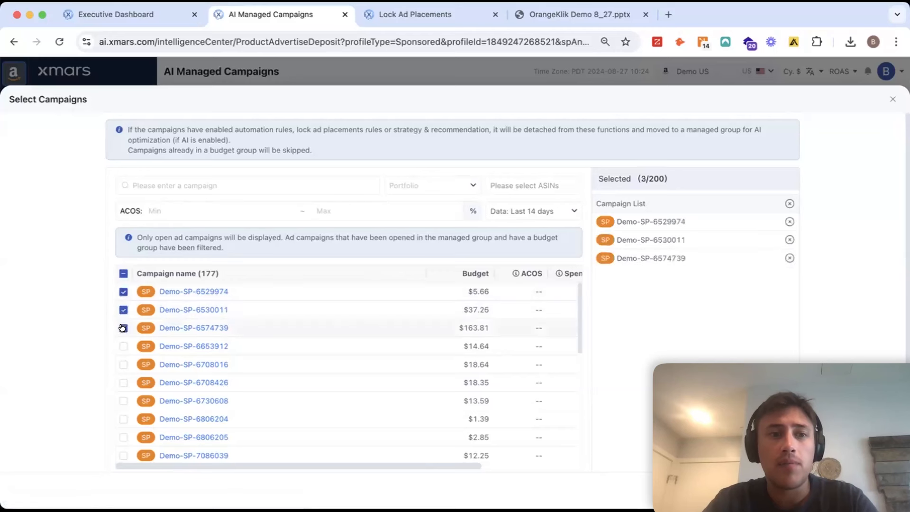
click(123, 346)
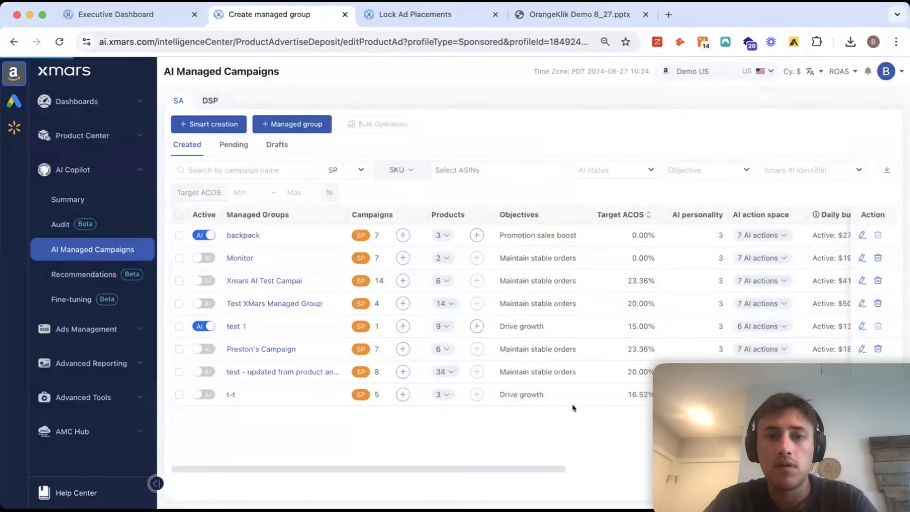
click(292, 123)
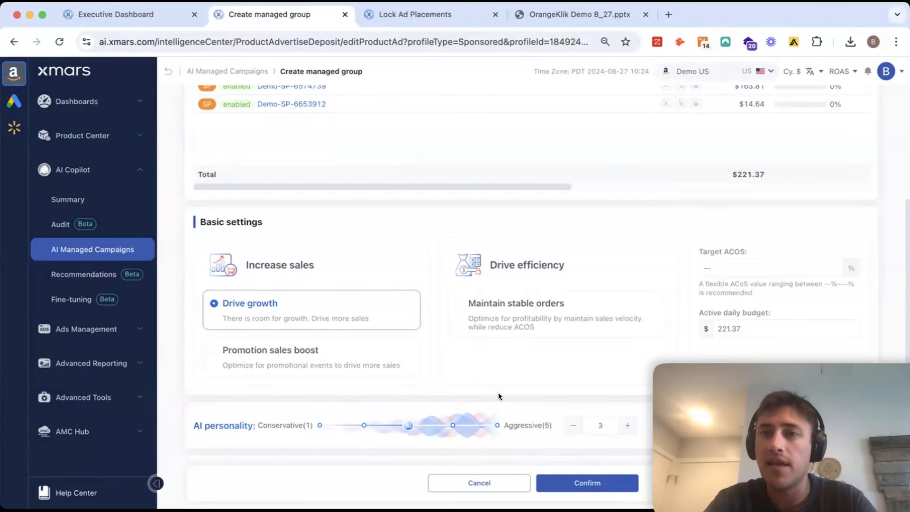
Review the group's basic and AI action space settings, then cancel without saving
scroll(down, 3)
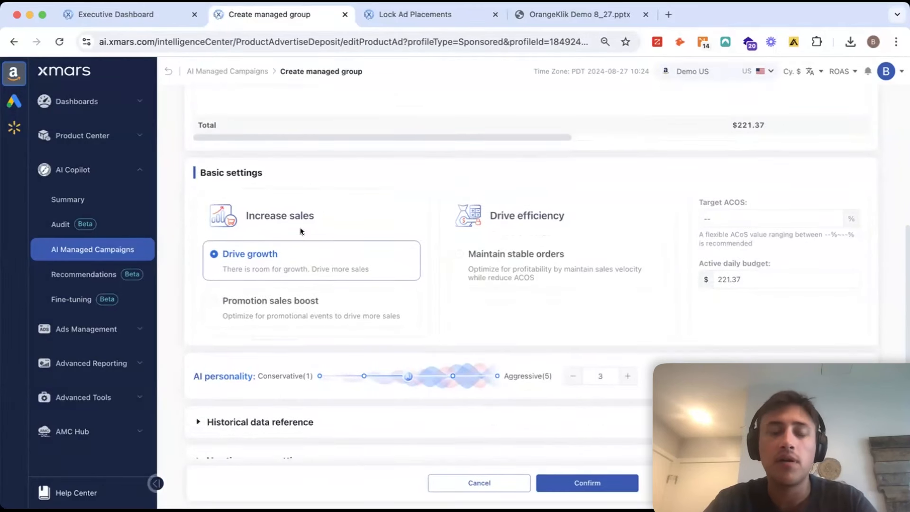
mouse_move(722, 306)
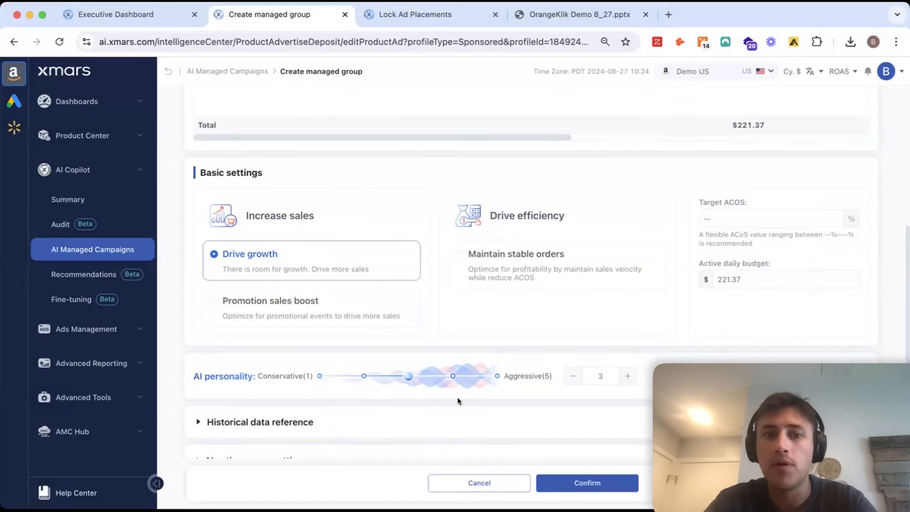
scroll(down, 3)
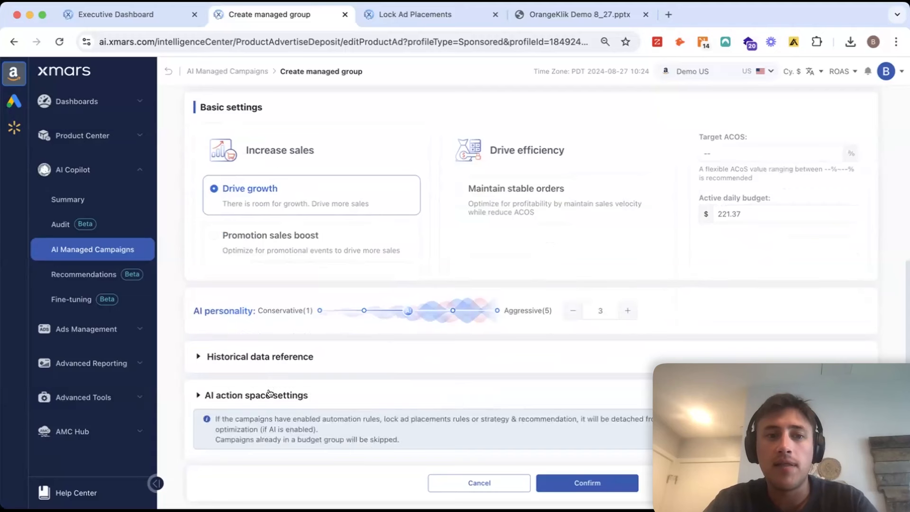
scroll(down, 3)
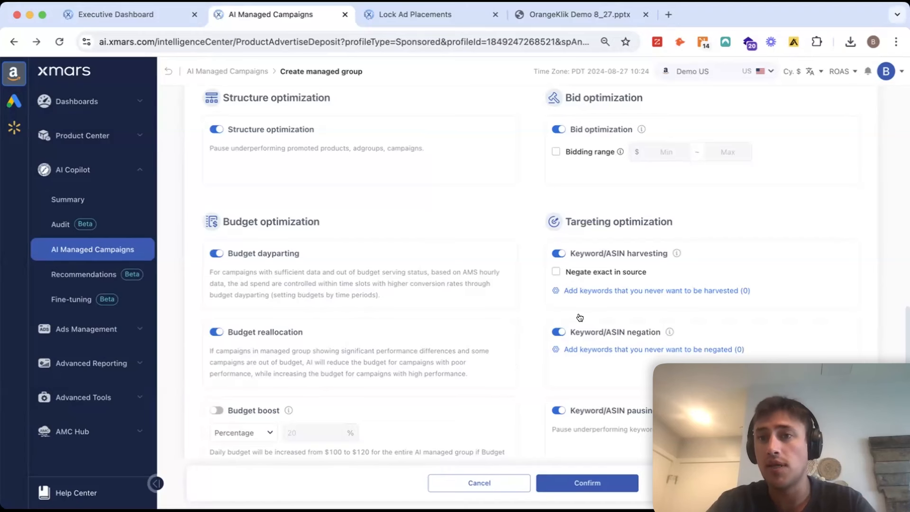
click(478, 482)
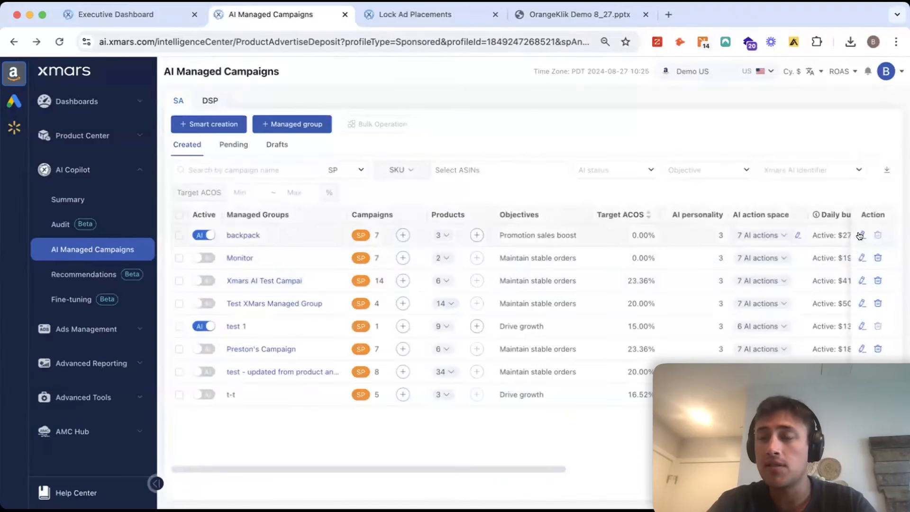
click(861, 235)
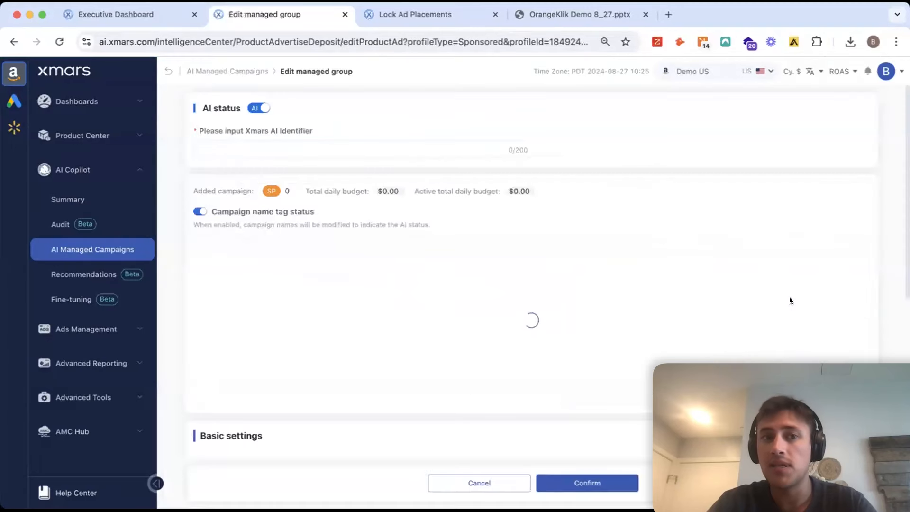
text(backpack)
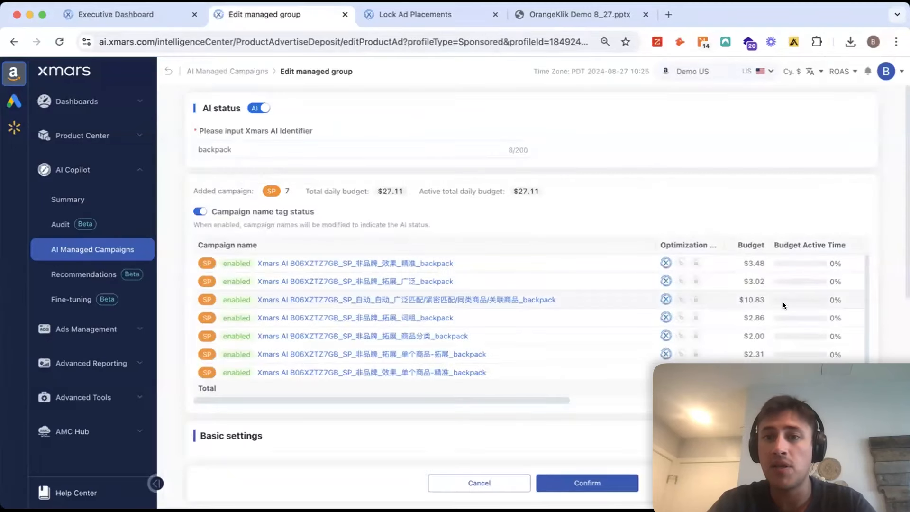
scroll(down, 3)
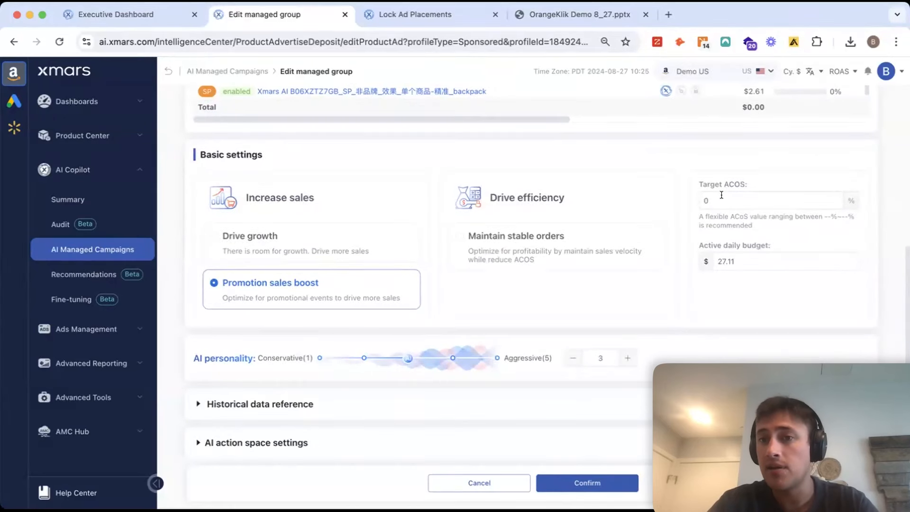
mouse_move(432, 363)
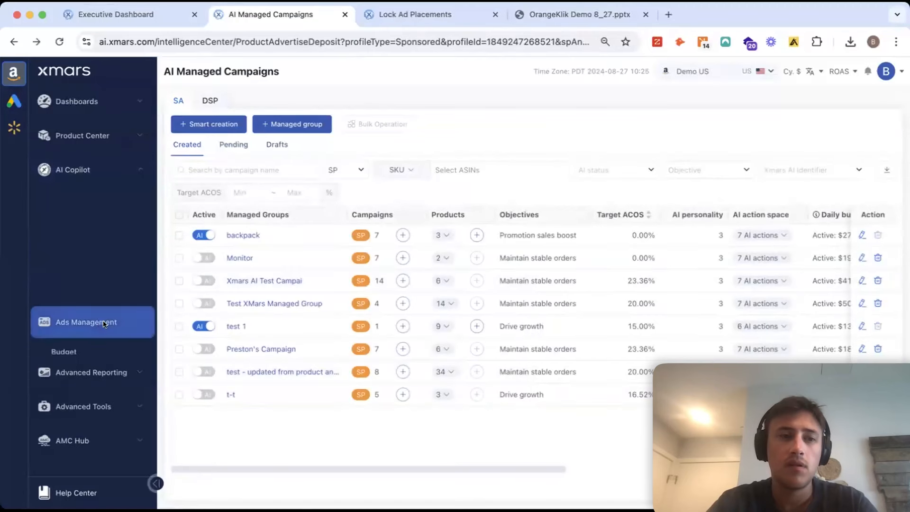
Go to Ads Management > Sponsored Products and show the Keywords report table
click(86, 333)
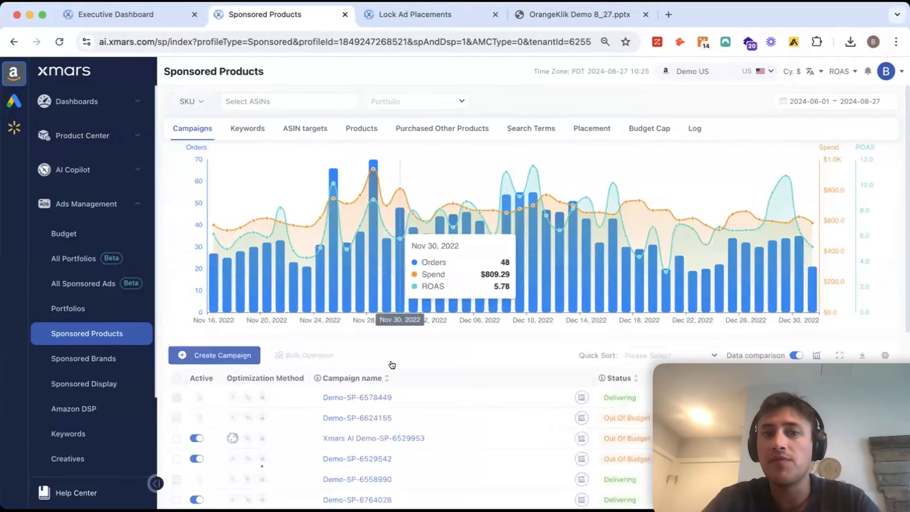
scroll(down, 3)
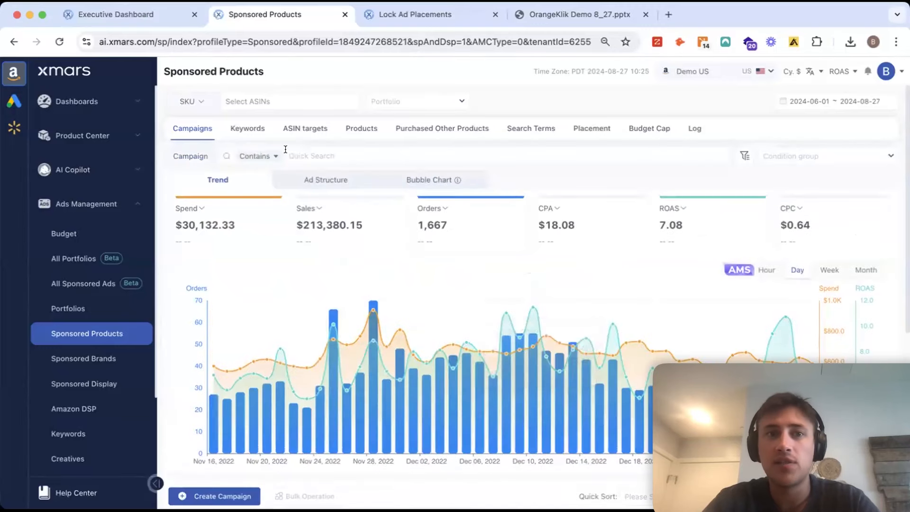
click(248, 128)
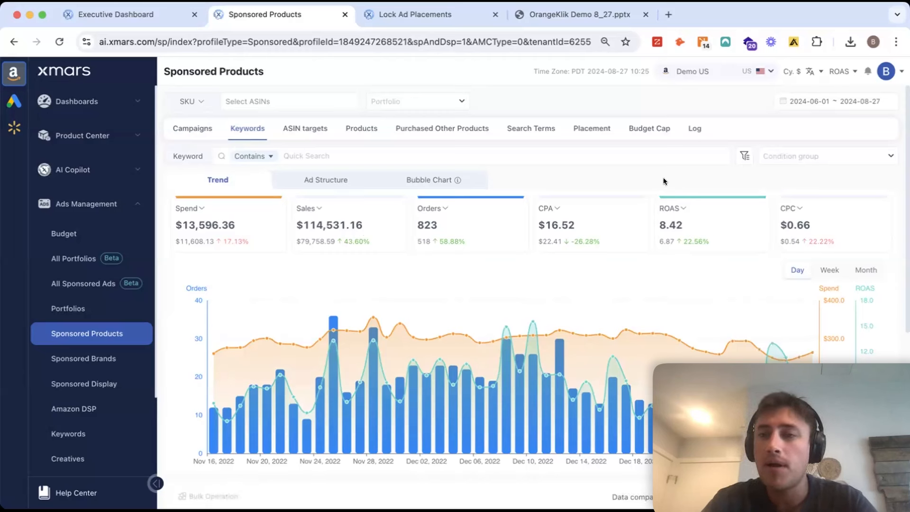
scroll(down, 3)
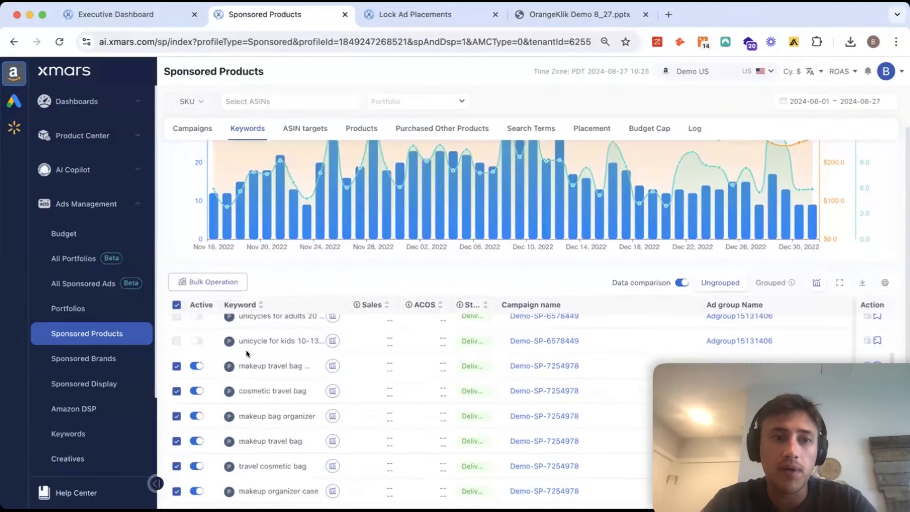
Set a bulk bid adjustment for checked keywords: decrease current bids by a percentage, entering 0
click(208, 281)
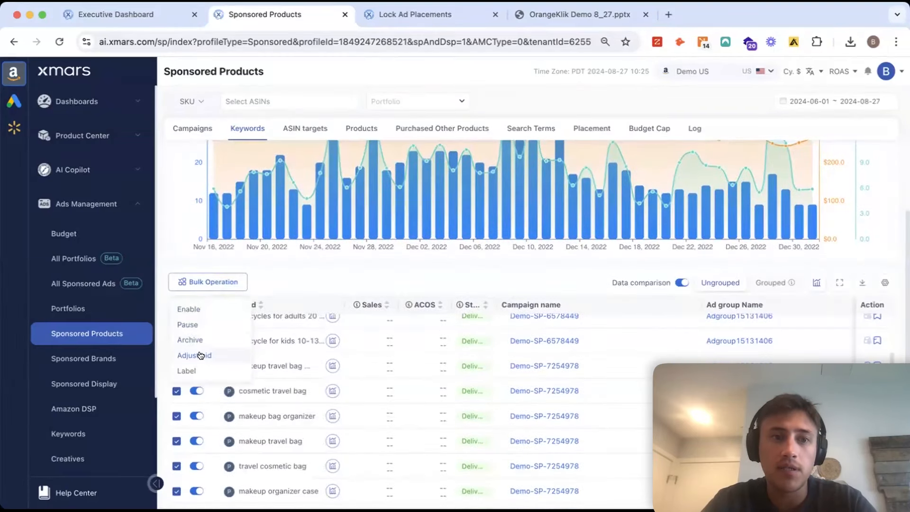
click(195, 356)
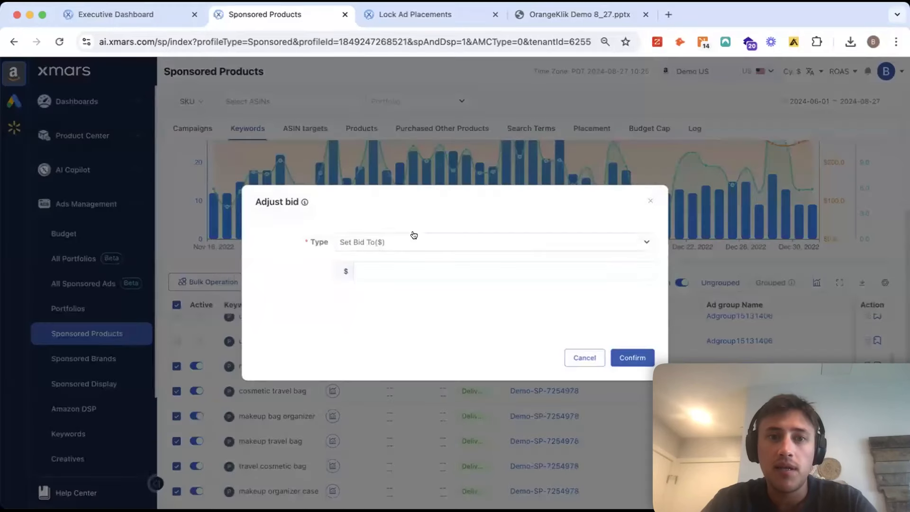
click(493, 242)
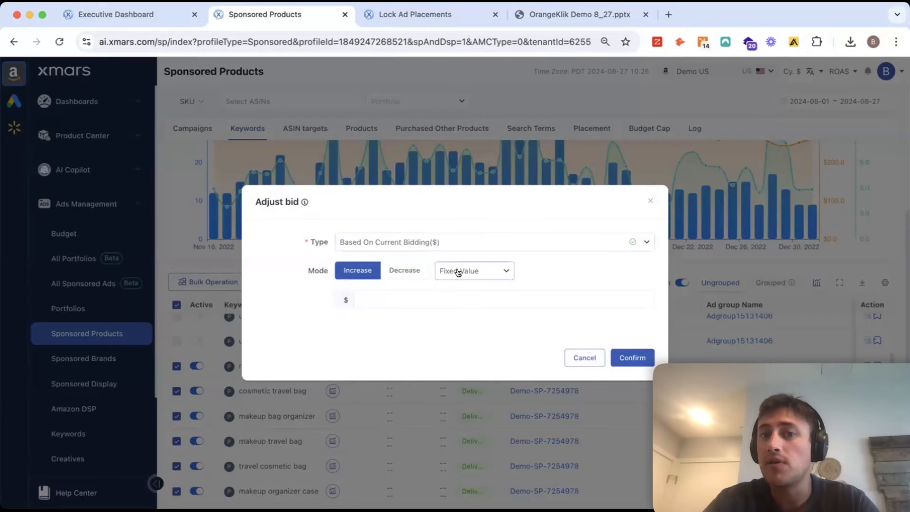
click(472, 270)
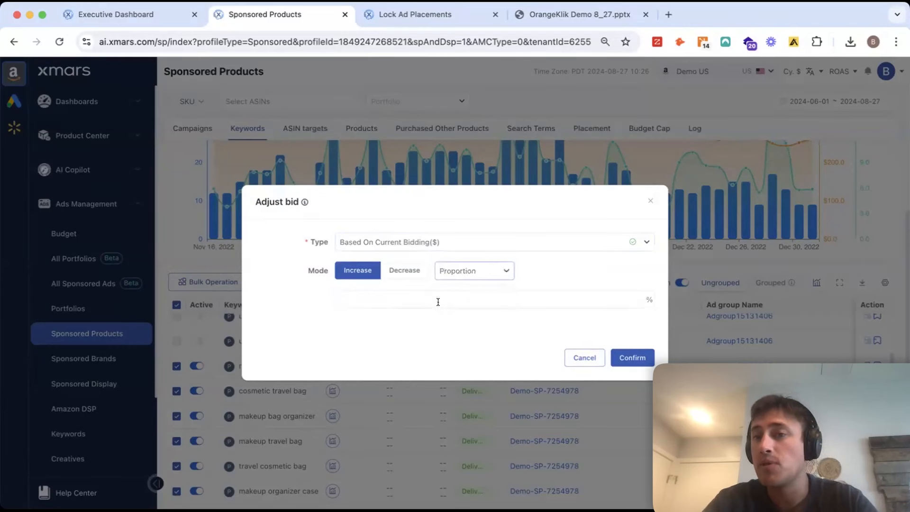
click(438, 300)
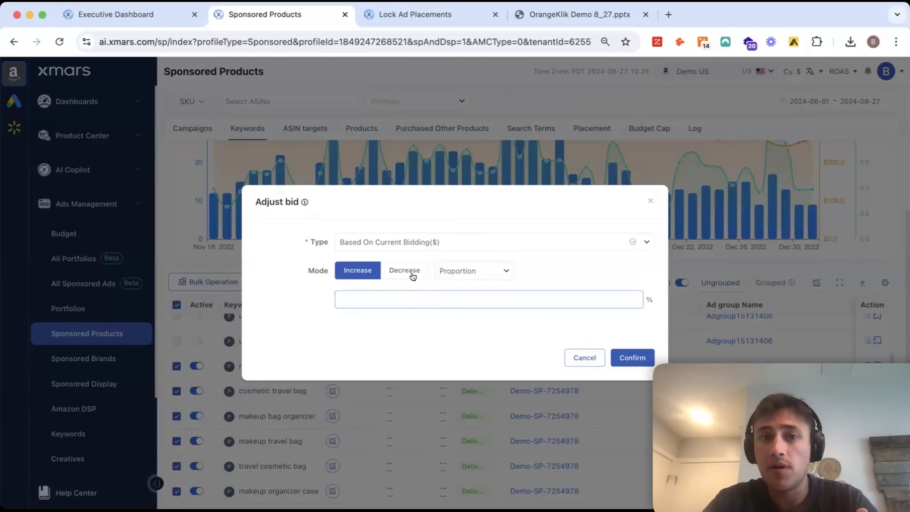
click(403, 270)
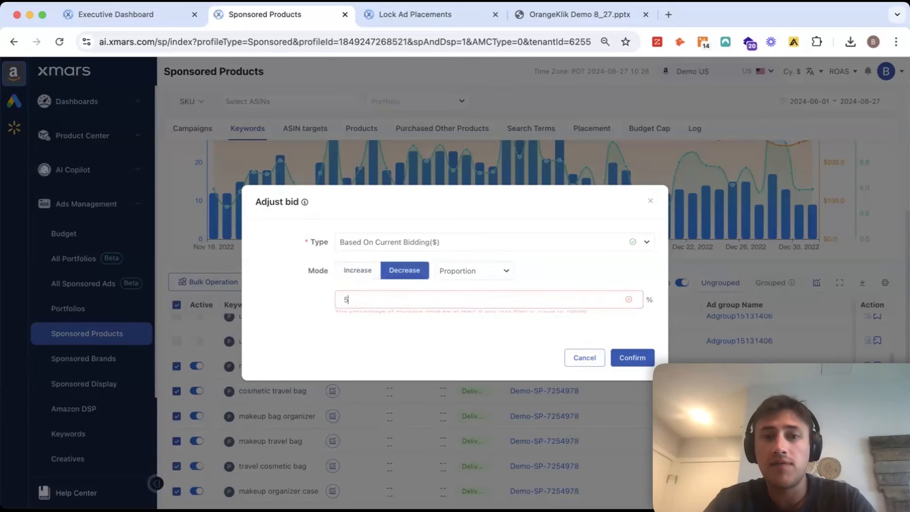
text(0)
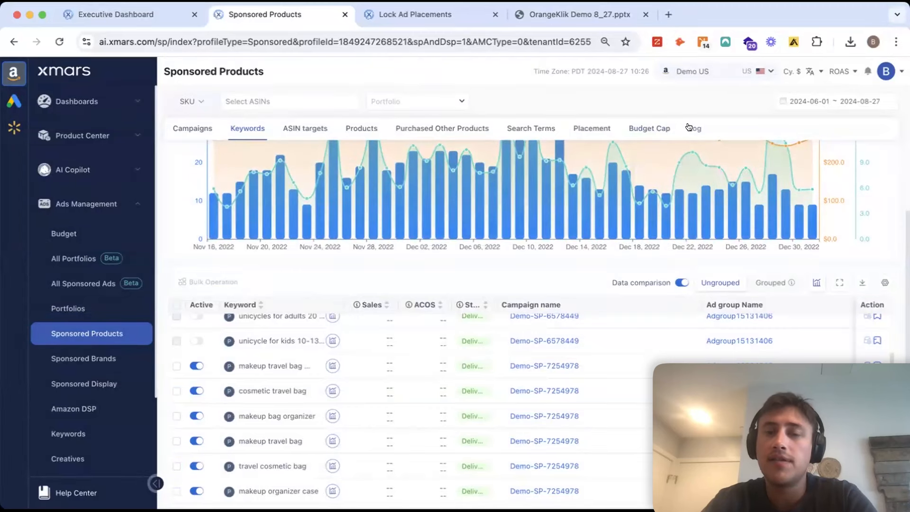
Return to Campaigns, then reach Lock Ad Placements under Advanced Tools
click(694, 128)
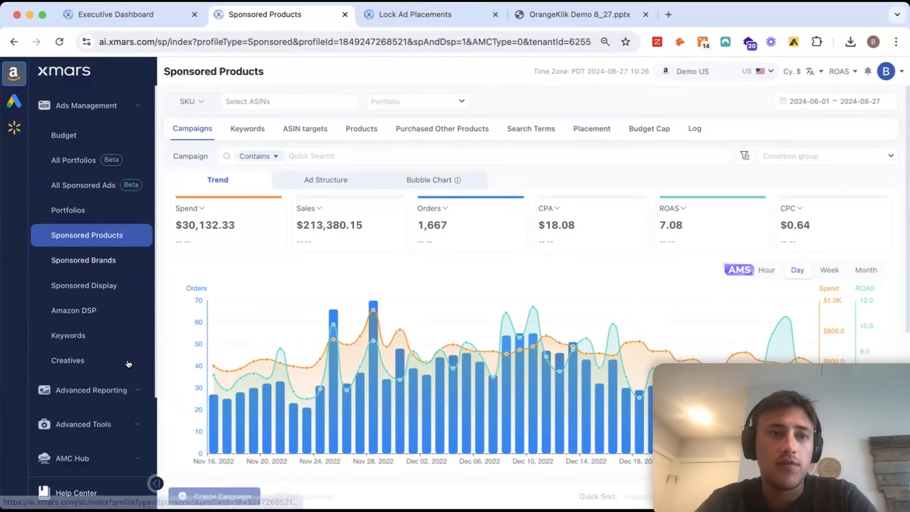
click(85, 105)
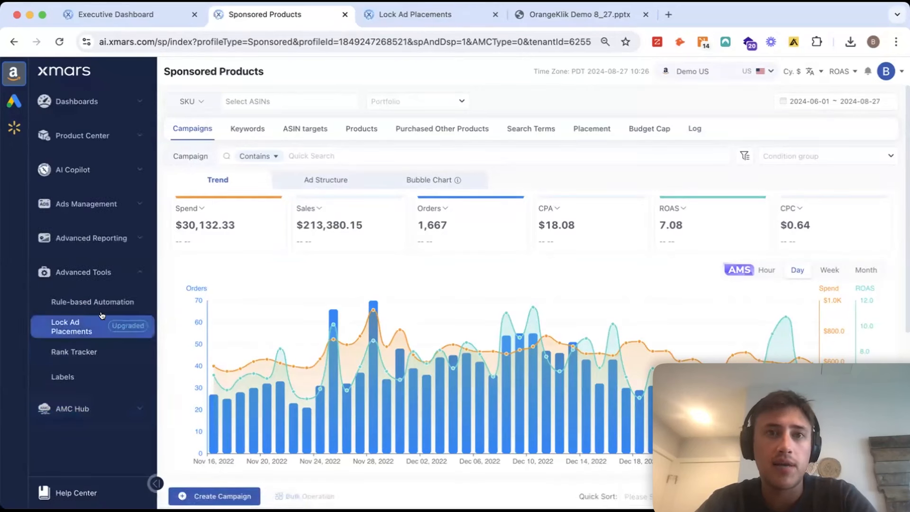
click(415, 14)
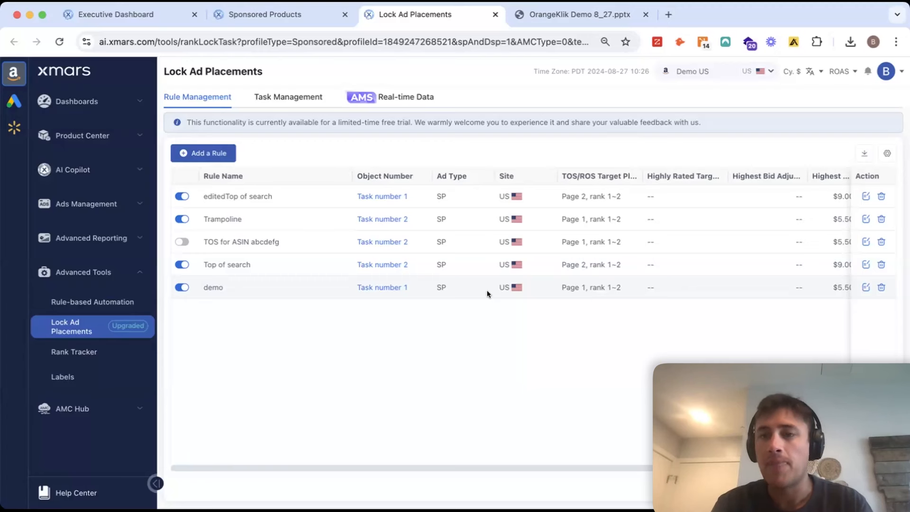
Add a new placement lock rule and move down from Basic Settings to Rule Settings
click(203, 152)
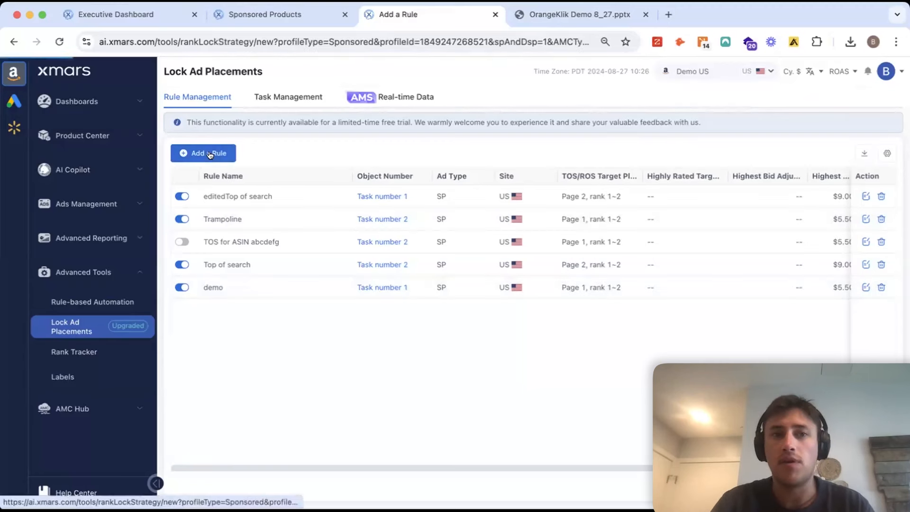
click(203, 153)
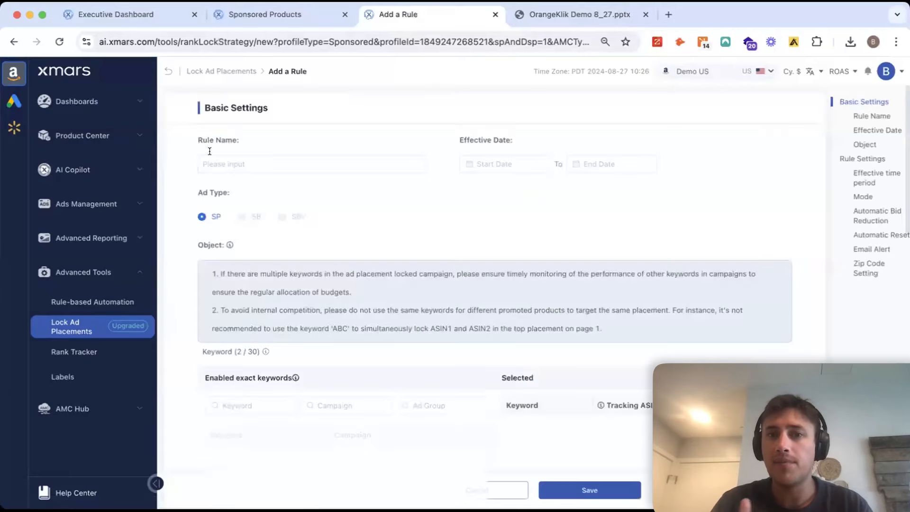
scroll(down, 3)
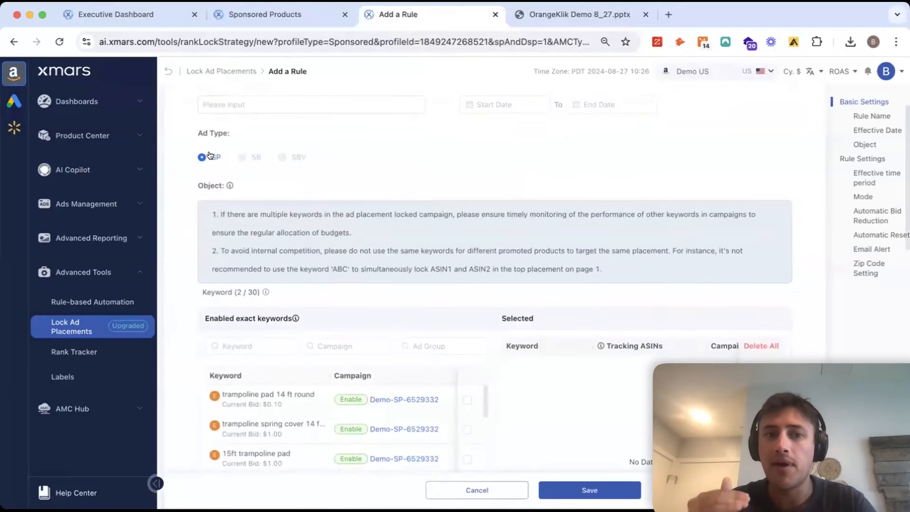
scroll(down, 3)
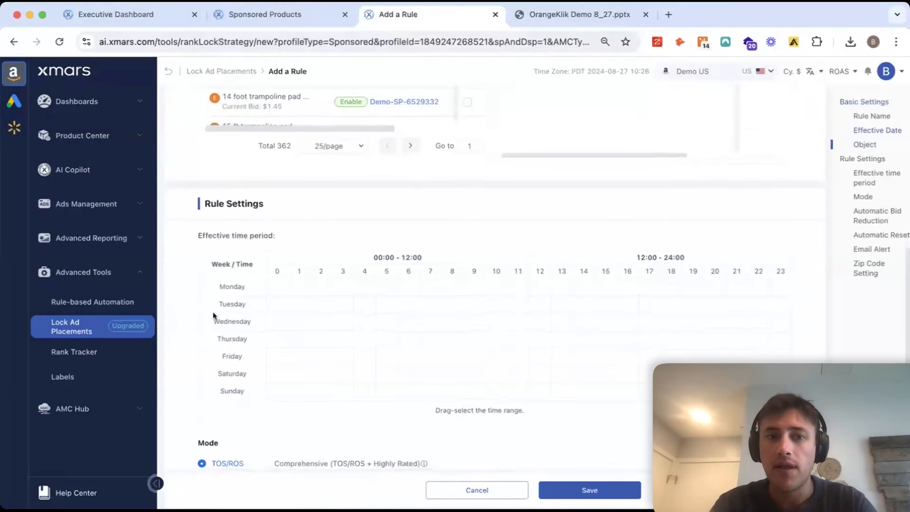
scroll(down, 3)
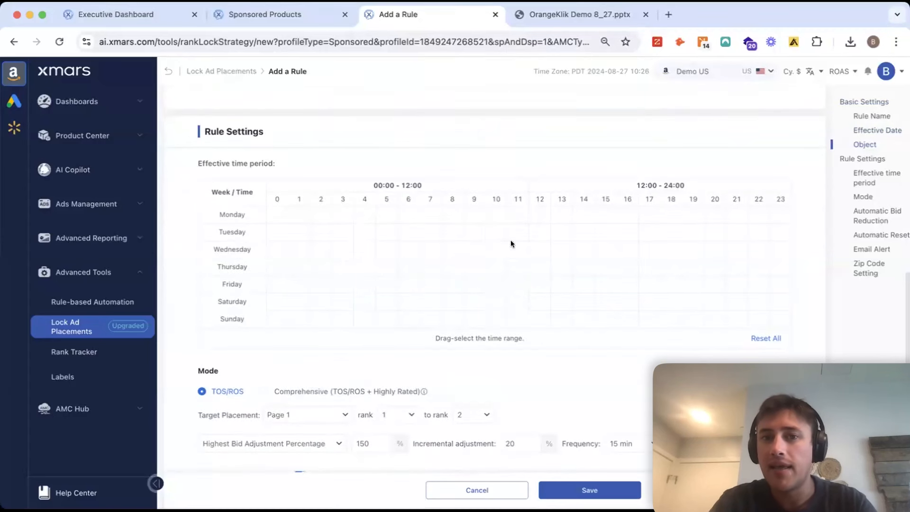
scroll(down, 3)
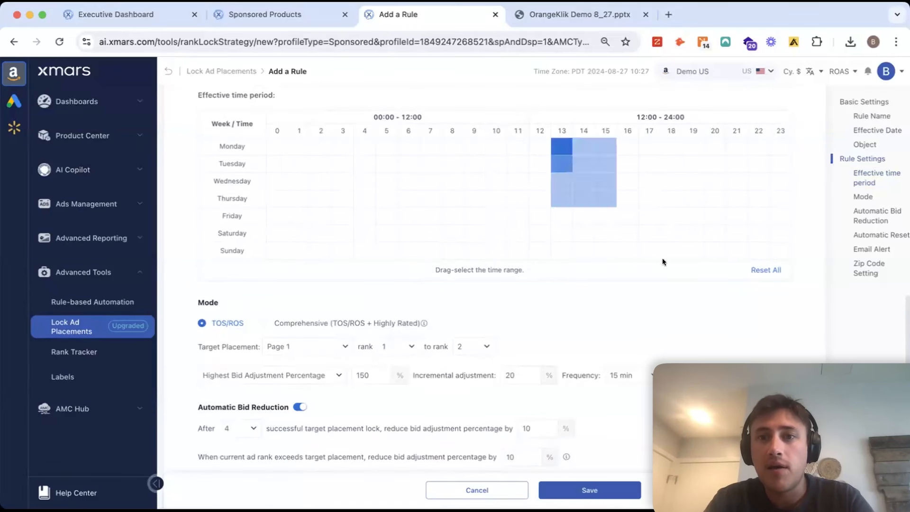
Set active hours 13–19 daily, target rank to 3, highest bid 5.5 and increment 0.25
drag(562, 146, 702, 249)
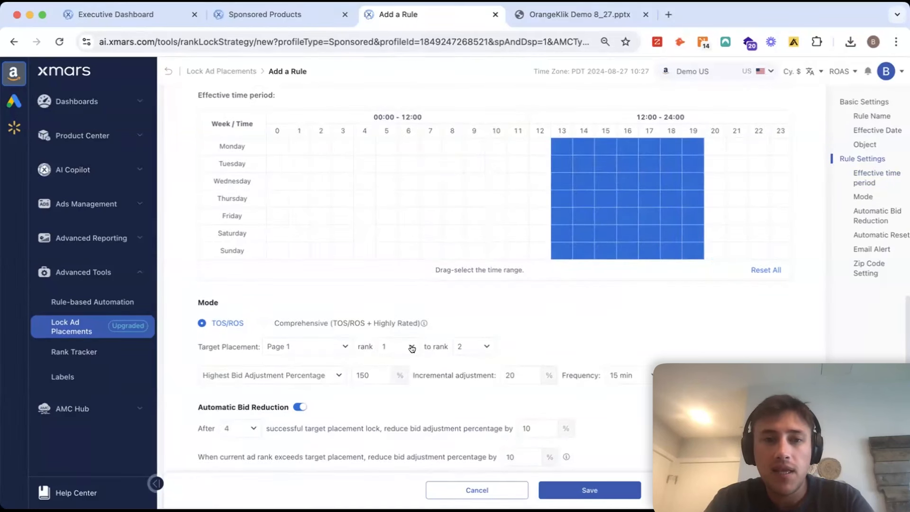
click(472, 347)
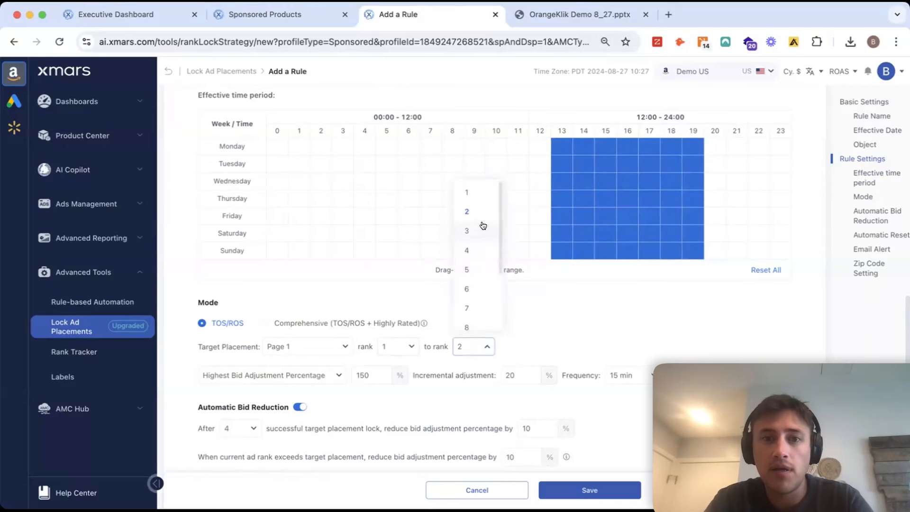
click(466, 231)
text(5.5)
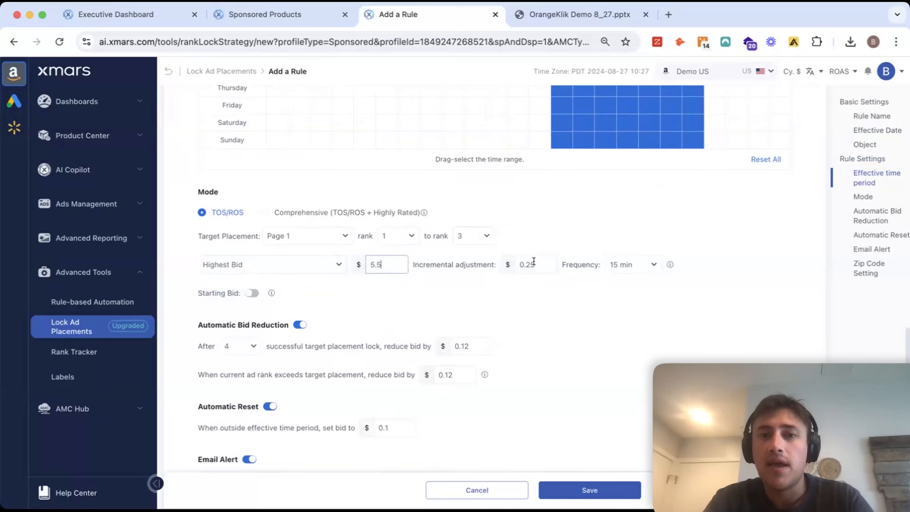
click(535, 264)
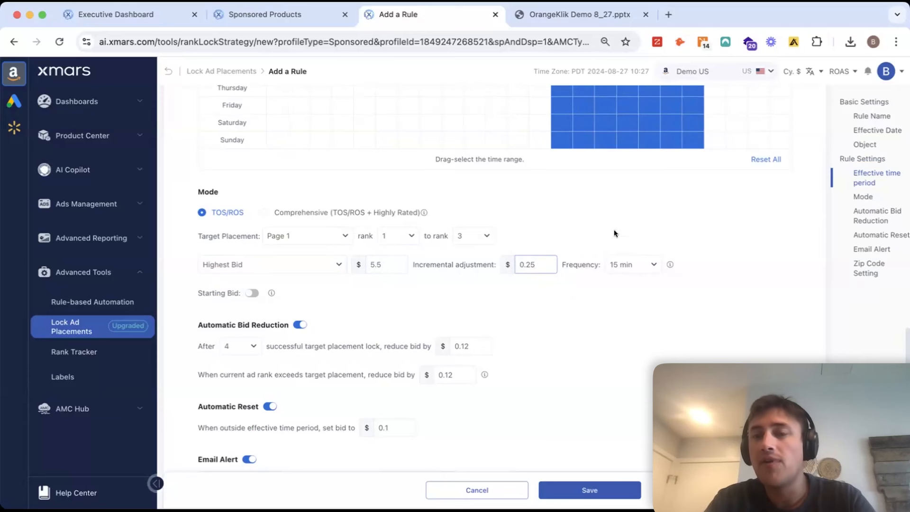
scroll(down, 3)
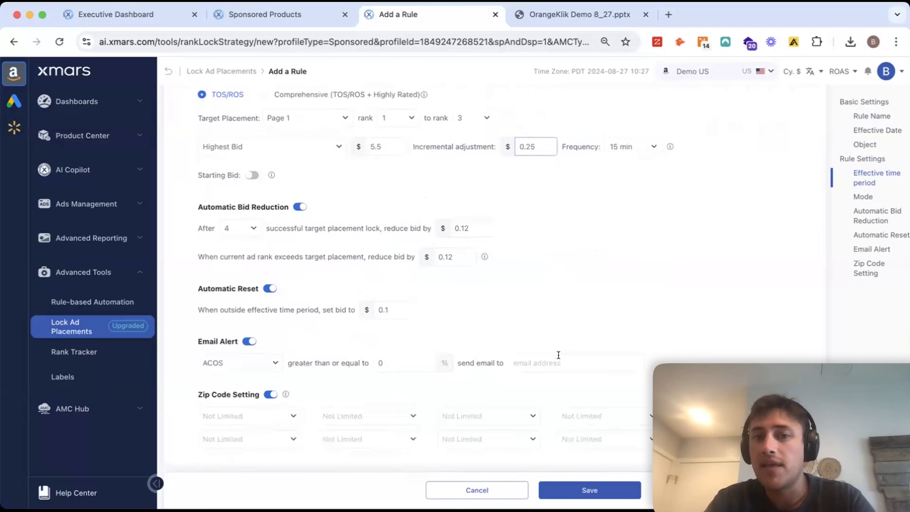
click(249, 416)
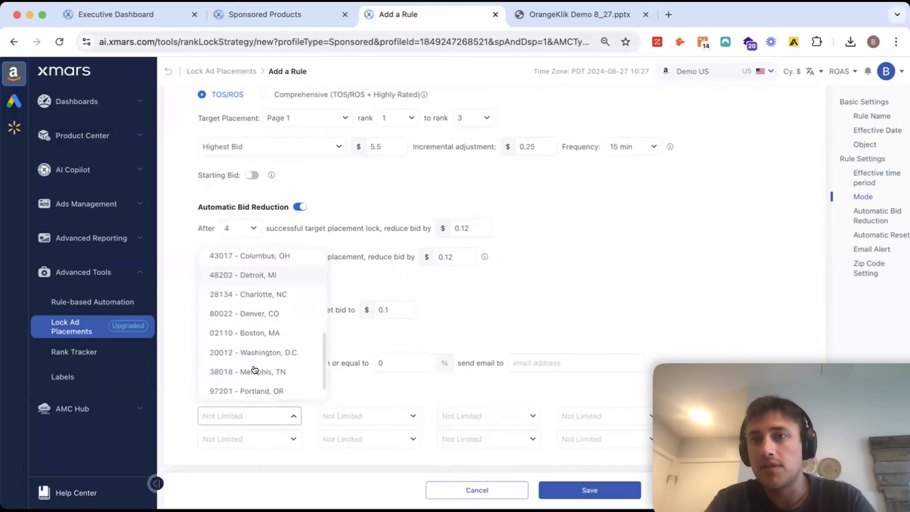
scroll(down, 3)
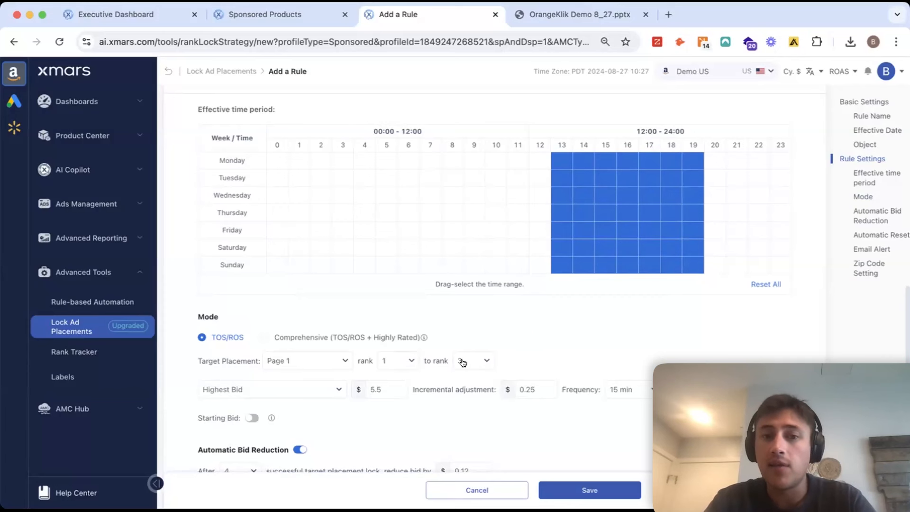
click(472, 360)
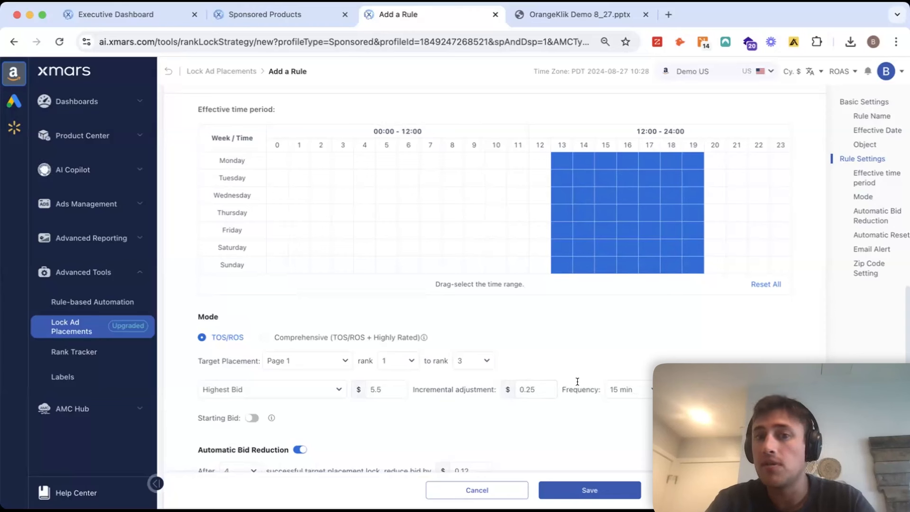
scroll(down, 3)
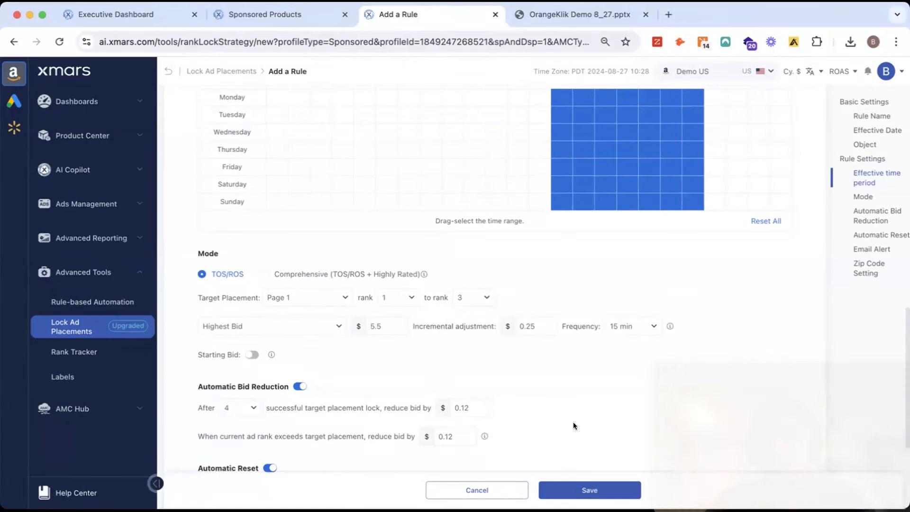
scroll(down, 3)
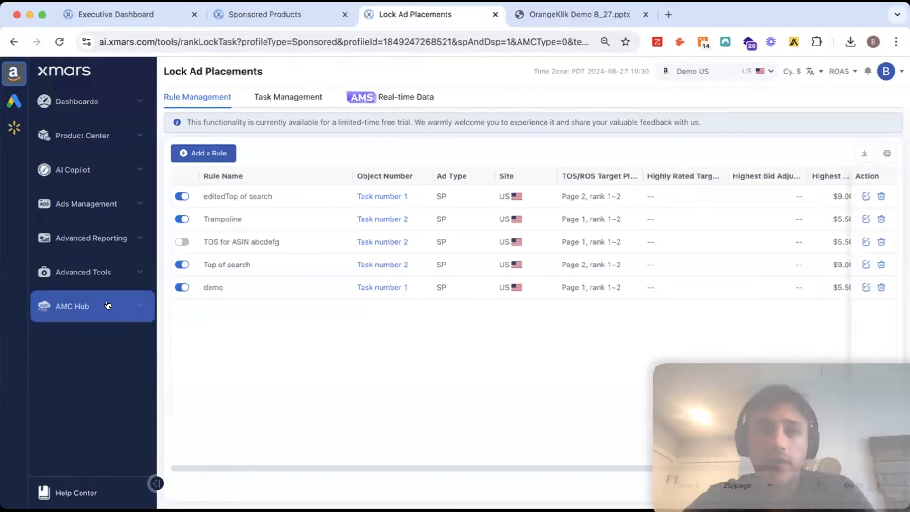
Expand AMC Hub and go to the Model Gallery
click(72, 306)
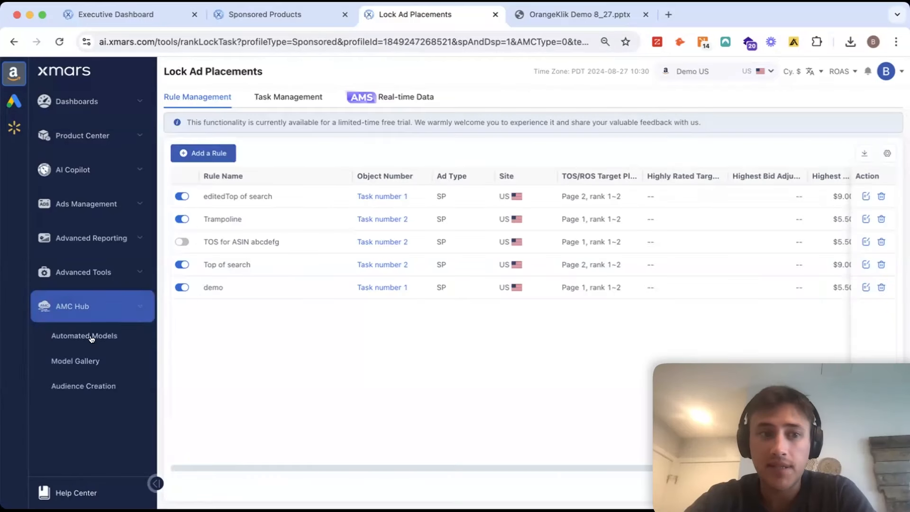
click(75, 360)
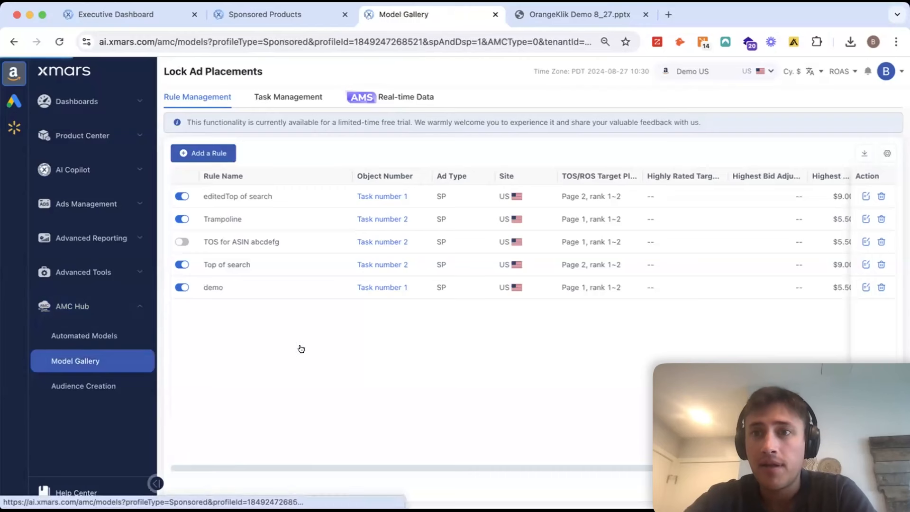
click(75, 361)
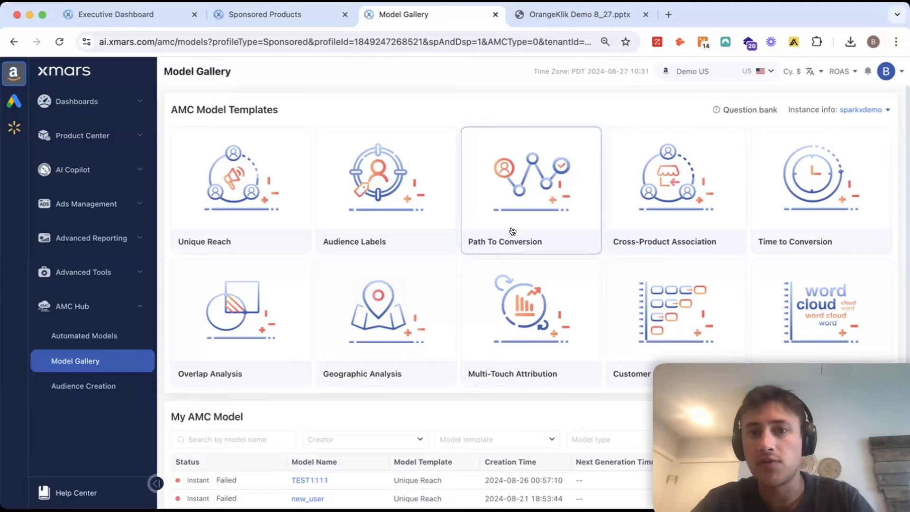
Open the Path To Conversion template and scroll through its results table to the editing panel
click(530, 190)
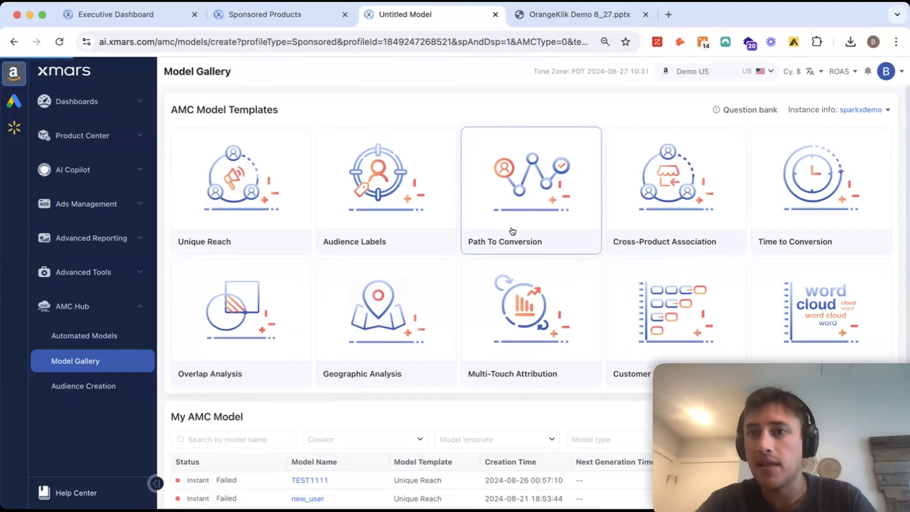
click(530, 189)
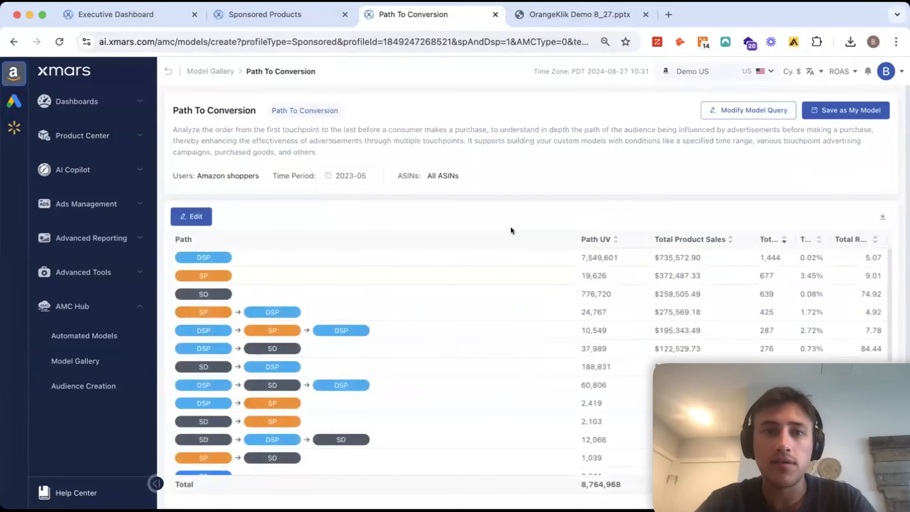
mouse_move(496, 221)
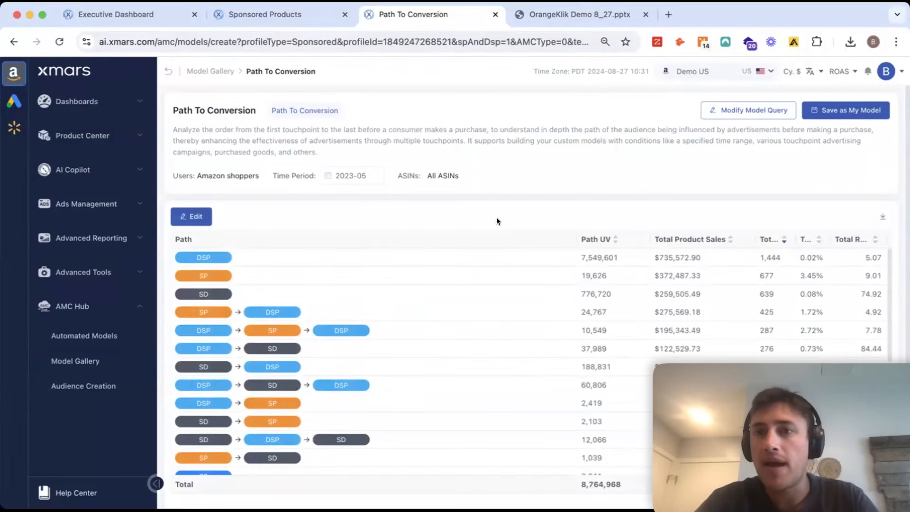
mouse_move(550, 241)
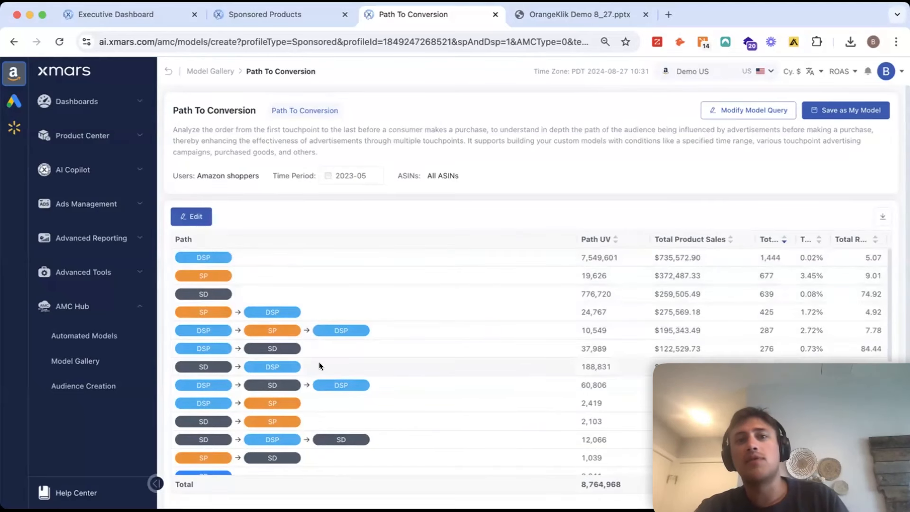
mouse_move(377, 331)
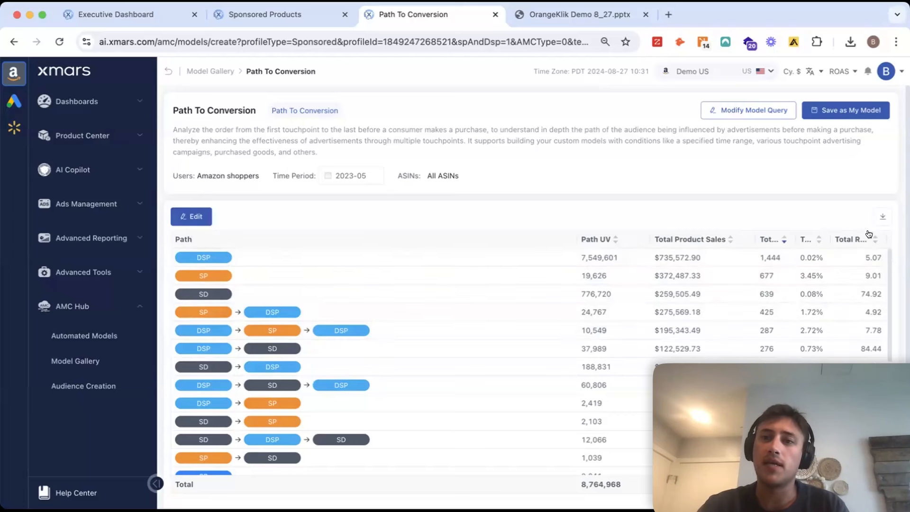
mouse_move(853, 239)
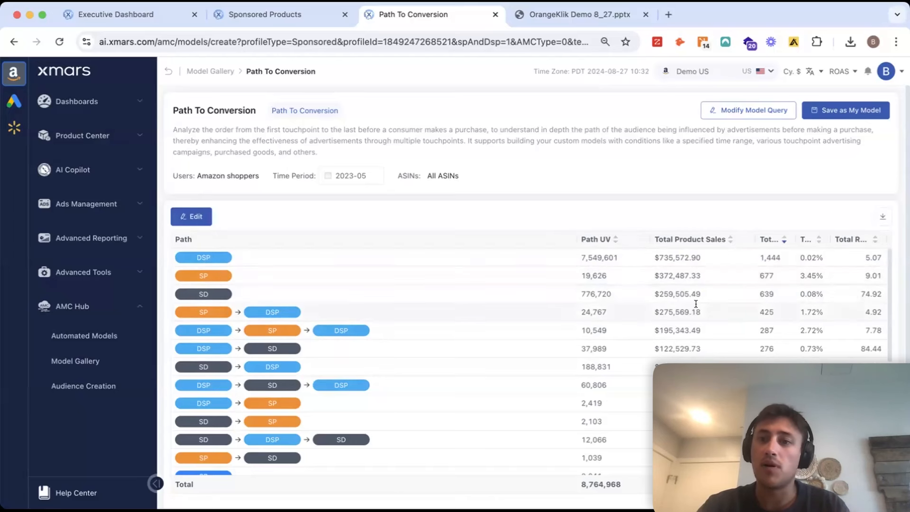
scroll(down, 3)
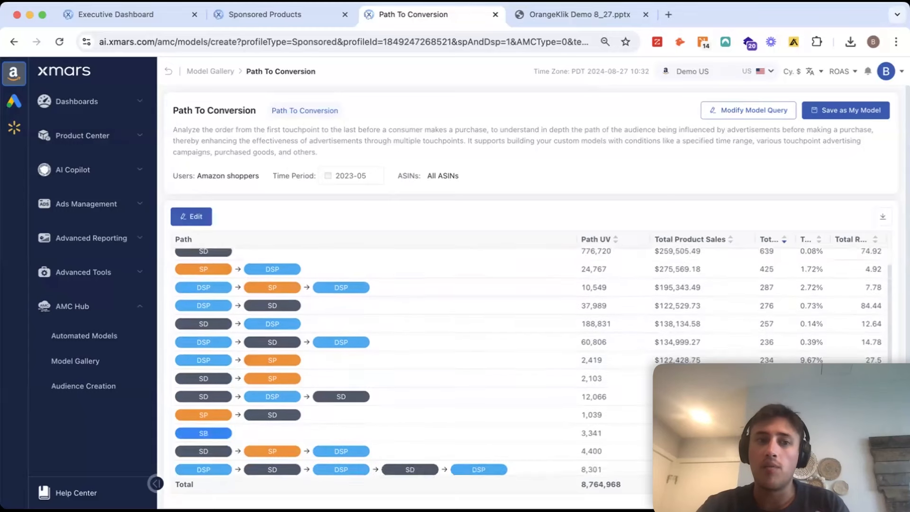
scroll(down, 3)
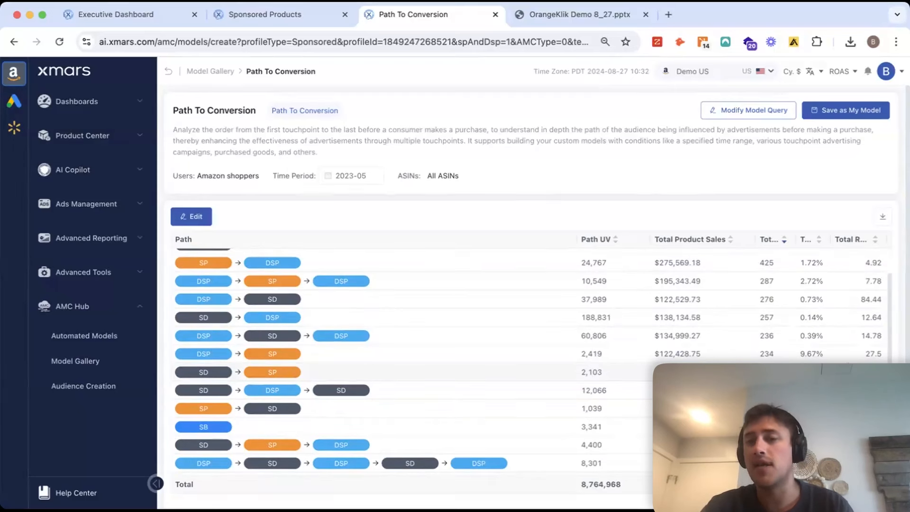
scroll(down, 3)
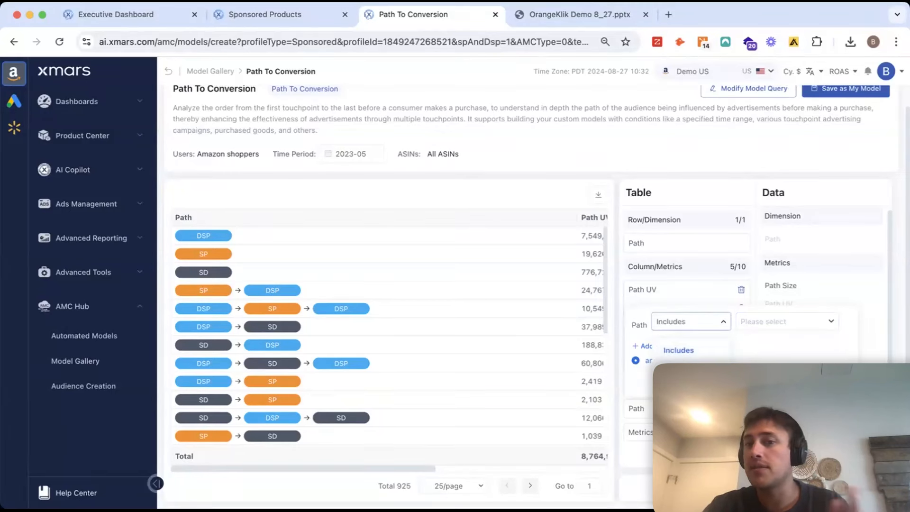
Close the filter list and bring up Compose Model Query for Path To Conversion
click(690, 321)
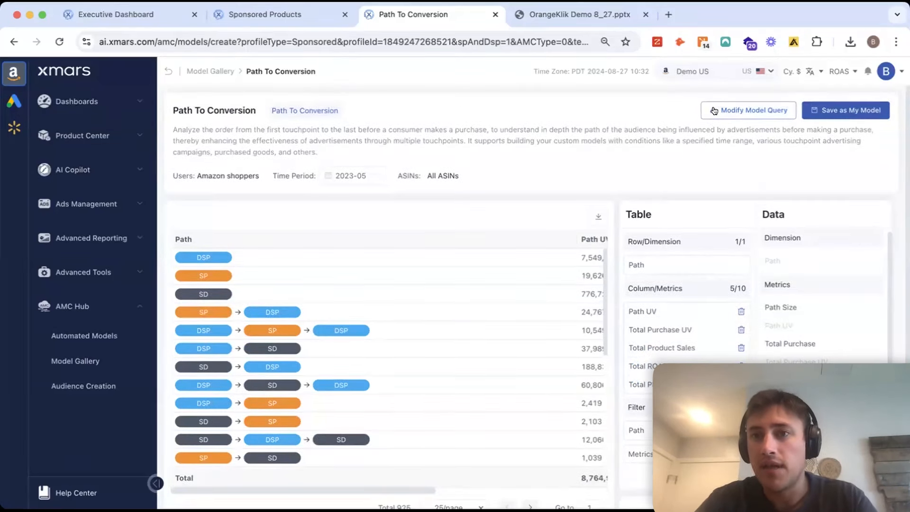
click(748, 110)
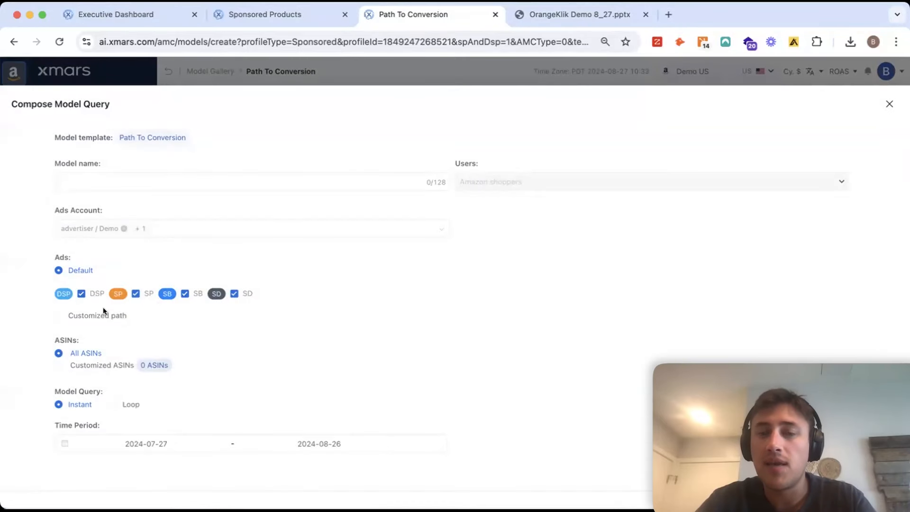
Select Customized ASINs in the Path To Conversion query form and review the ASIN entry box
click(58, 364)
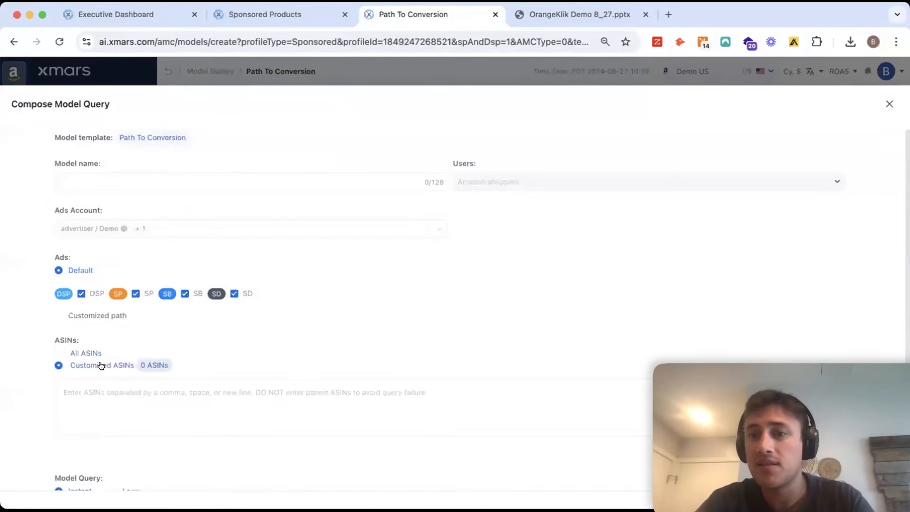
scroll(down, 3)
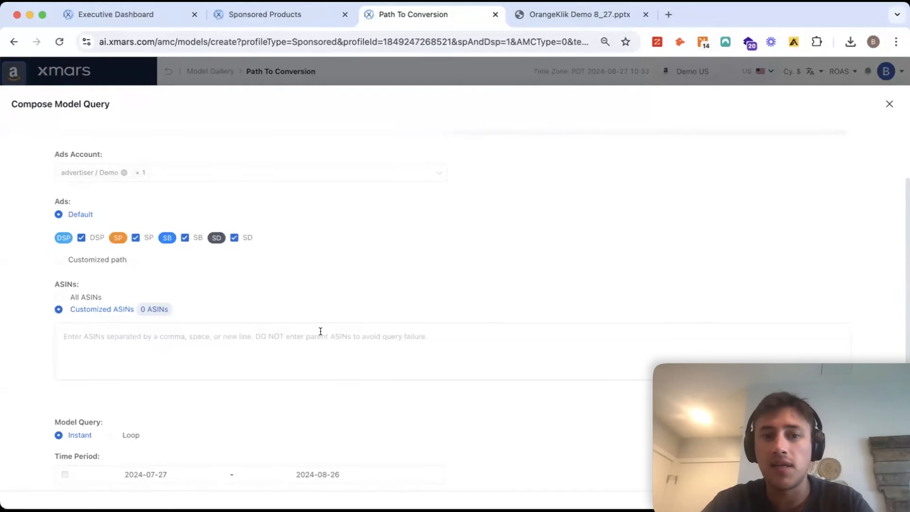
mouse_move(194, 465)
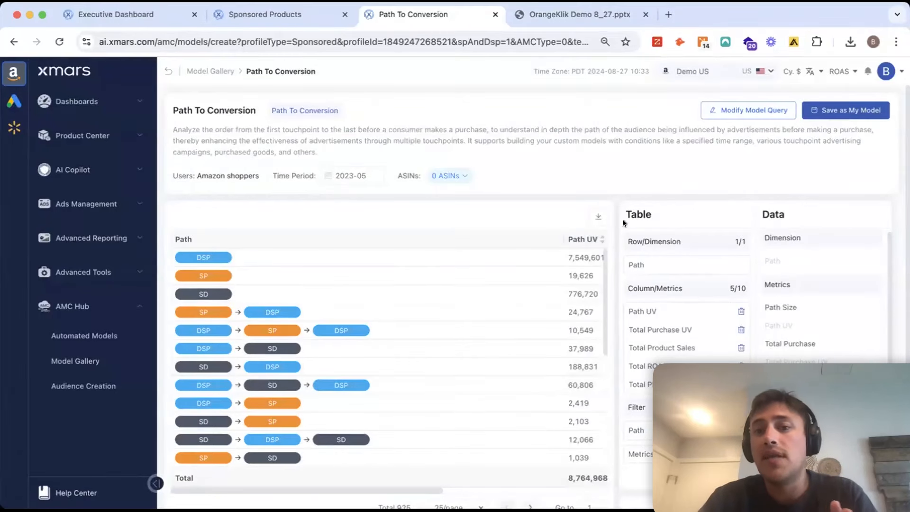
Scroll down the Path To Conversion results filtered to 0 customized ASINs
scroll(down, 3)
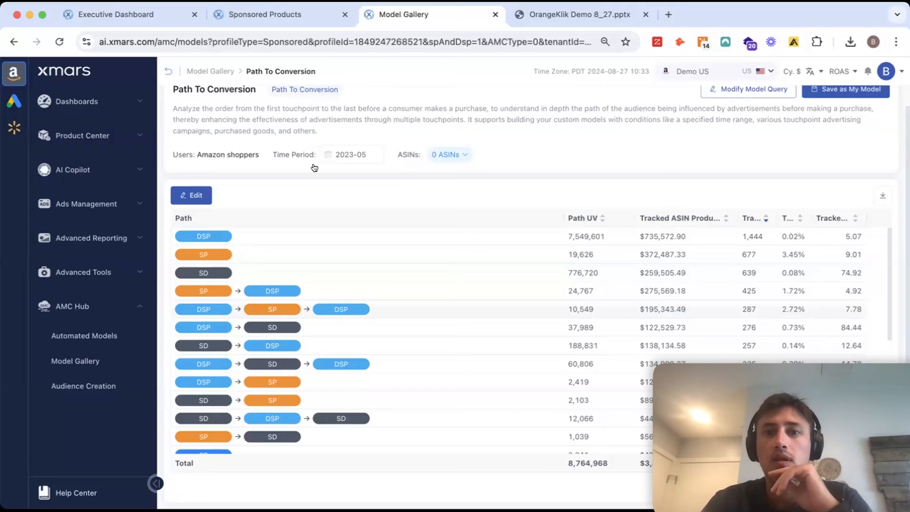
Return to the Model Gallery and load the Cross-Product Association model
click(75, 360)
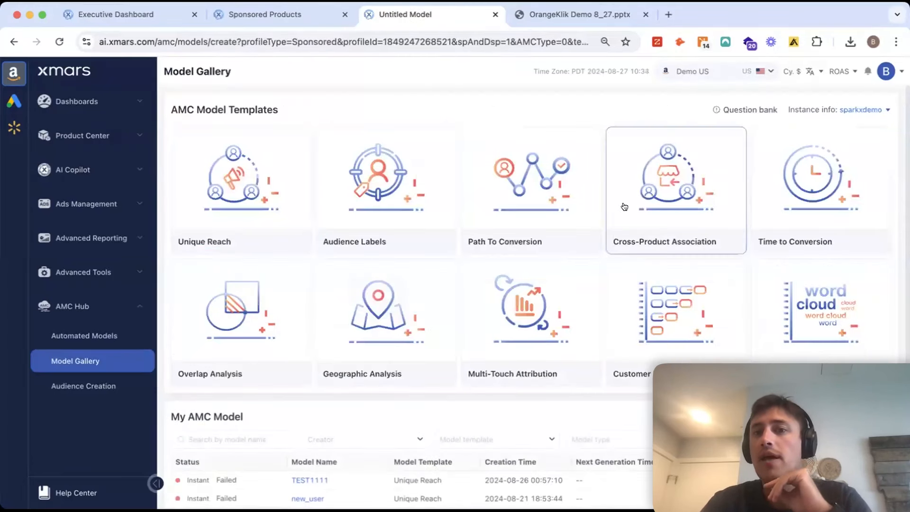
click(675, 189)
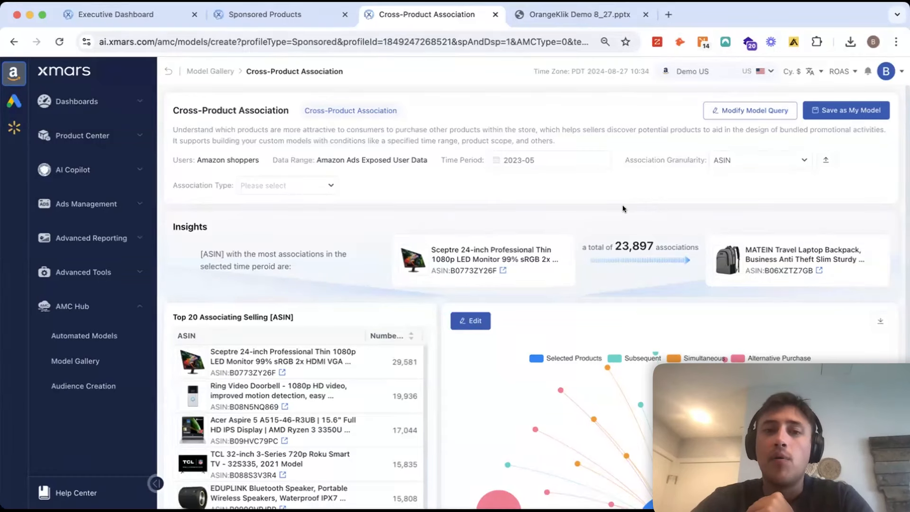
scroll(down, 3)
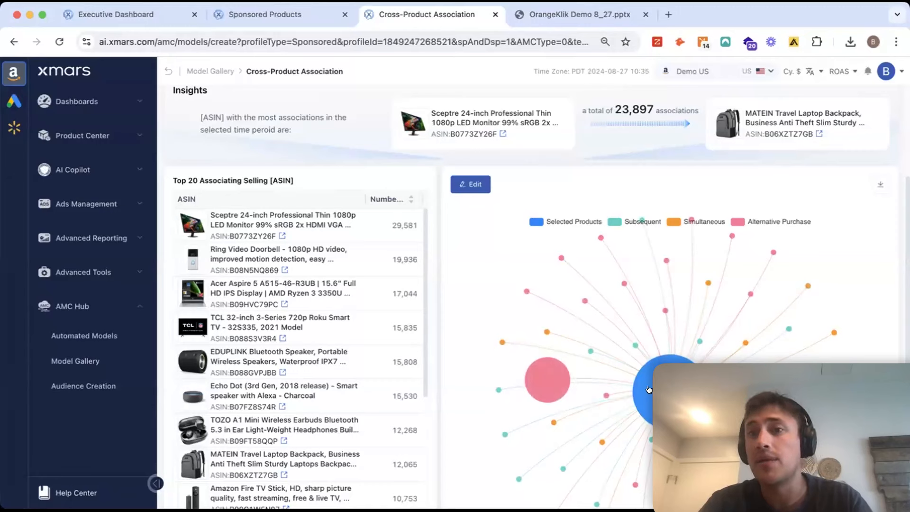
mouse_move(492, 380)
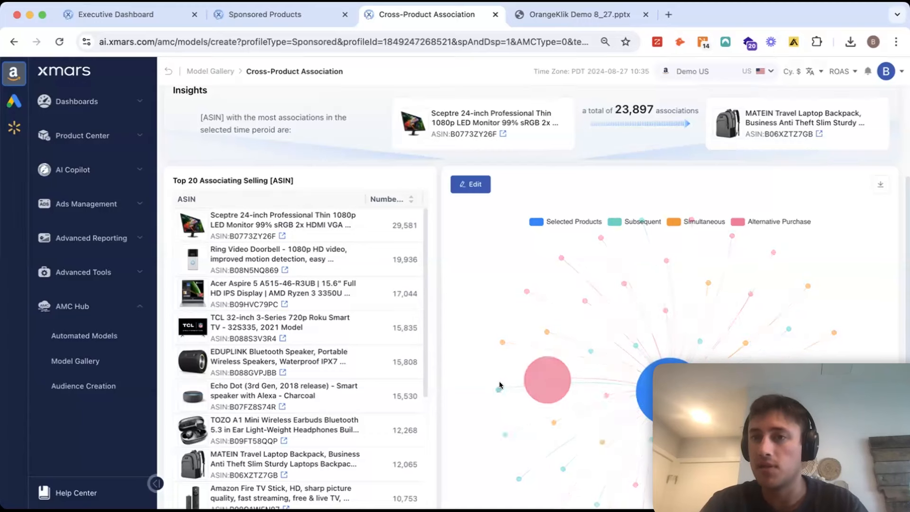
scroll(down, 3)
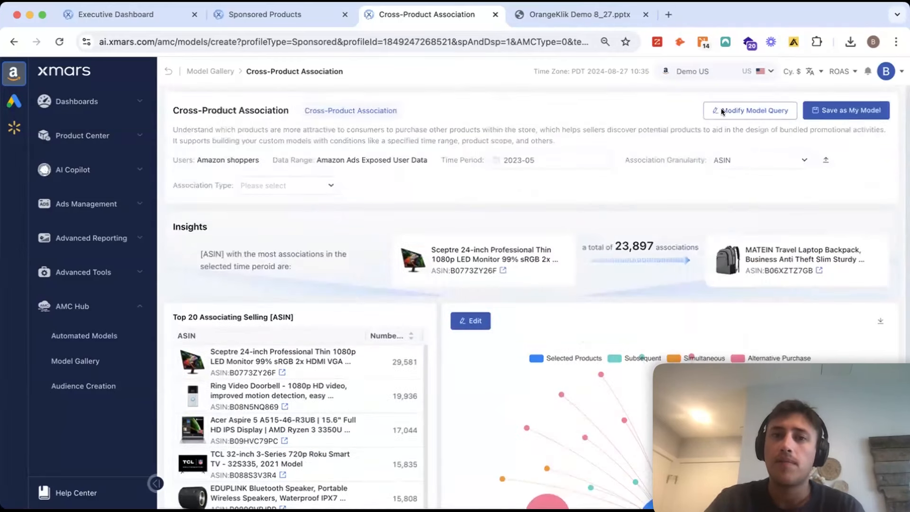
Bring up Modify Model Query for Cross-Product Association and choose an option in the dialog
click(749, 109)
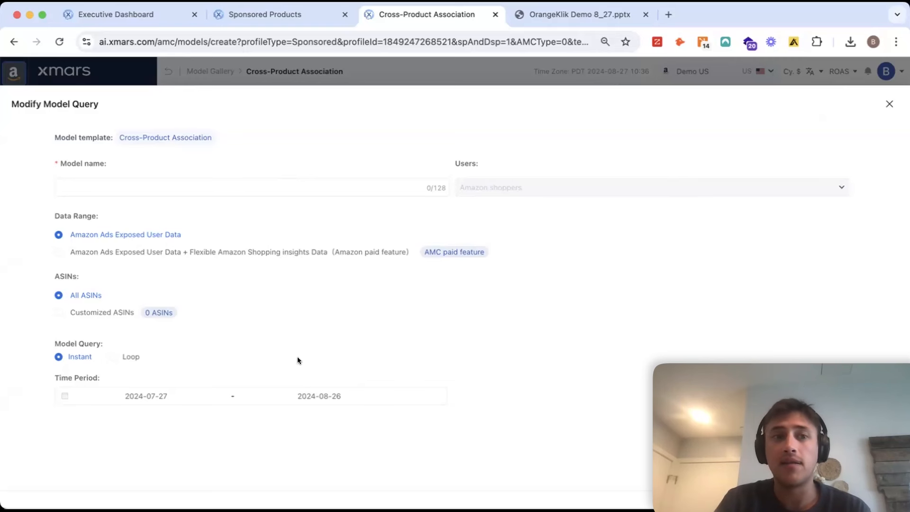
click(58, 251)
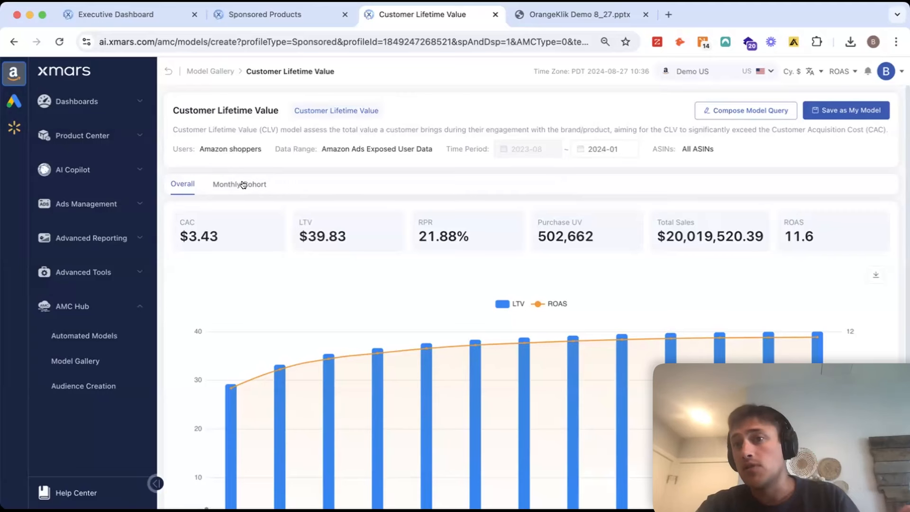
Switch the Customer Lifetime Value model to its Monthly Cohort breakdown
click(239, 183)
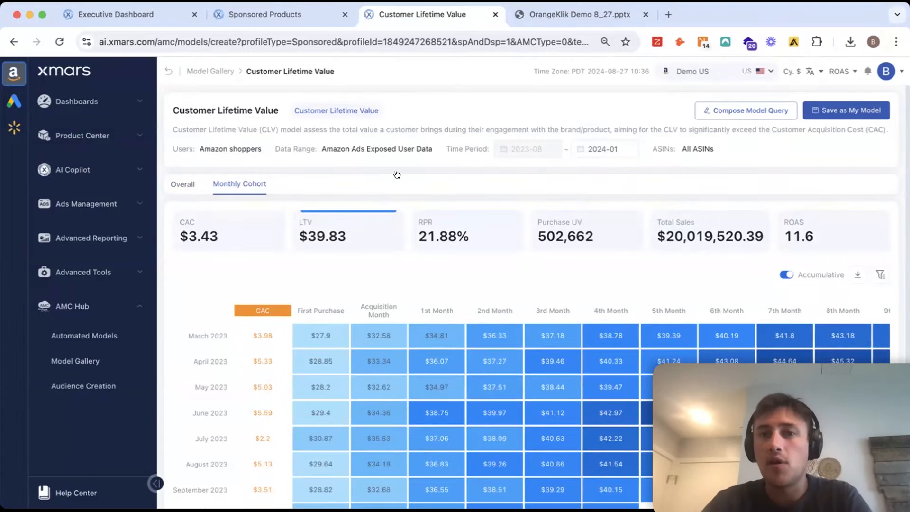
Review the cumulative LTV cohort table by acquisition month, then bring up Compose Model Query
scroll(down, 3)
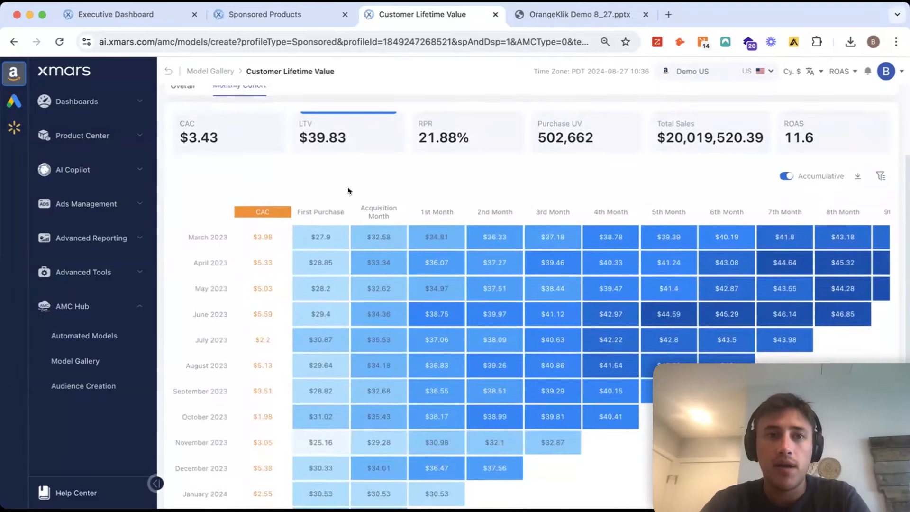
mouse_move(583, 243)
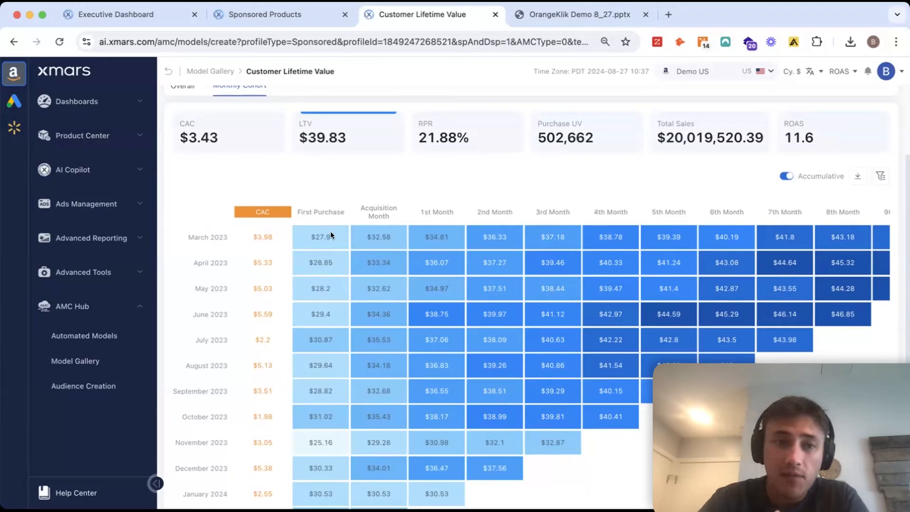
mouse_move(350, 225)
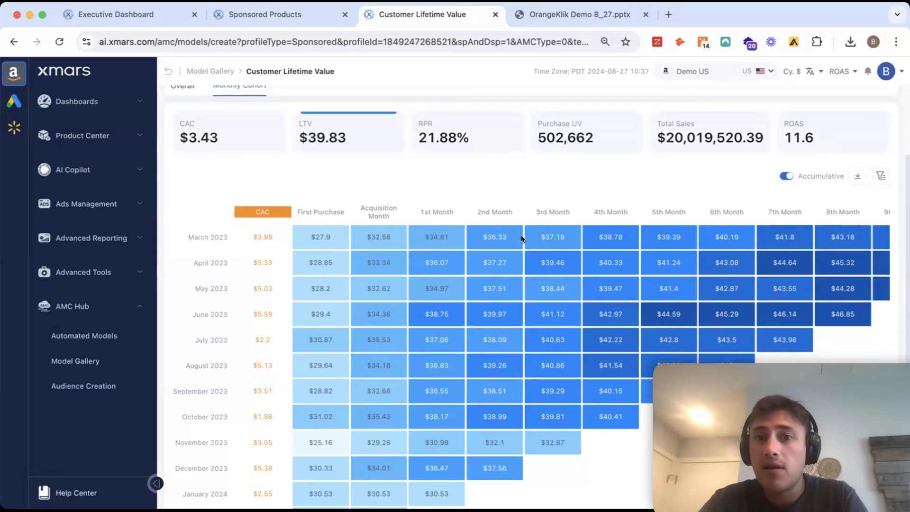
mouse_move(629, 243)
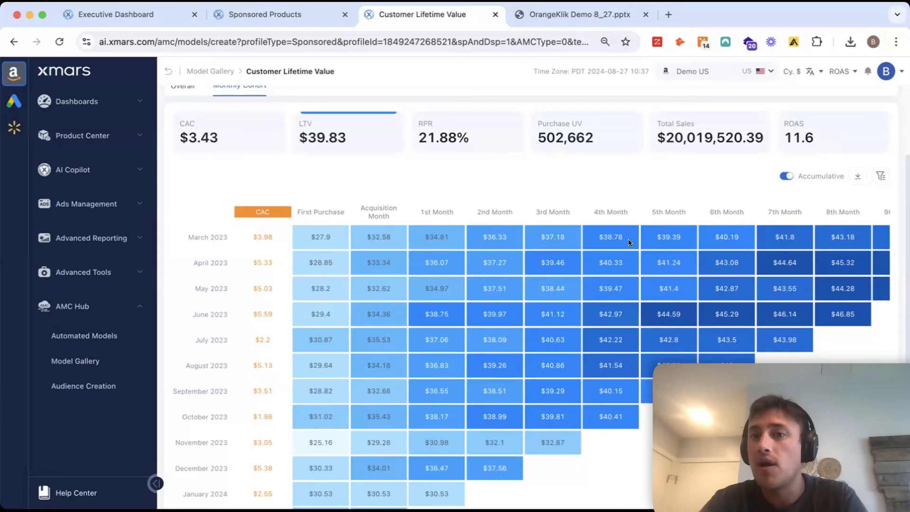
scroll(right, 3)
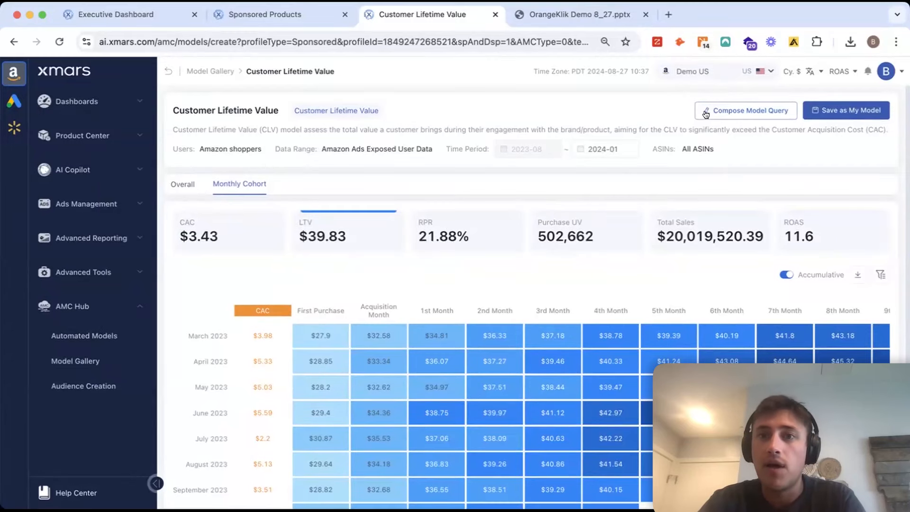
click(749, 110)
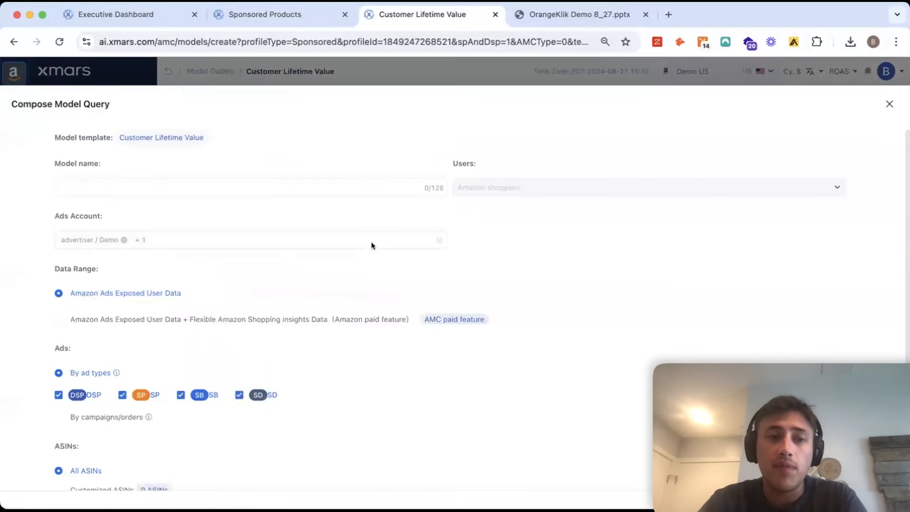
Set the Customer Lifetime Value query's ads selection to campaigns/orders in Compose Model Query
scroll(down, 3)
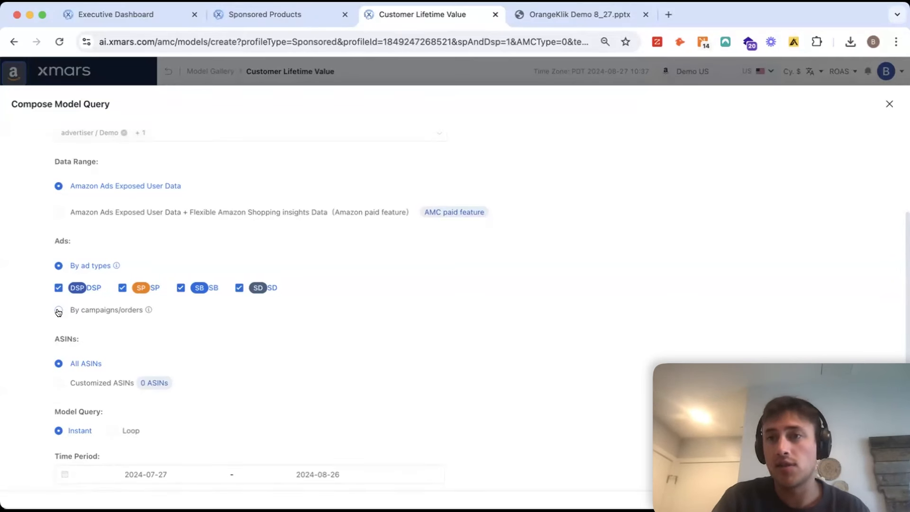
click(58, 309)
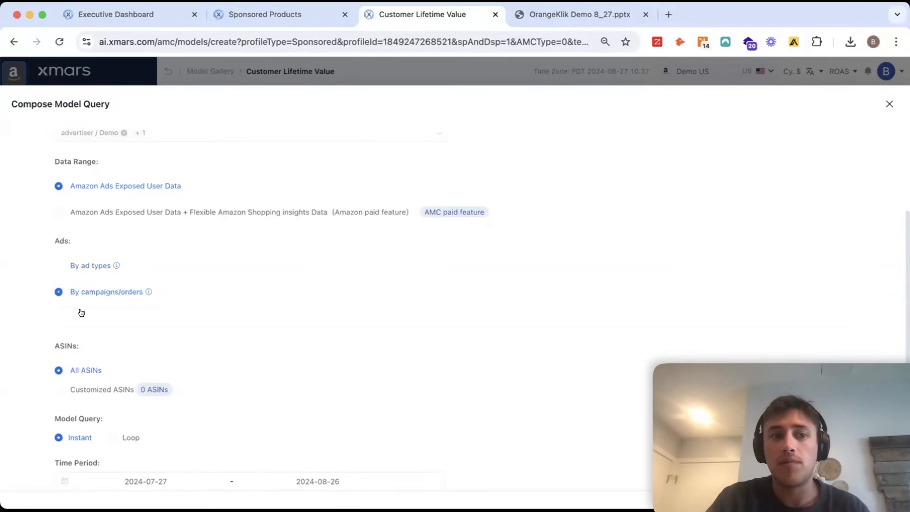
mouse_move(103, 315)
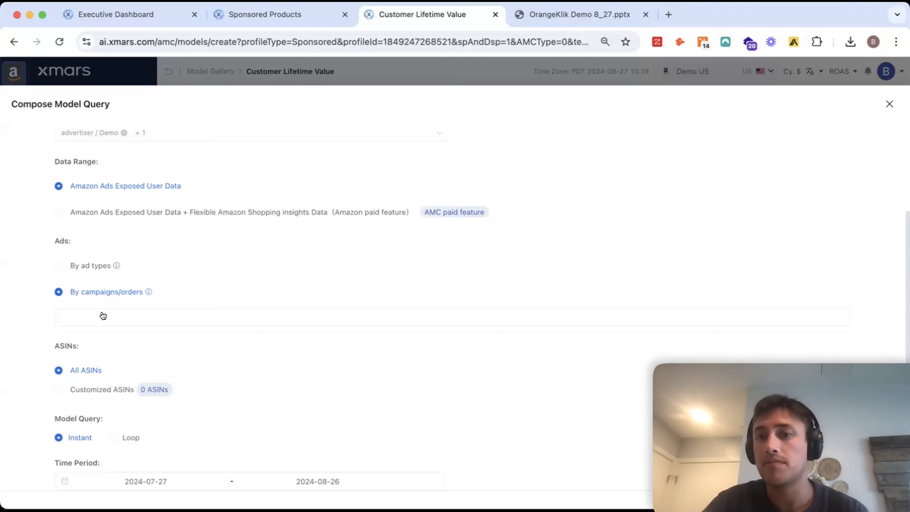
click(889, 104)
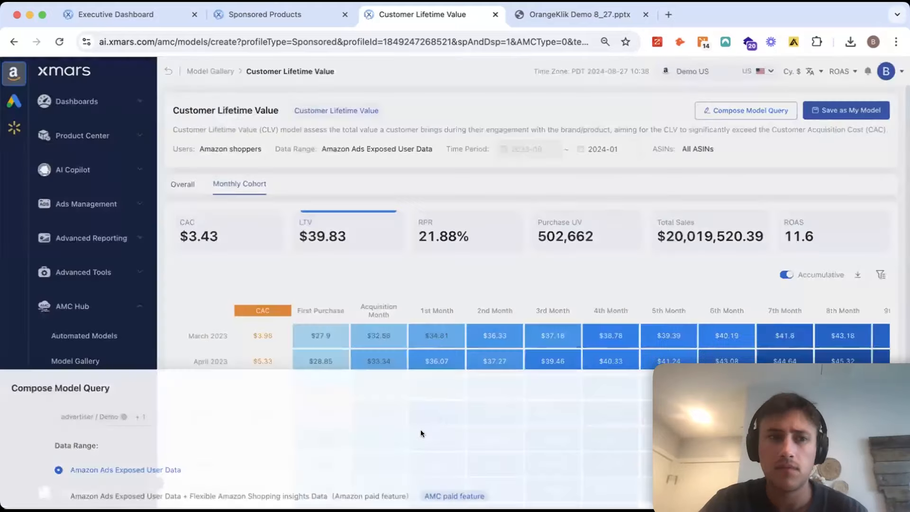